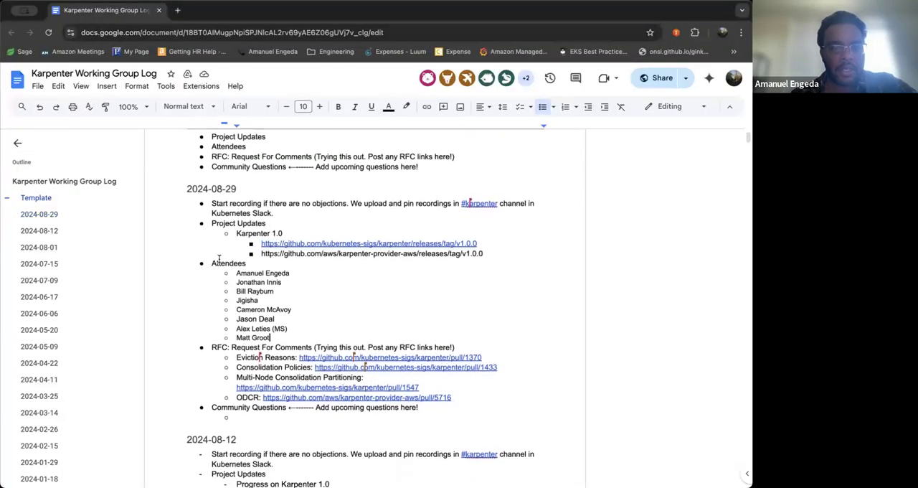
- View the Karpenter v1.0.0 release notes linked from the meeting log, then return to the log
scroll(down, 3)
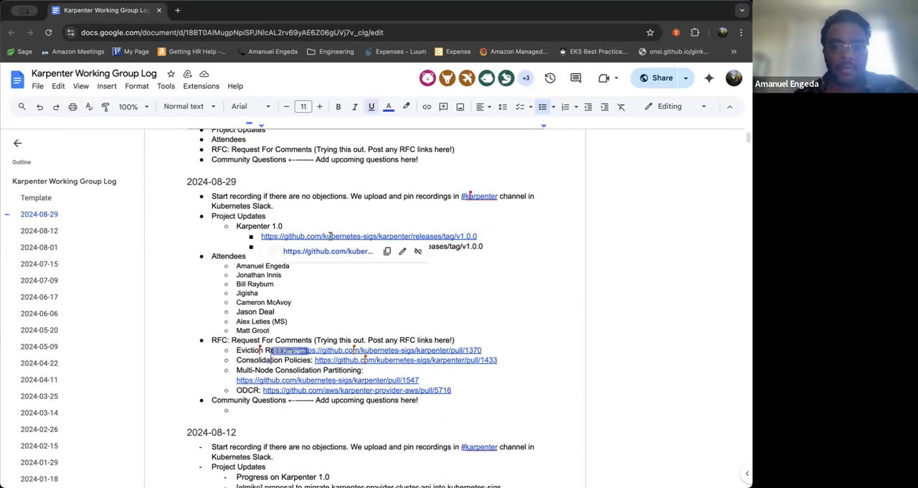
click(367, 235)
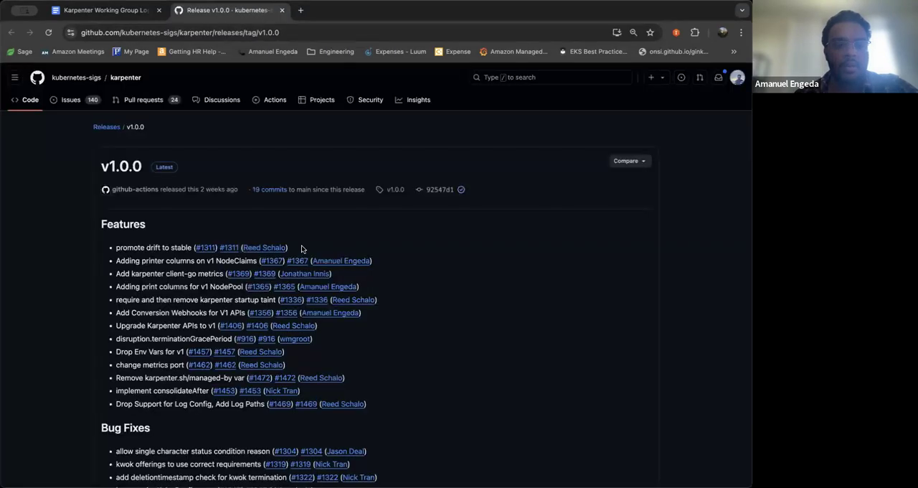
mouse_move(169, 109)
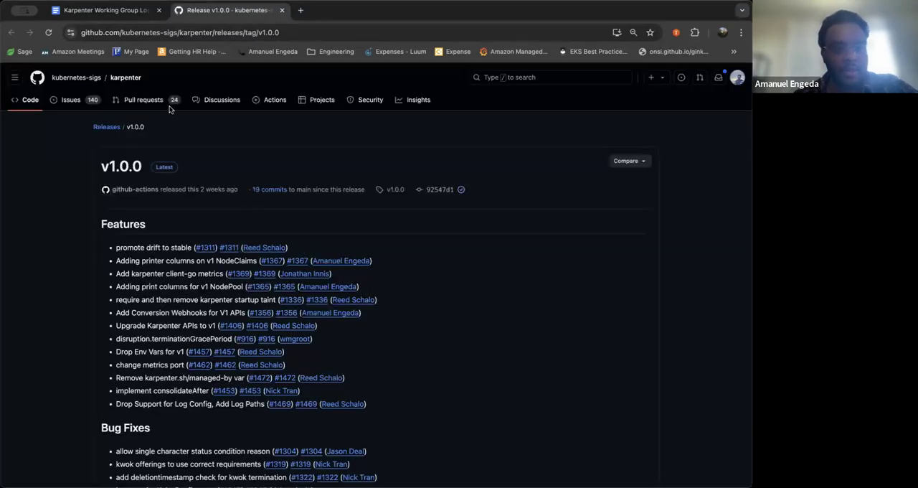
click(101, 10)
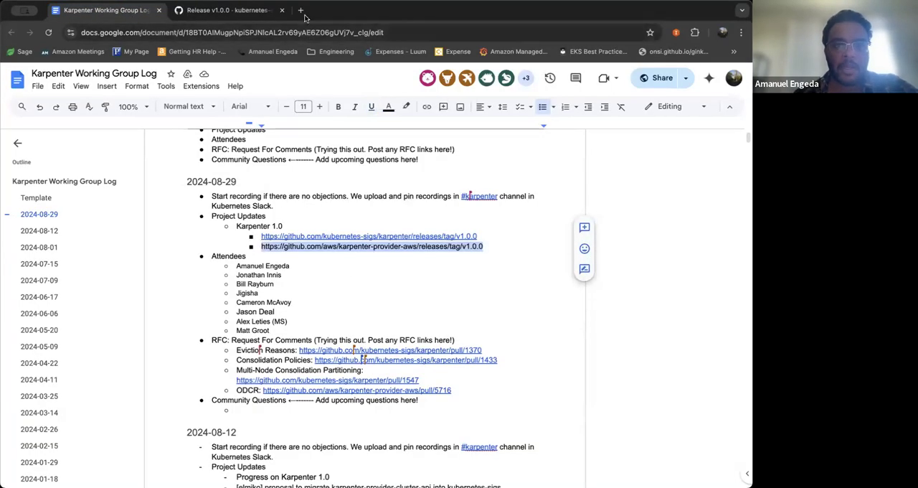
- View the karpenter-provider-aws v1.0.0 release notes and return to the meeting log
click(301, 10)
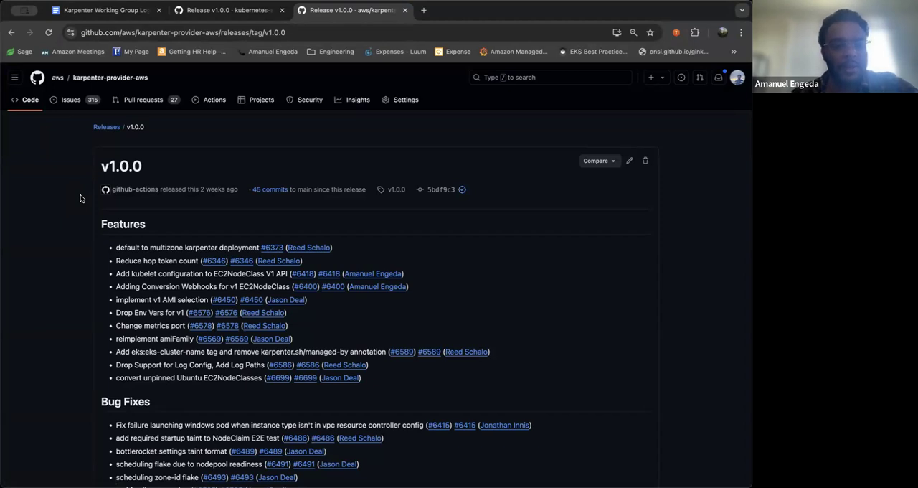
mouse_move(120, 155)
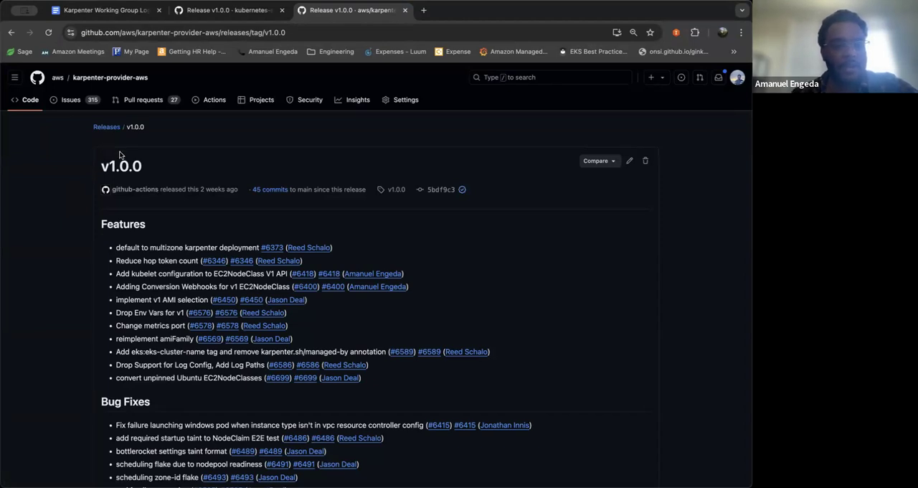
click(103, 10)
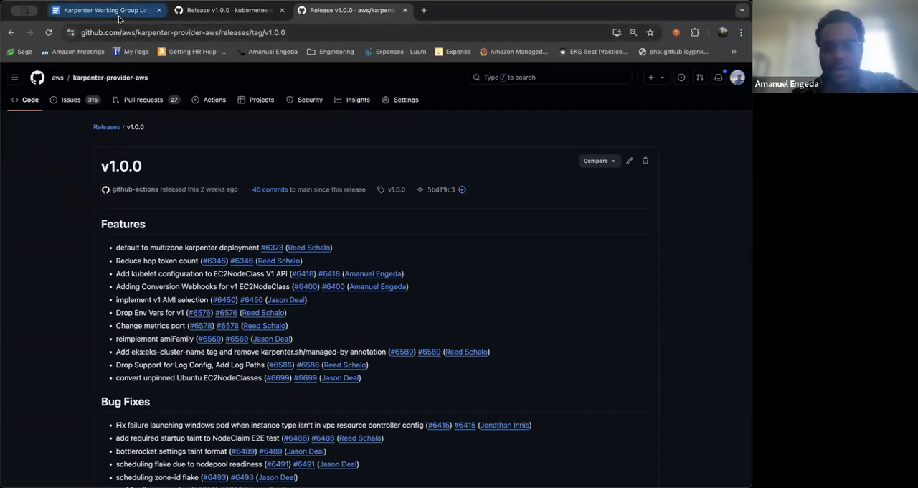
click(101, 10)
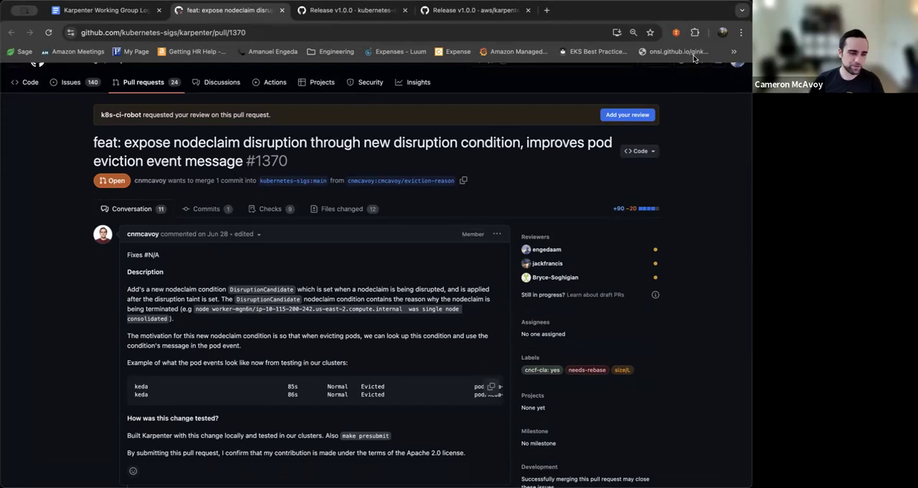
mouse_move(581, 103)
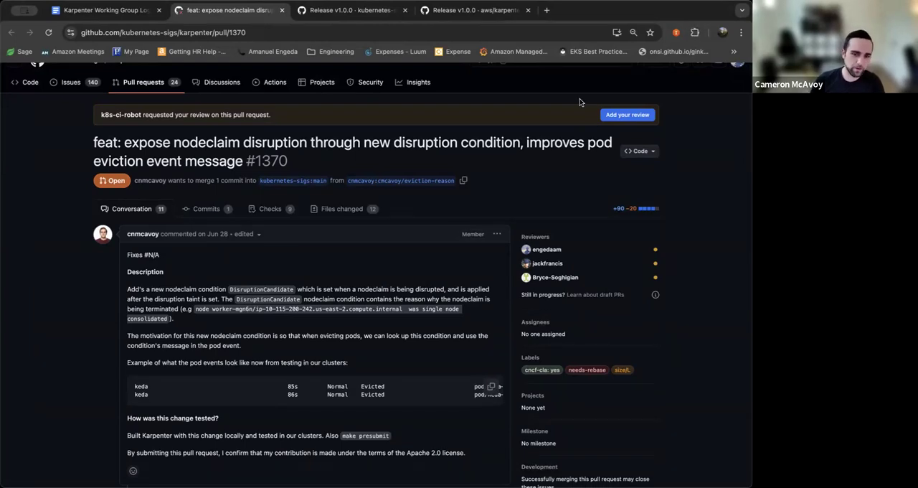
mouse_move(496, 173)
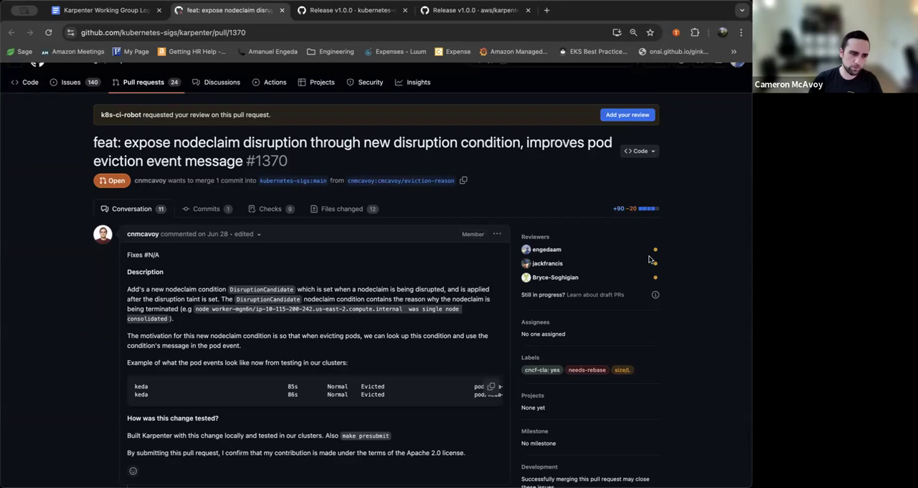
mouse_move(531, 189)
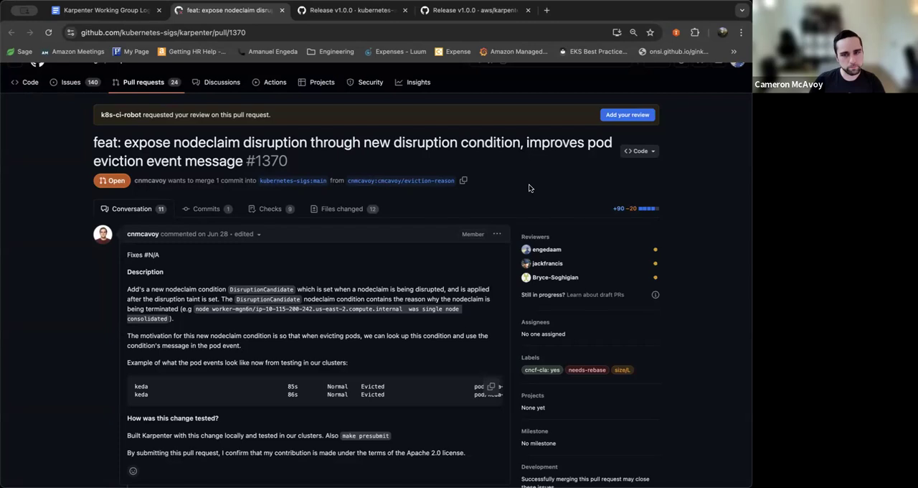
mouse_move(490, 192)
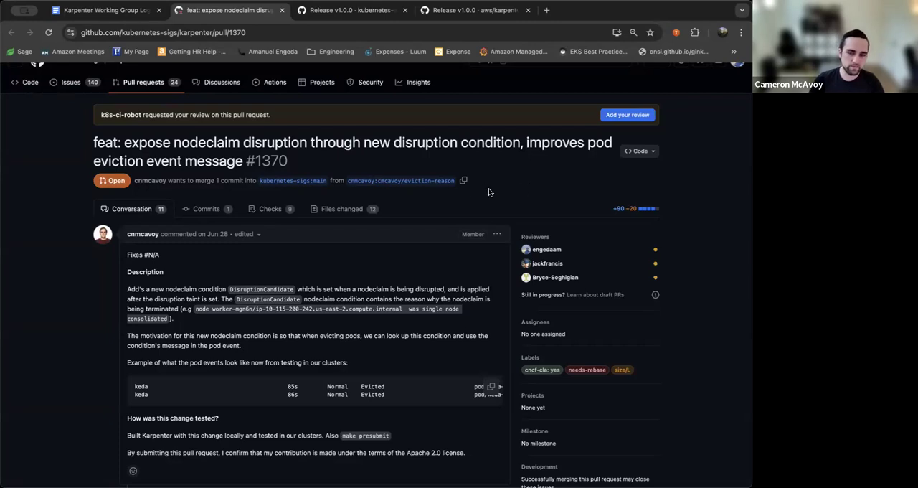
scroll(down, 3)
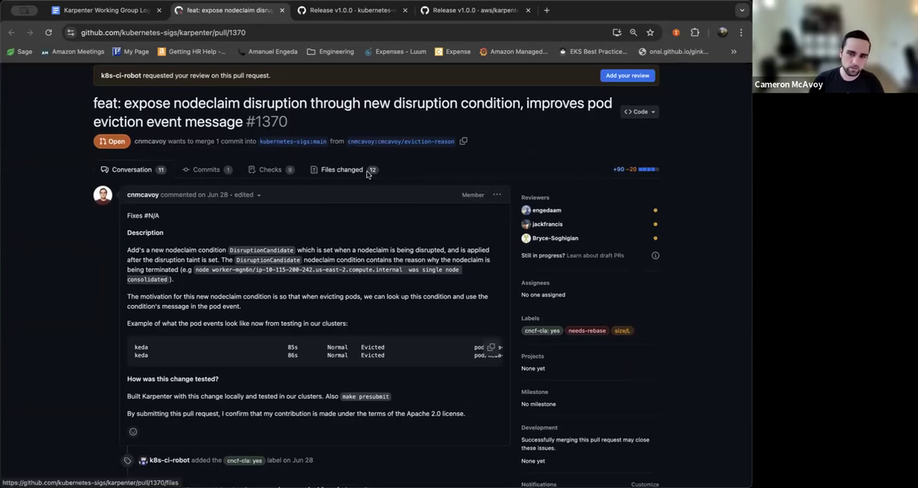
- Review the PR #1370 diffs starting at nodeclaim_status.go with the DisruptionCandidate condition
click(341, 170)
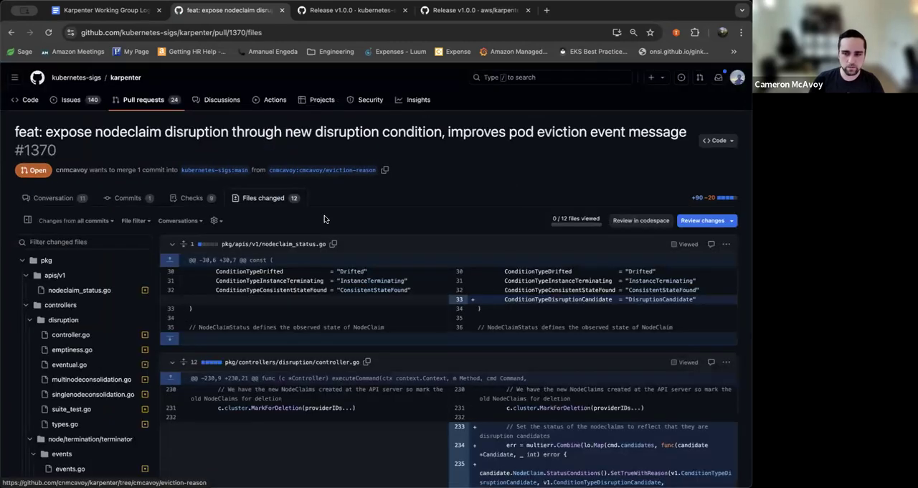
scroll(down, 3)
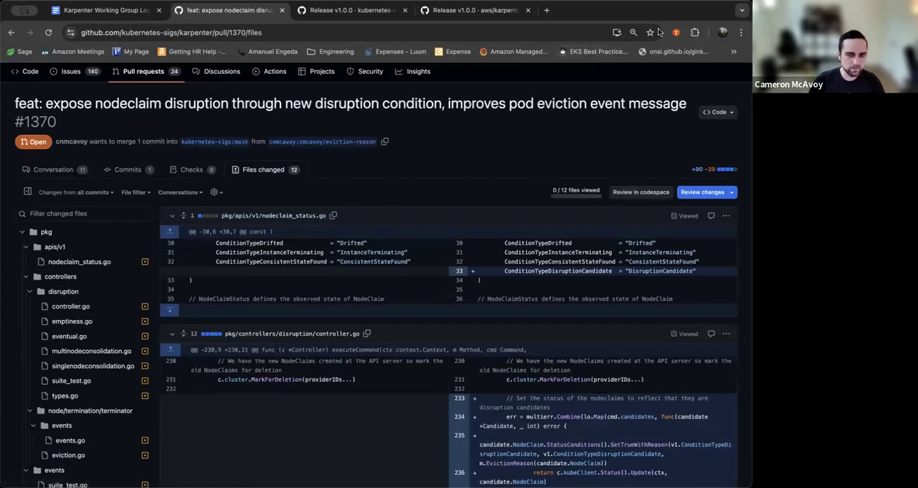
mouse_move(535, 160)
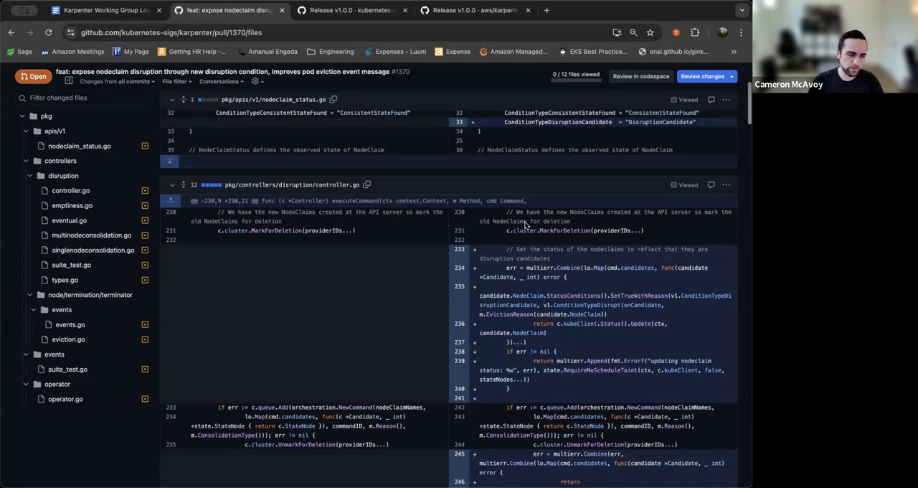
scroll(down, 3)
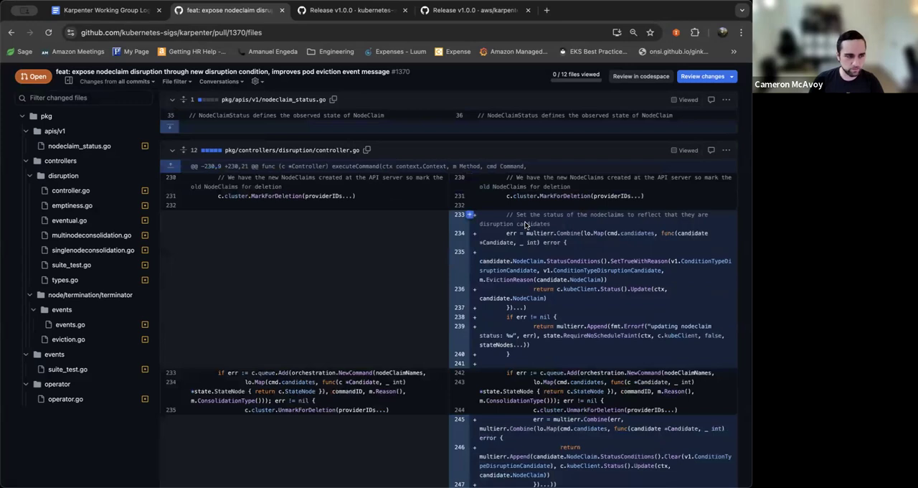
scroll(down, 3)
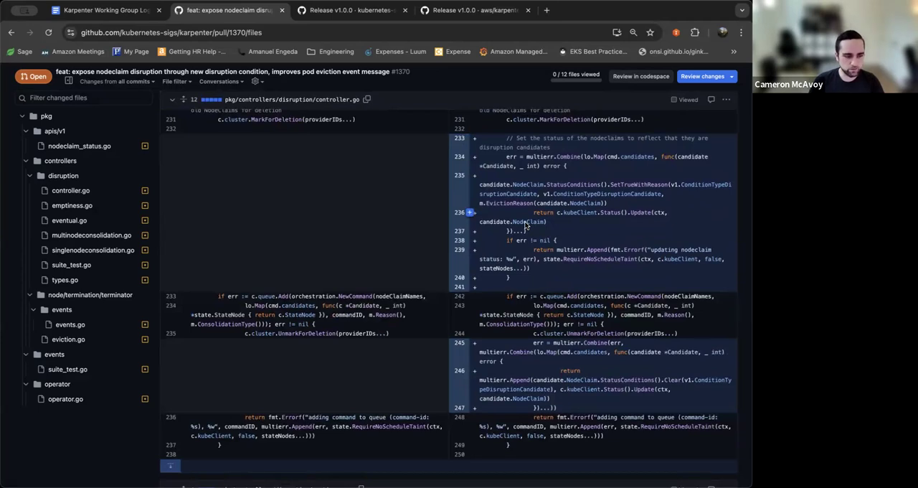
- Continue through the disruption controller file diffs adding the eviction reasons
scroll(down, 3)
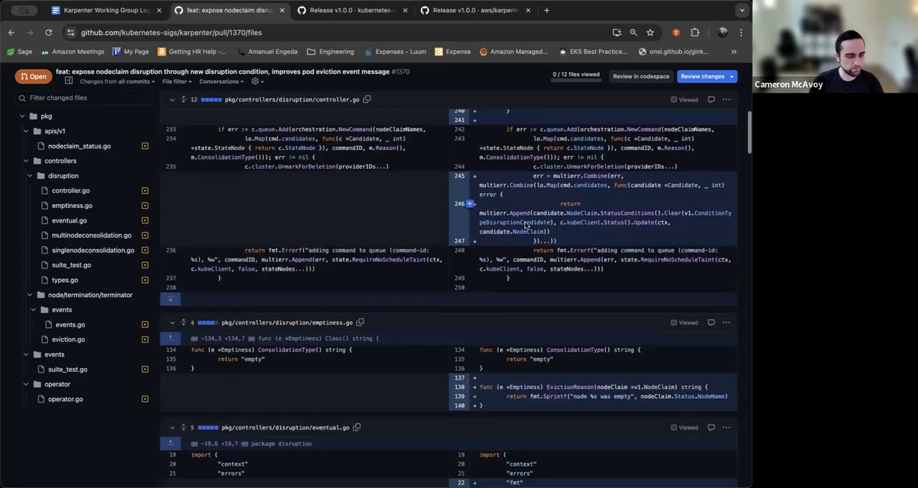
scroll(down, 3)
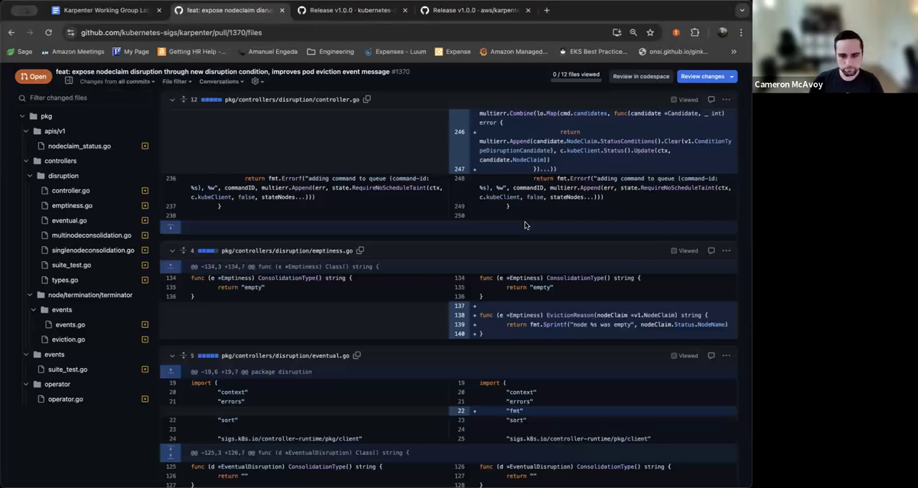
scroll(down, 3)
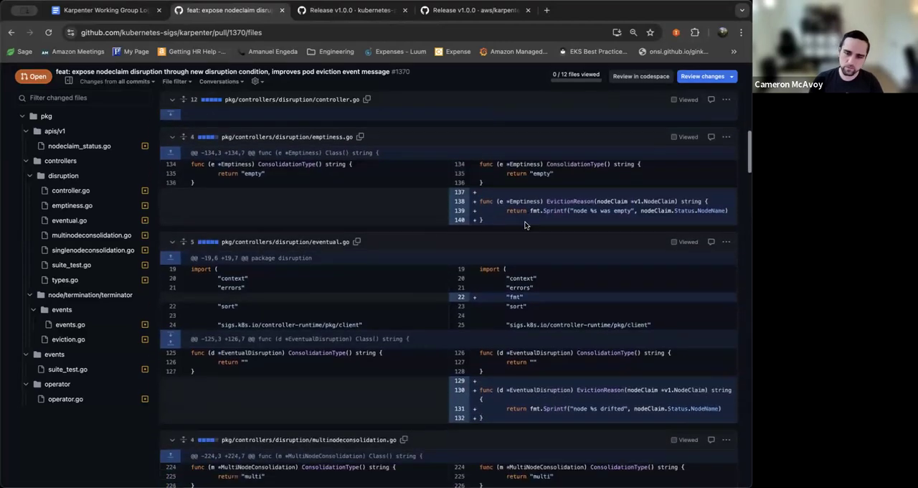
scroll(down, 3)
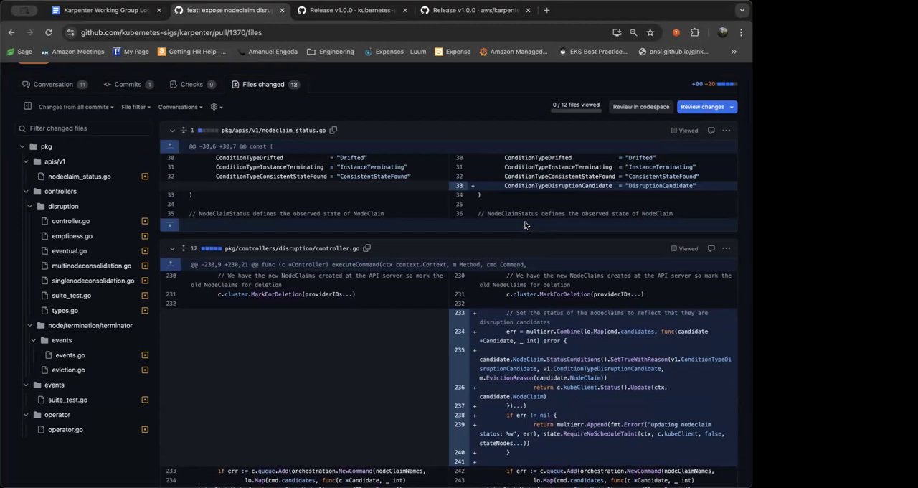
scroll(down, 3)
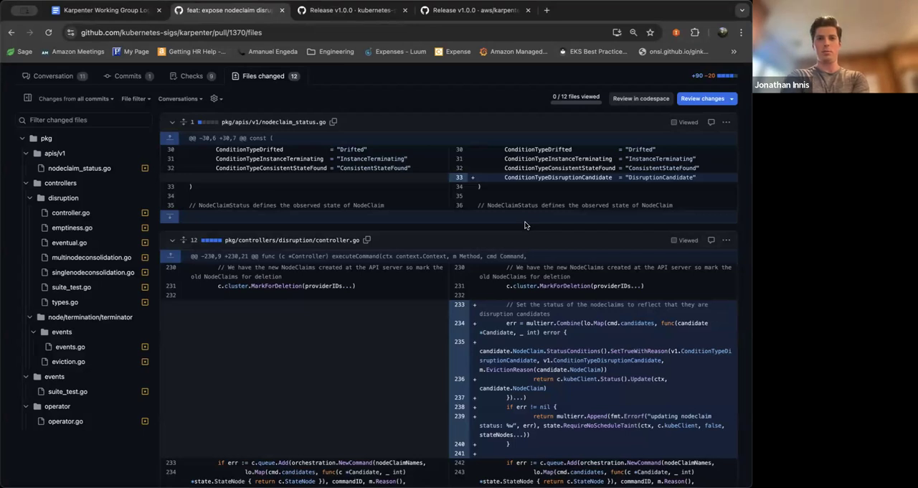
scroll(down, 3)
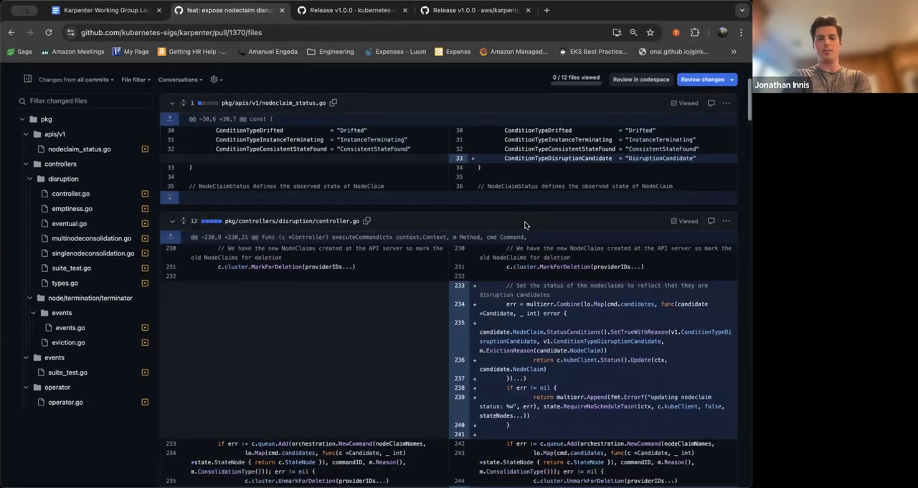
scroll(down, 3)
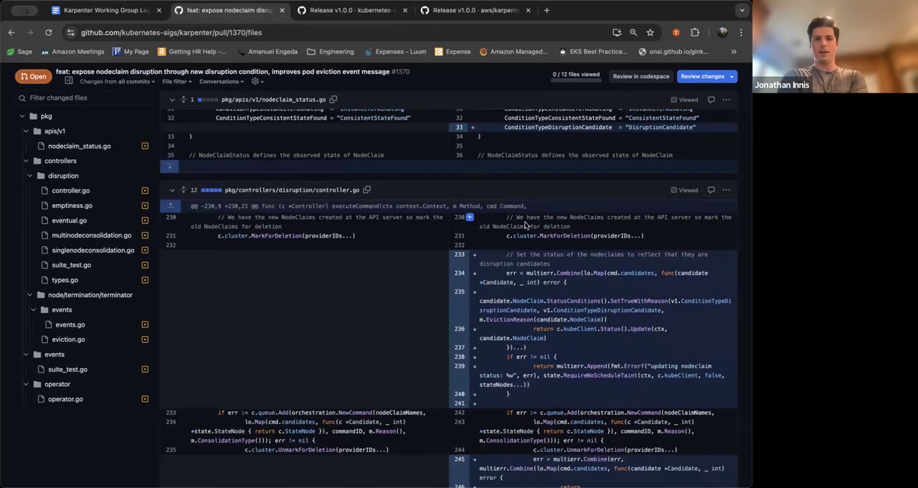
scroll(down, 3)
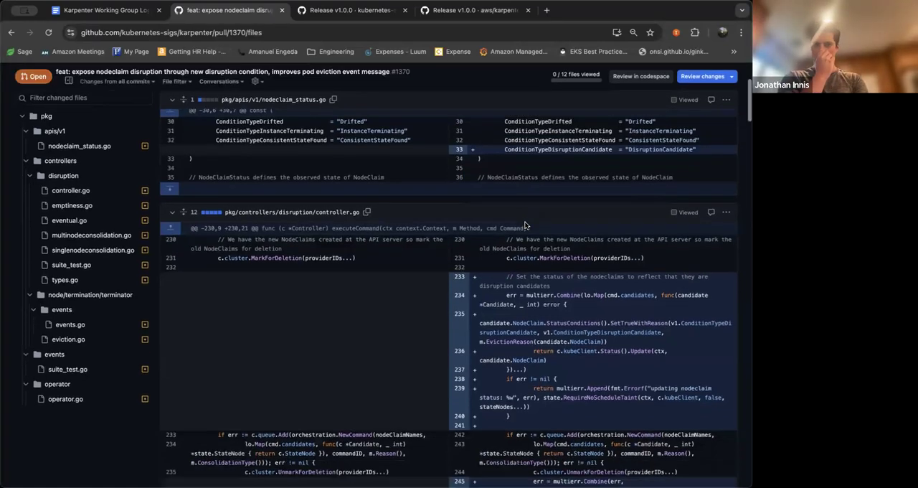
scroll(down, 3)
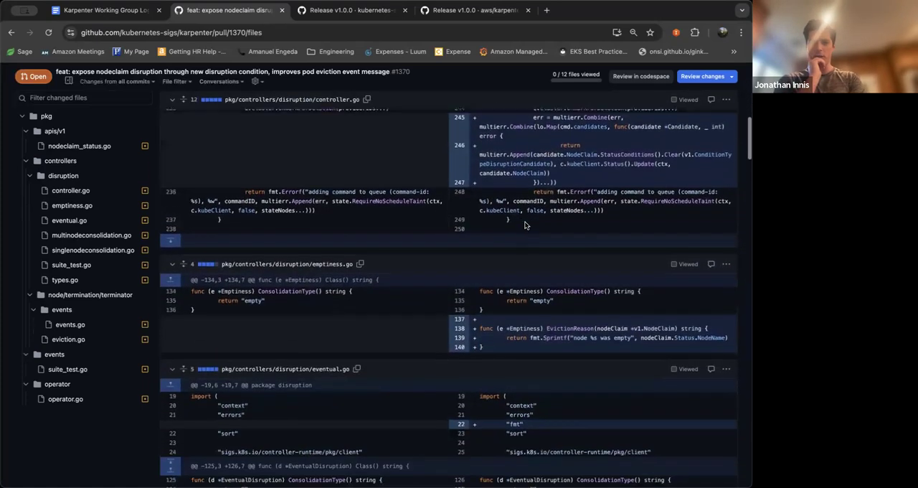
scroll(down, 3)
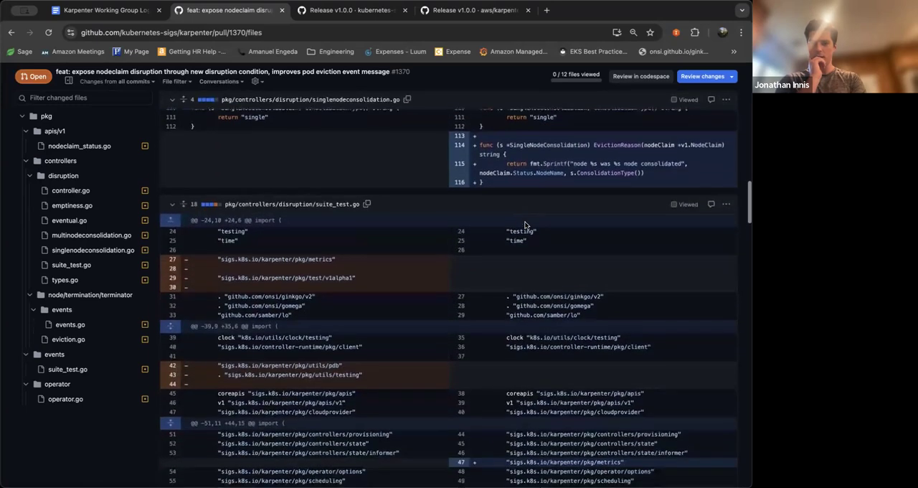
scroll(down, 3)
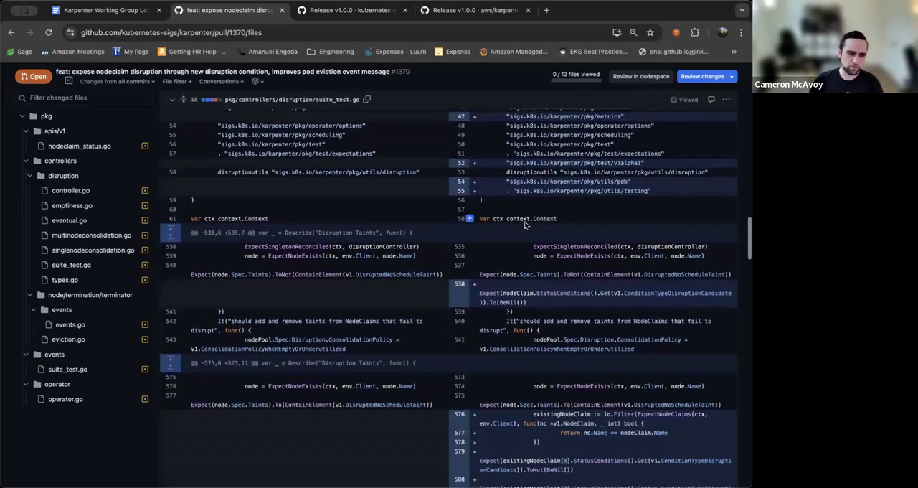
scroll(down, 3)
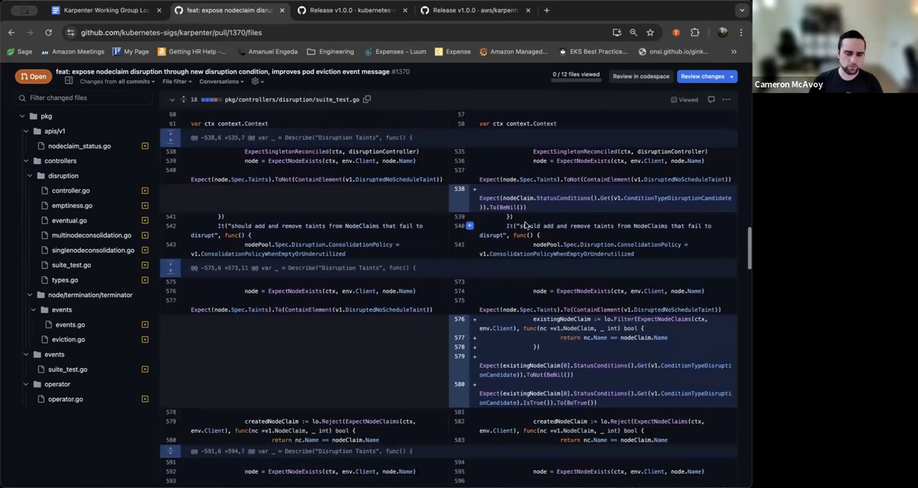
scroll(down, 3)
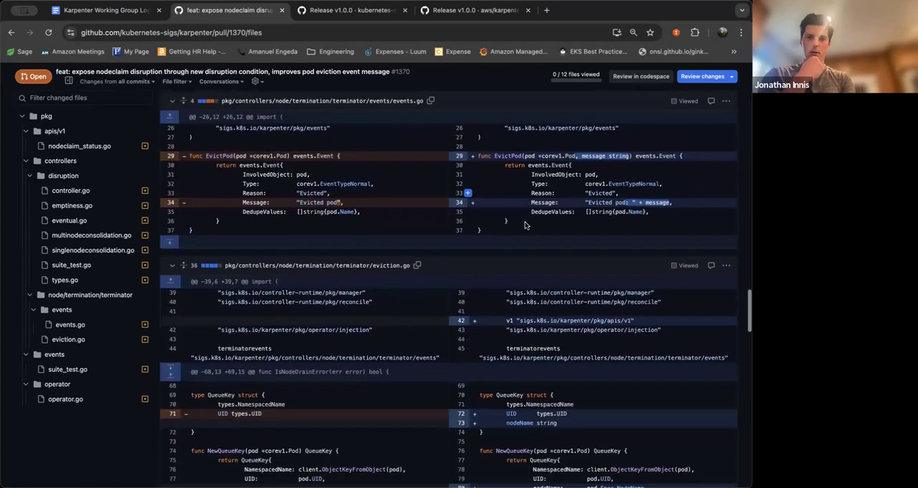
scroll(down, 3)
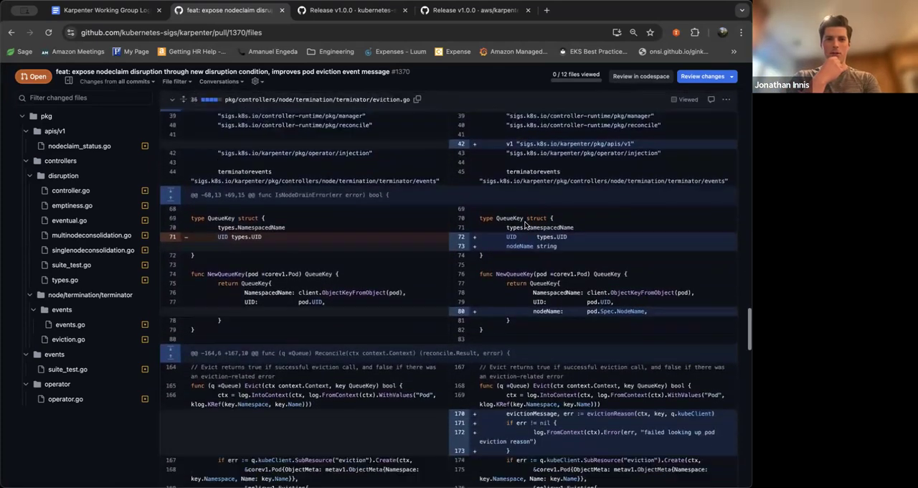
scroll(down, 3)
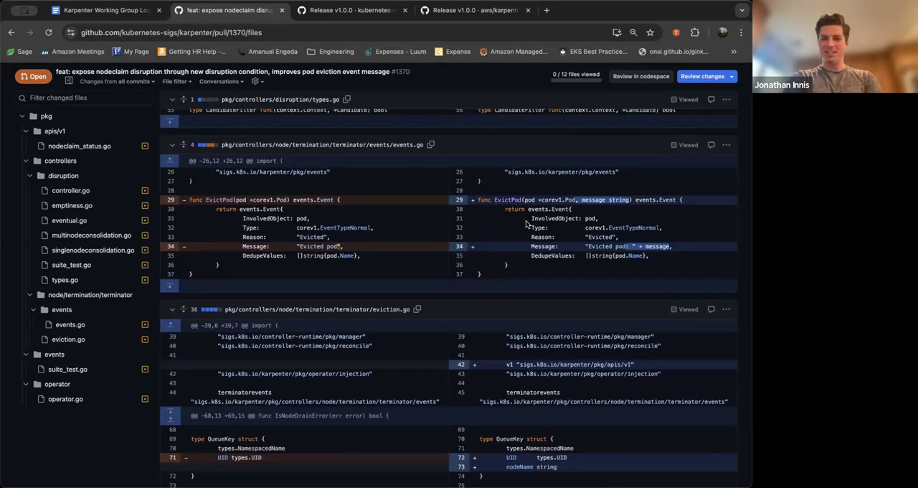
scroll(down, 3)
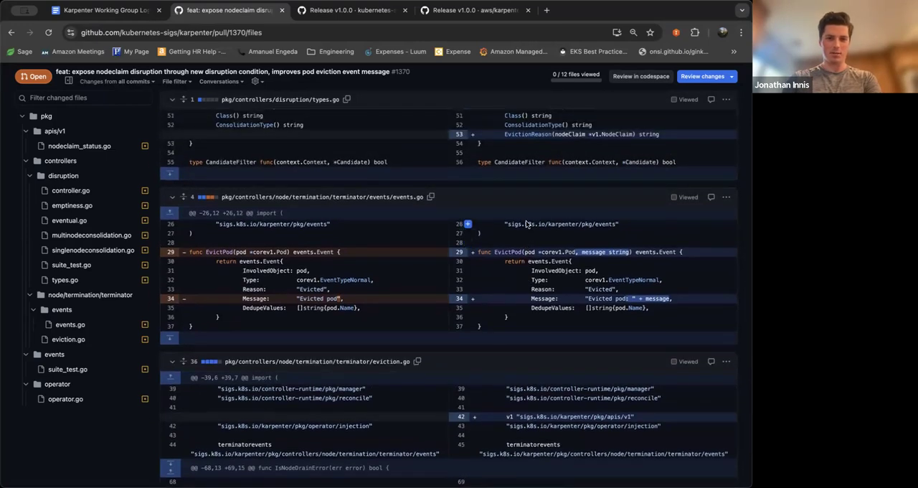
scroll(down, 3)
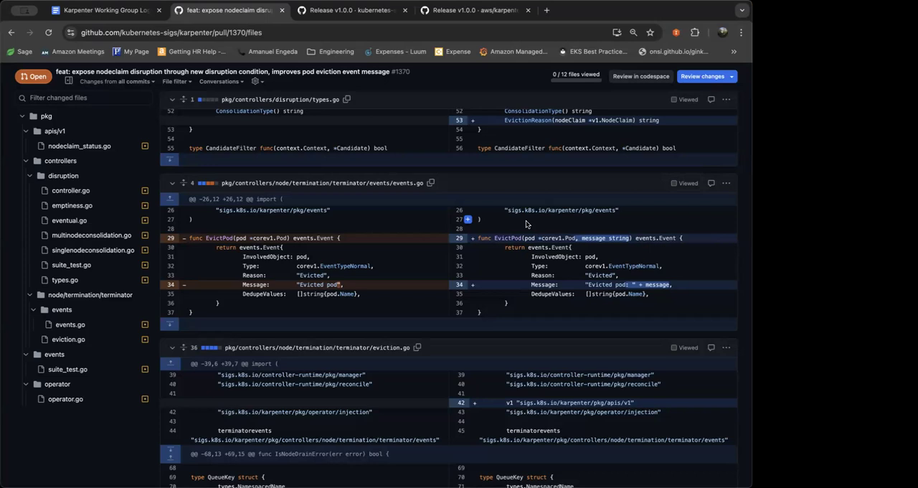
scroll(down, 3)
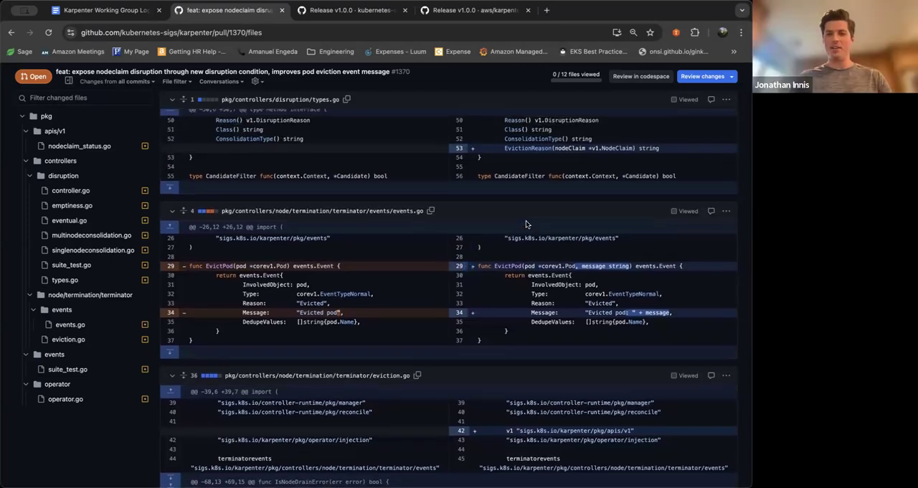
scroll(up, 3)
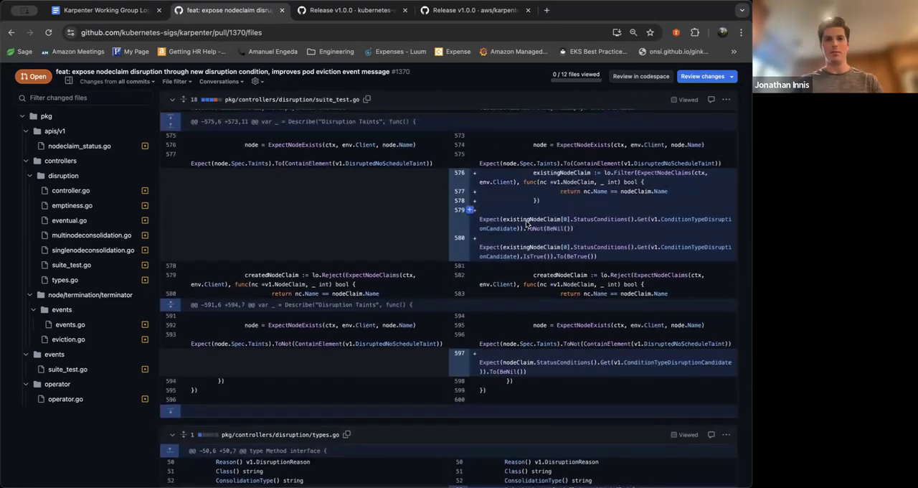
scroll(down, 3)
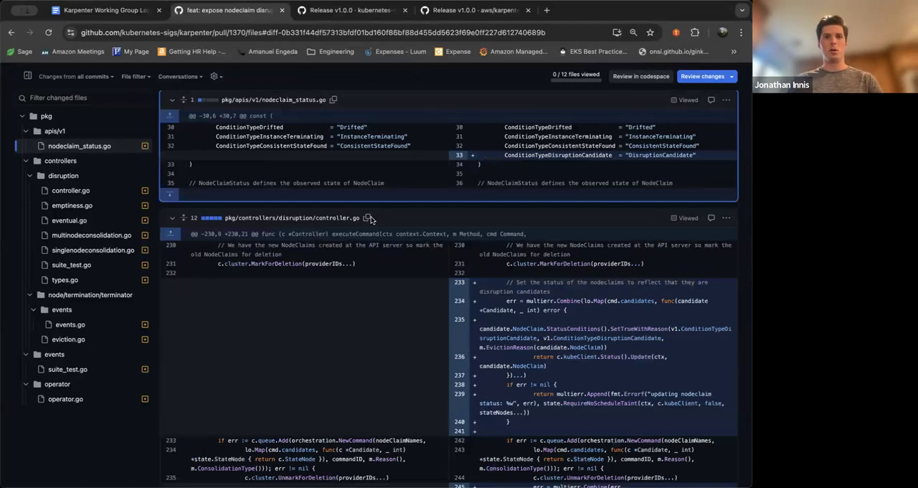
mouse_move(390, 221)
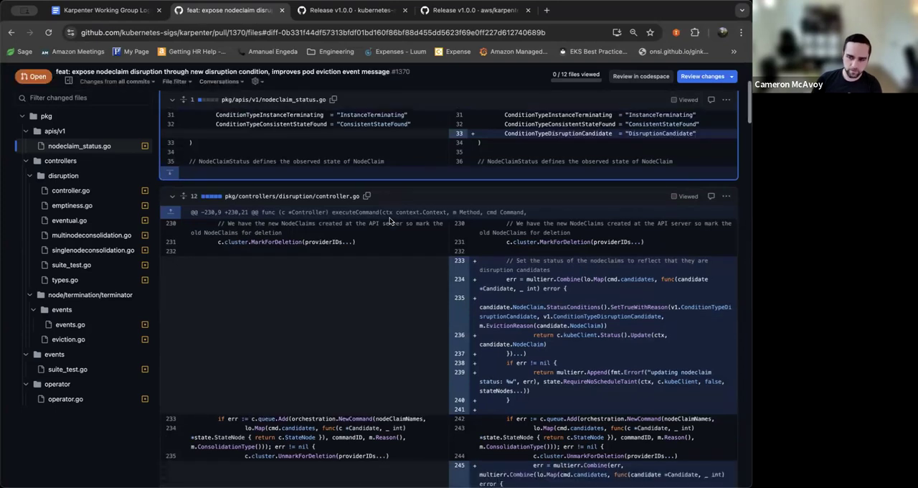
scroll(down, 3)
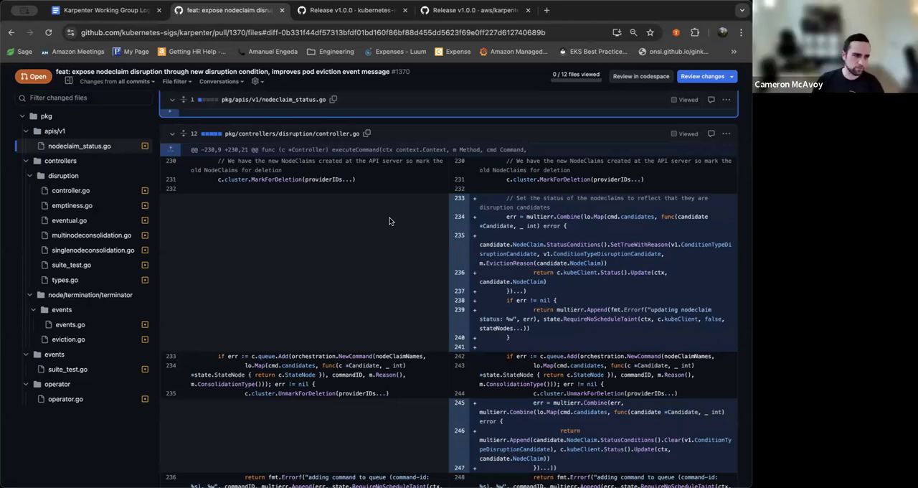
mouse_move(390, 221)
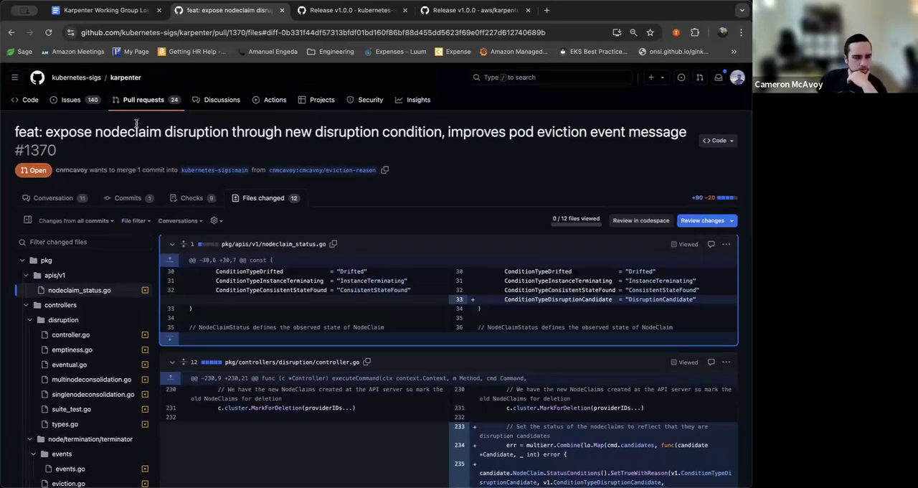
mouse_move(185, 185)
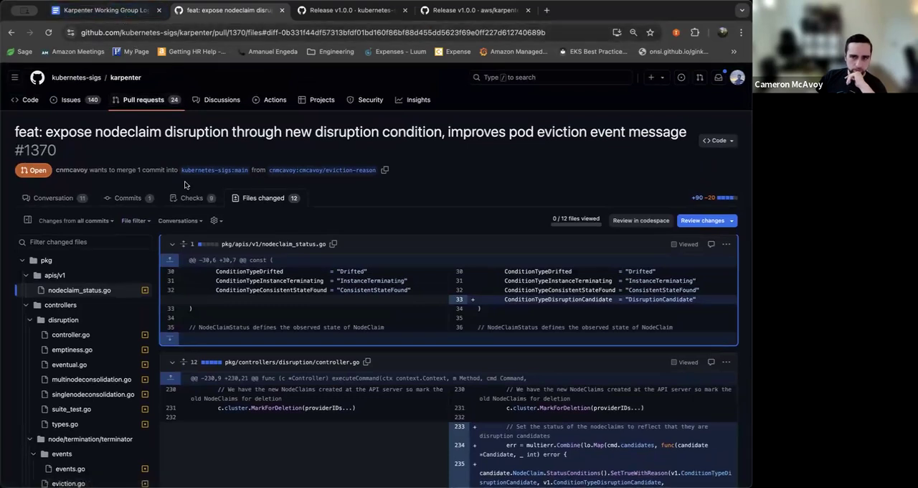
- From the meeting log's RFC links, bring up the consolidation policies pull request #1433
click(103, 10)
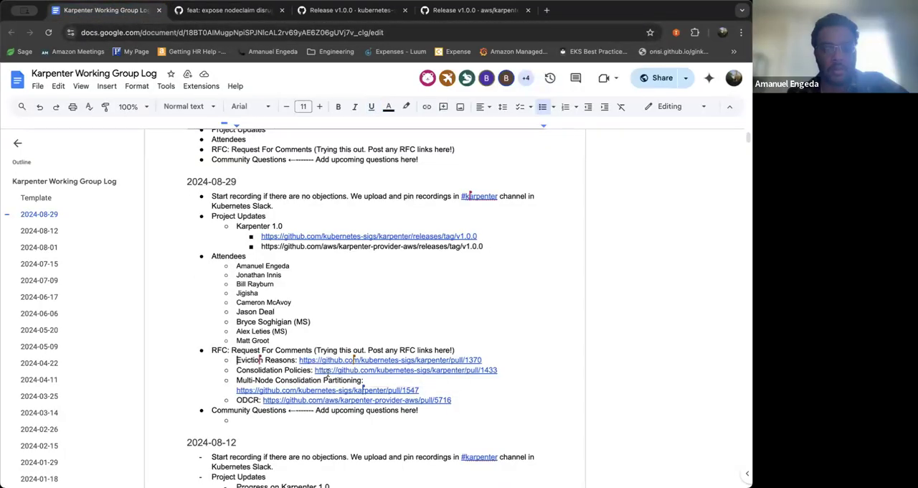
click(404, 370)
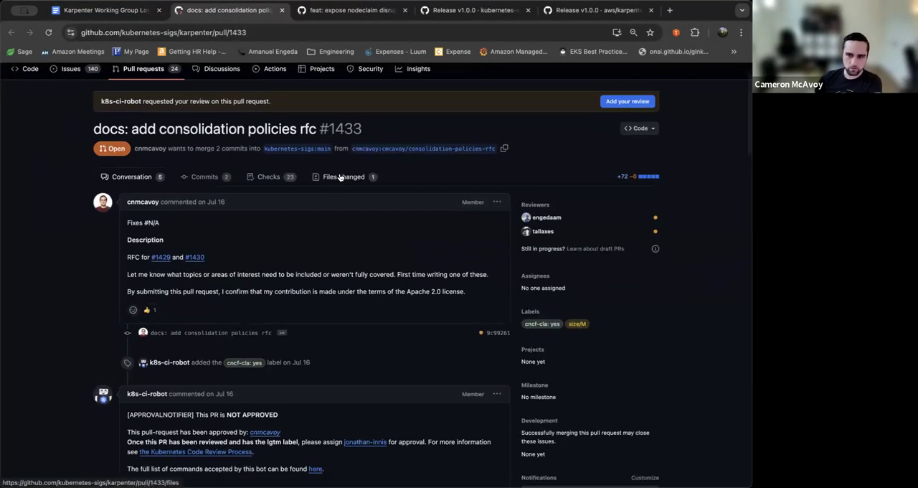
- Read consolidation-policies.md in PR #1433 down to the problem statement and price-threshold design option
click(343, 176)
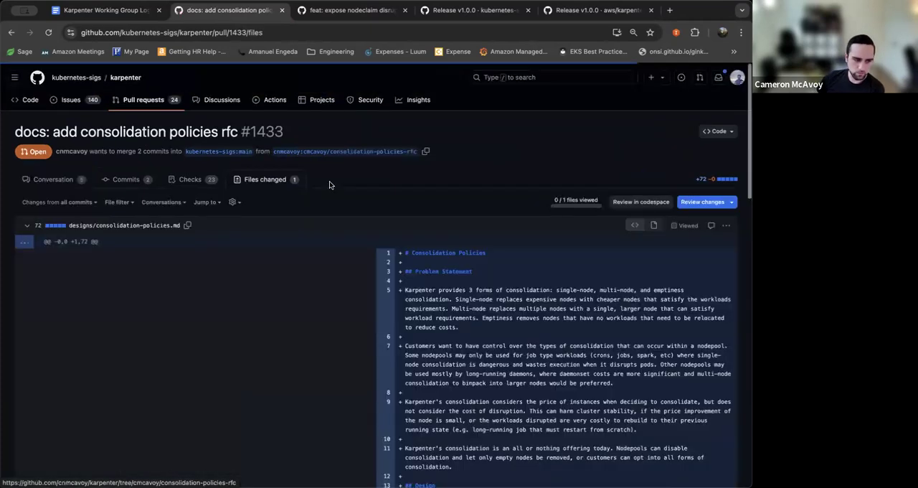
scroll(down, 3)
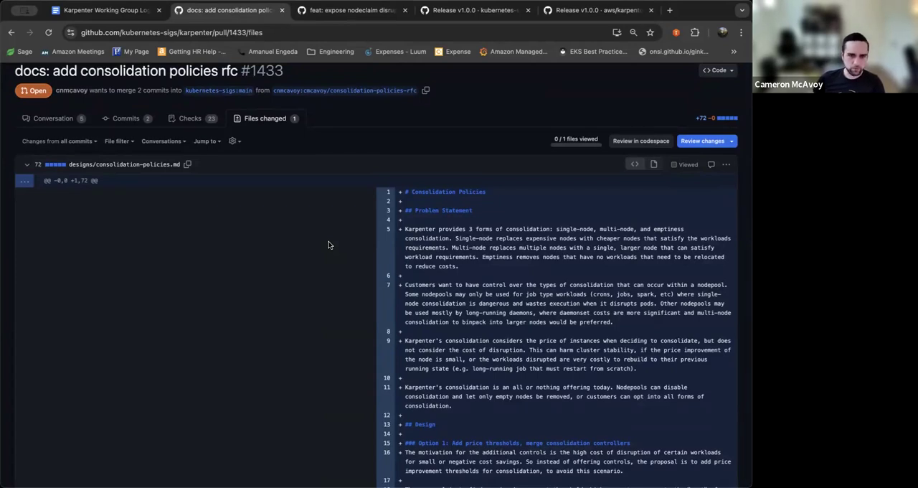
scroll(down, 3)
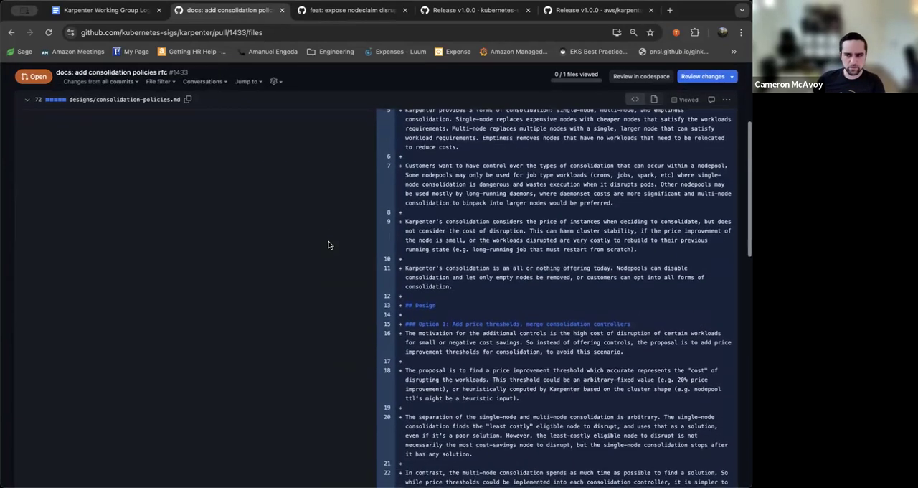
scroll(down, 3)
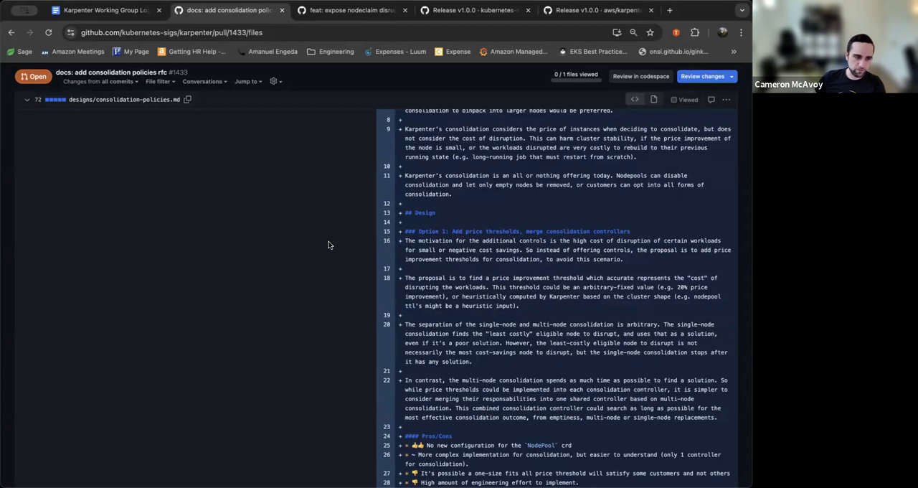
scroll(down, 3)
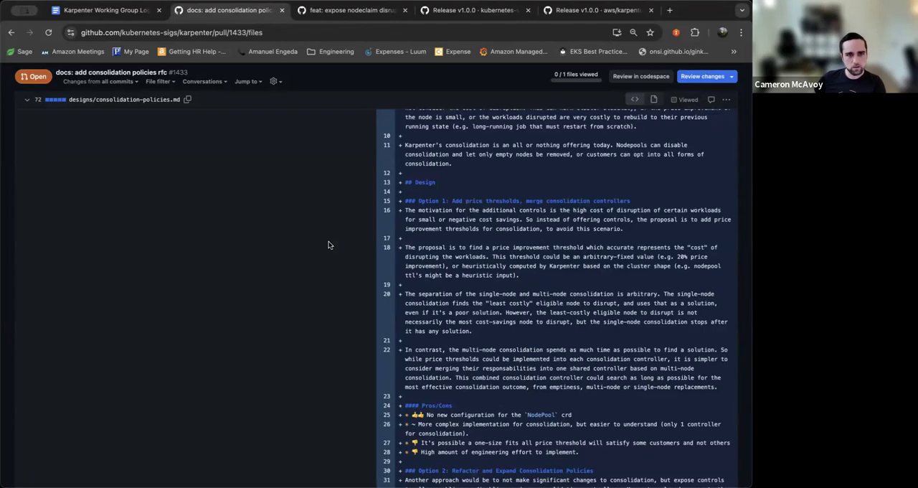
scroll(down, 3)
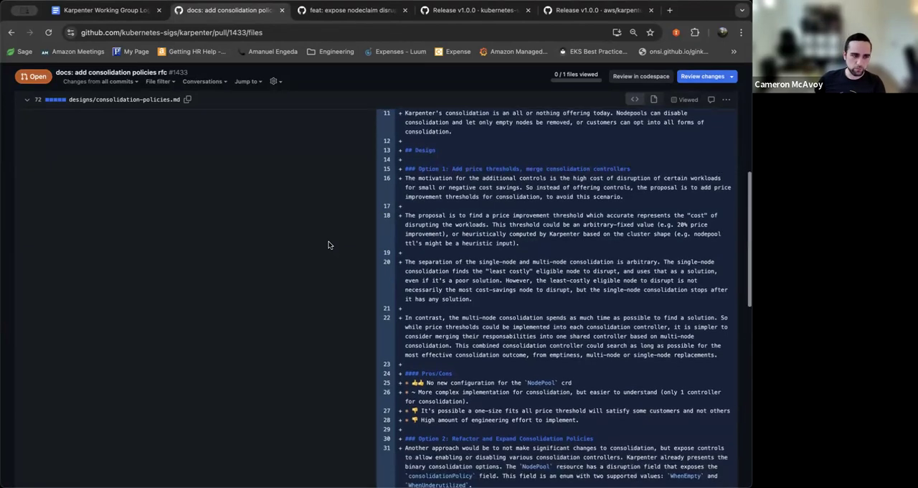
scroll(down, 3)
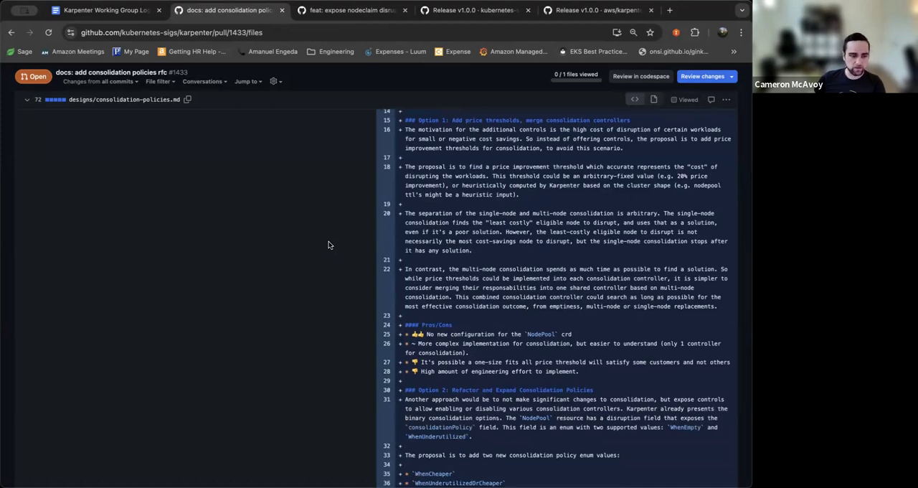
scroll(down, 3)
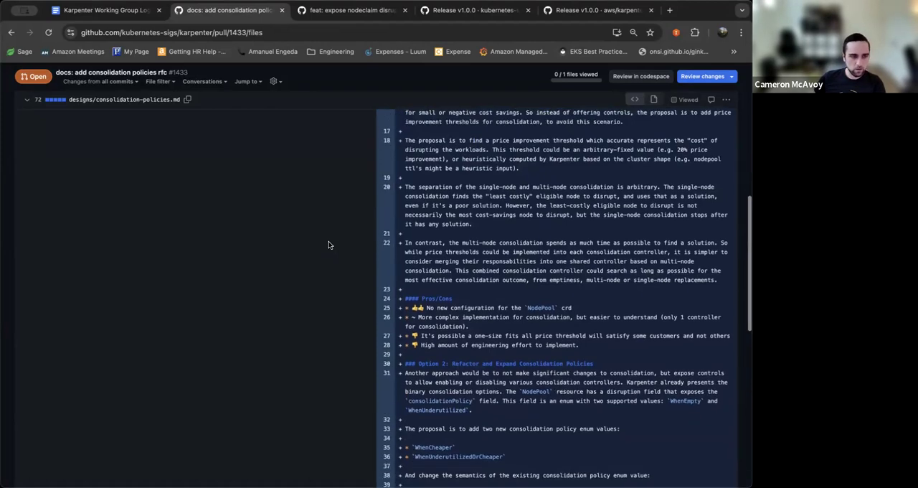
scroll(down, 3)
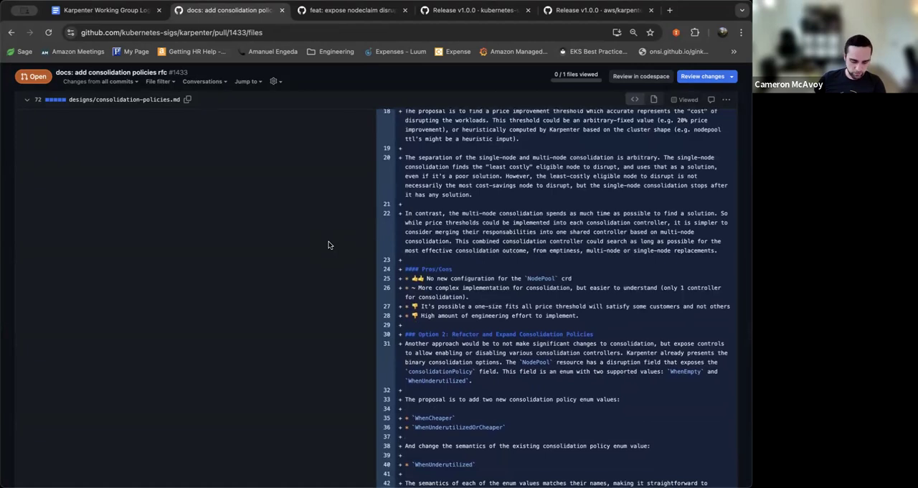
scroll(down, 3)
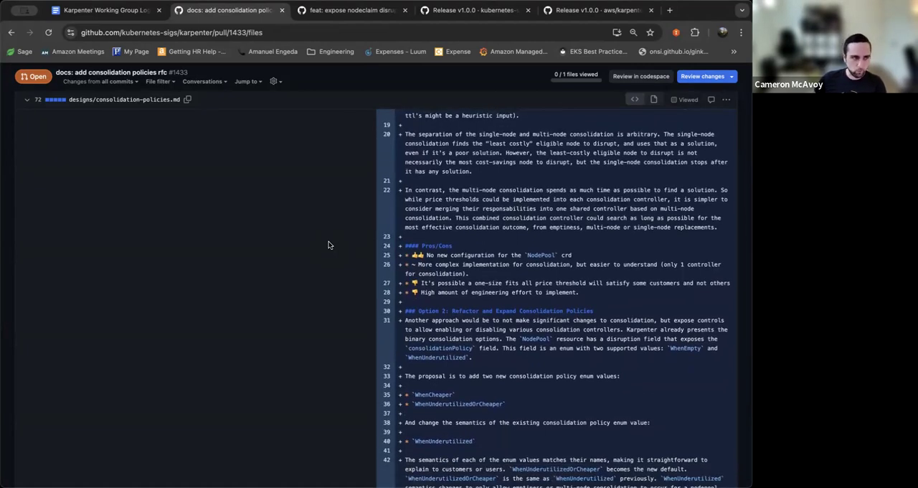
scroll(down, 3)
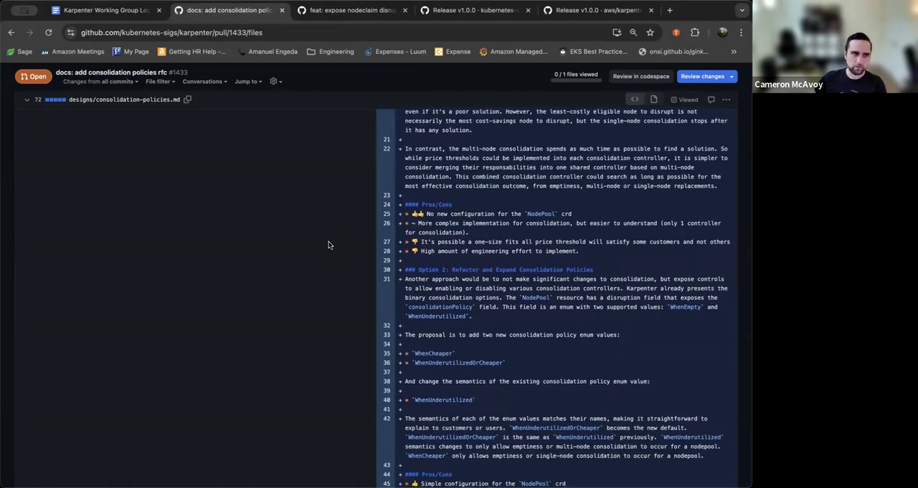
scroll(down, 3)
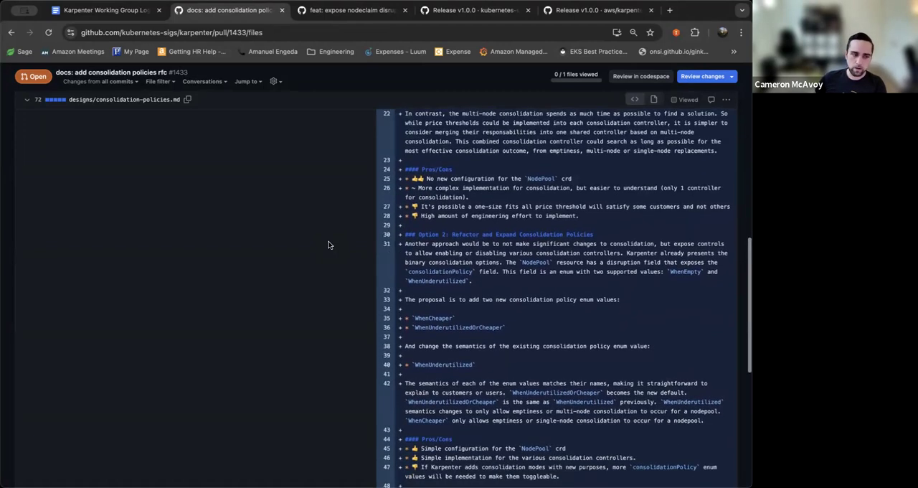
scroll(down, 3)
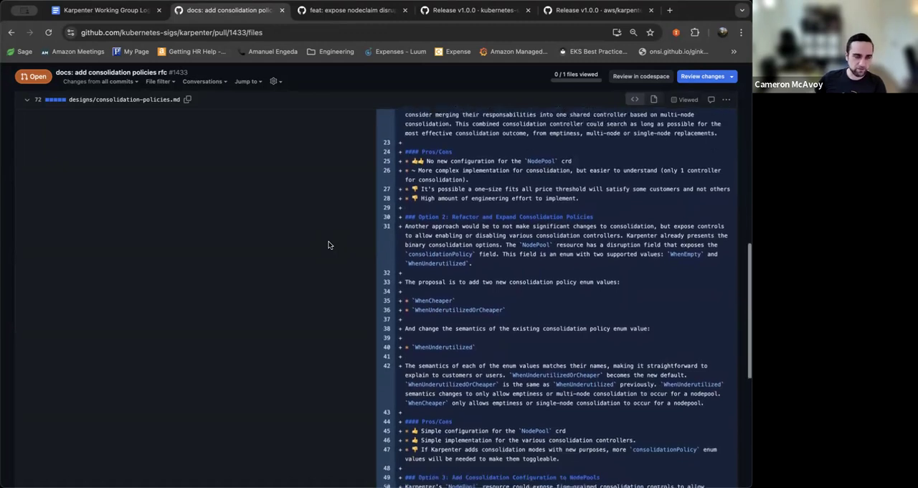
scroll(down, 3)
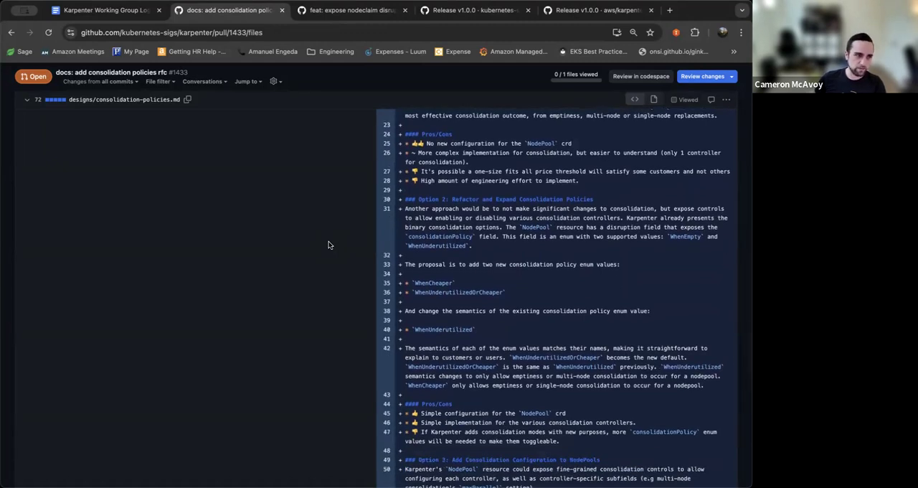
scroll(down, 3)
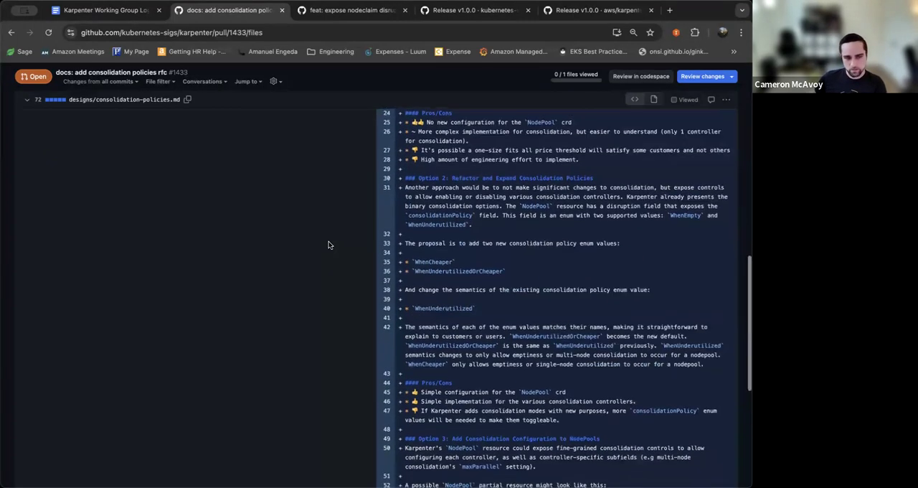
scroll(down, 3)
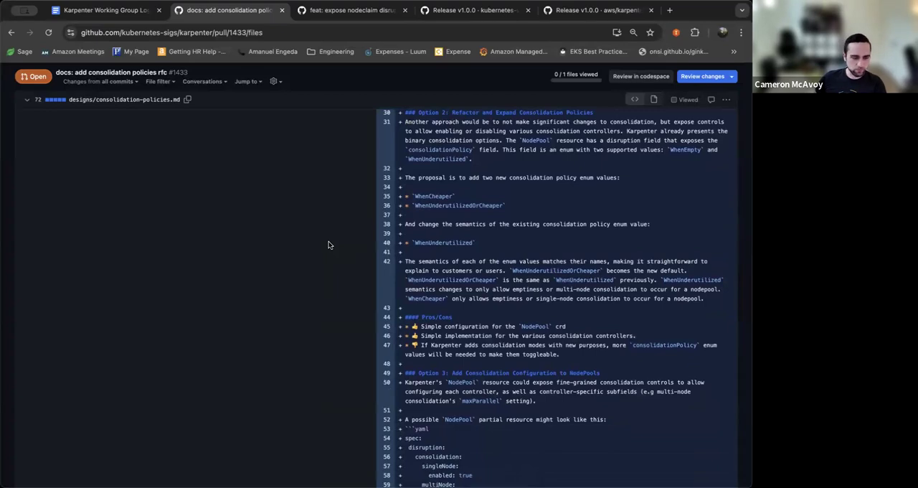
scroll(down, 3)
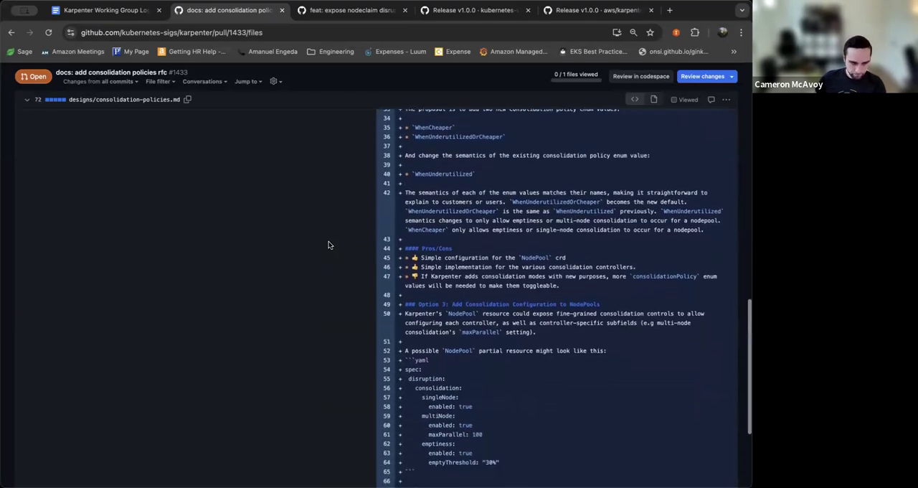
scroll(down, 3)
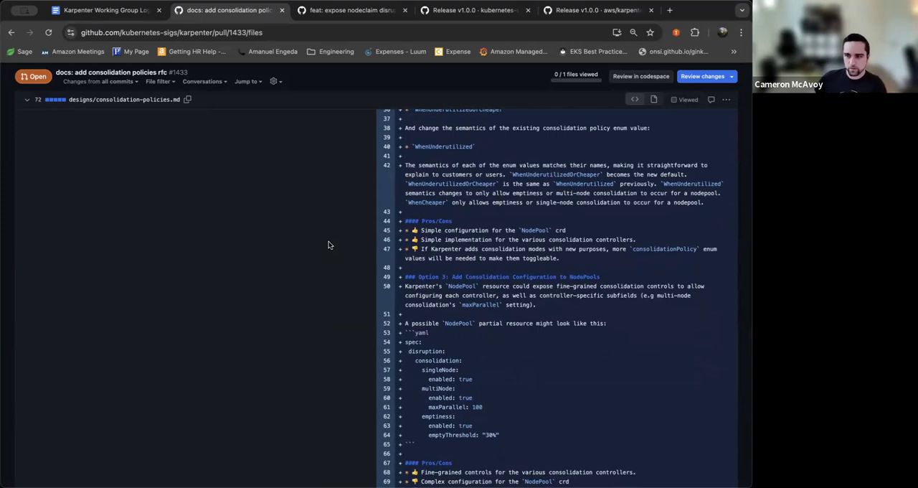
scroll(down, 3)
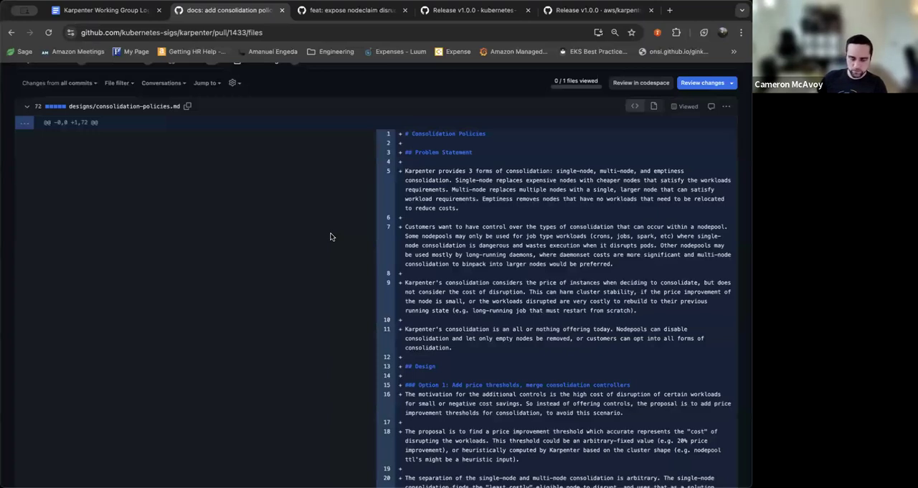
scroll(down, 3)
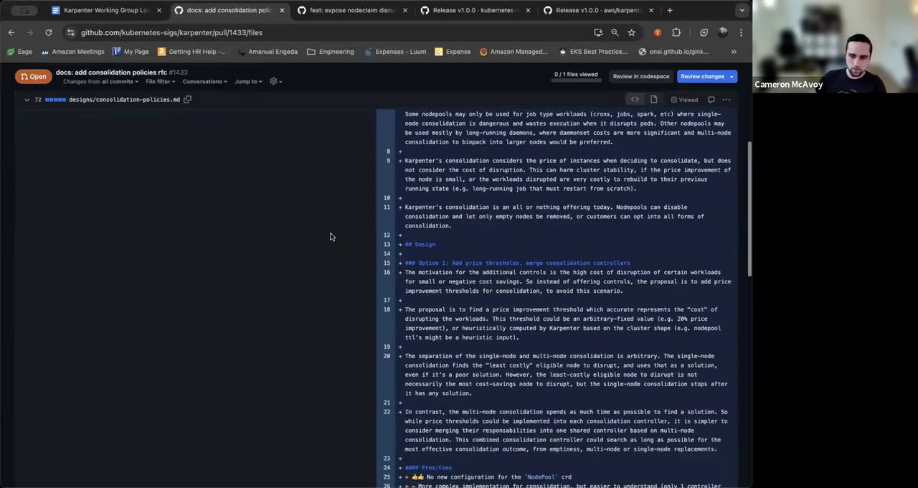
scroll(down, 3)
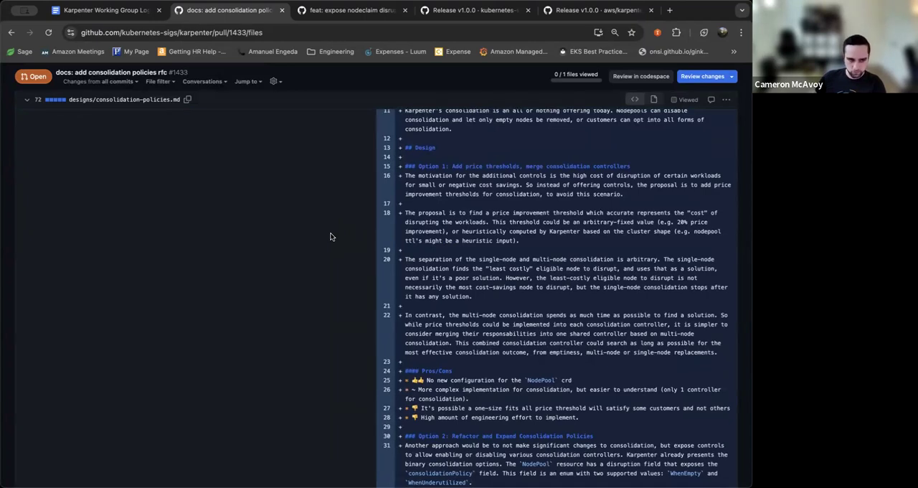
scroll(down, 3)
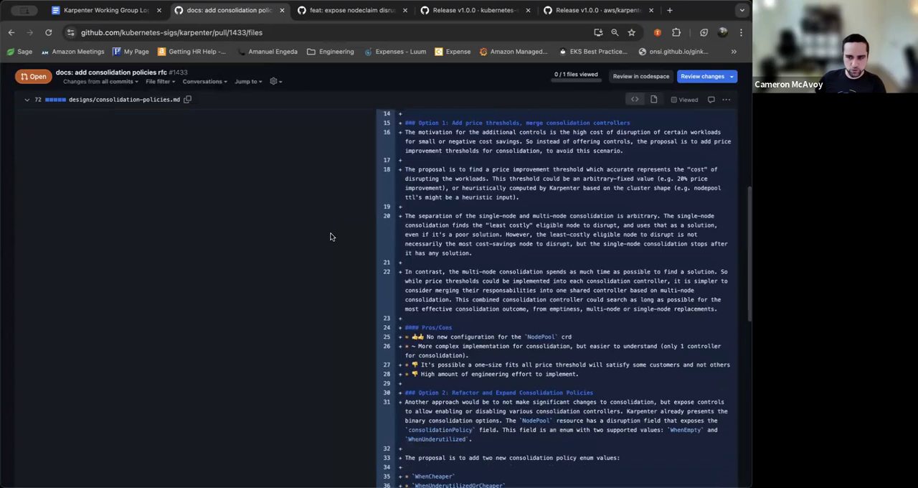
scroll(down, 3)
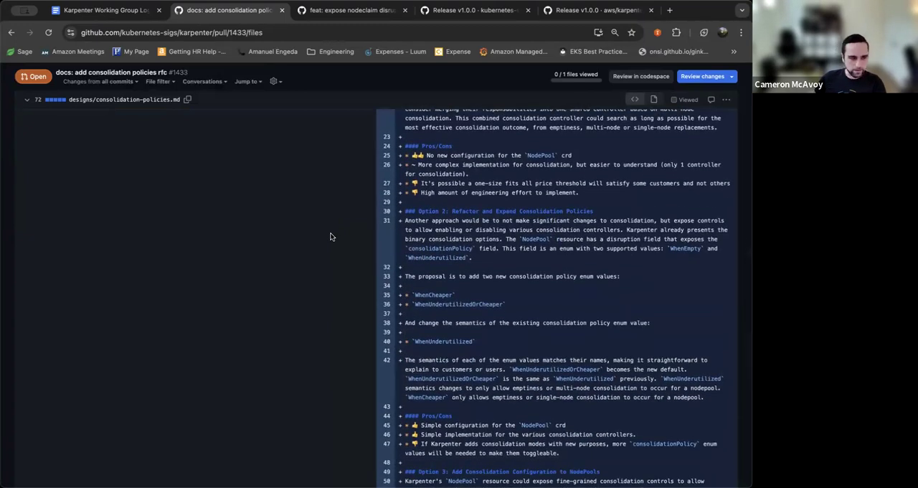
scroll(down, 3)
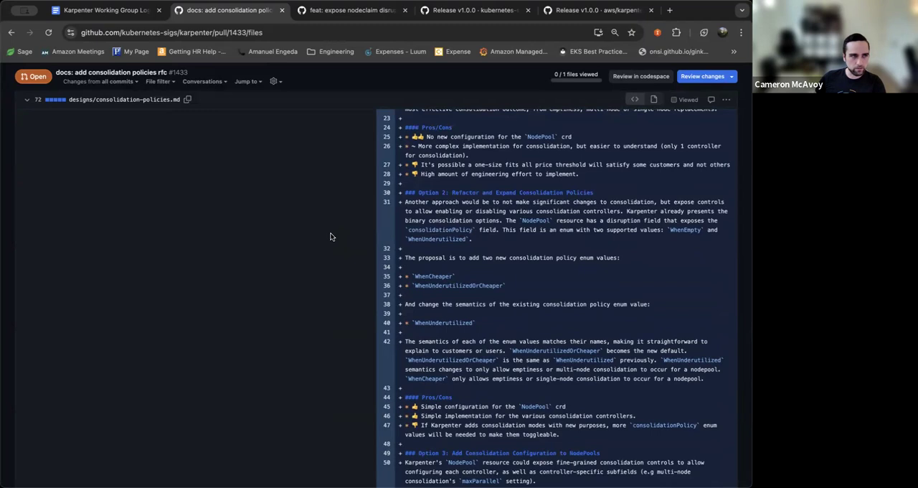
scroll(down, 3)
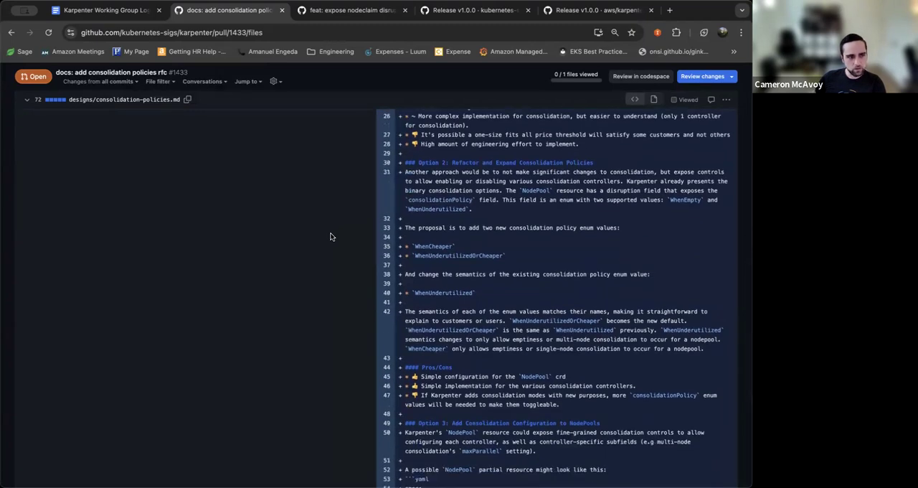
scroll(down, 3)
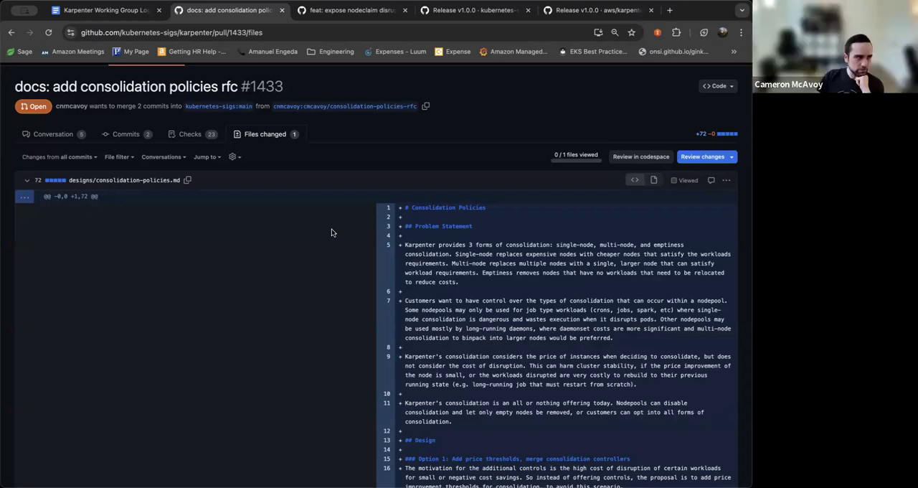
- Scroll within consolidation-policies.md around its problem statement
scroll(down, 3)
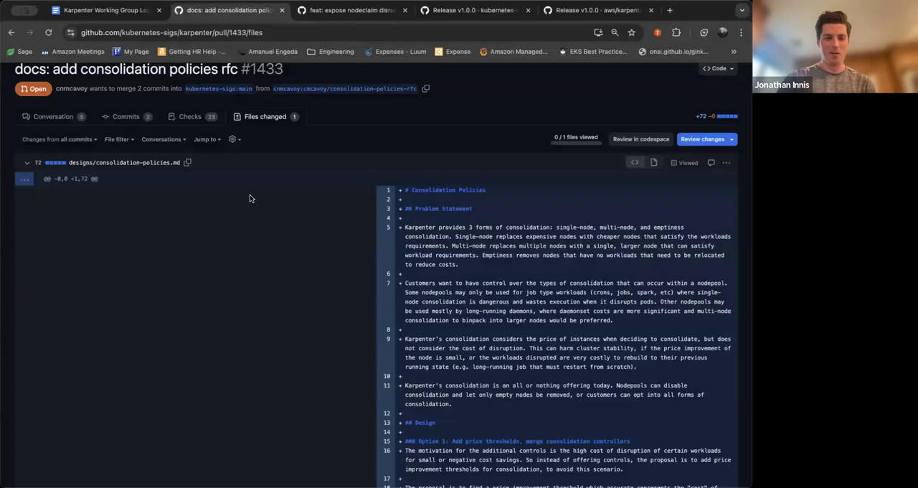
mouse_move(151, 127)
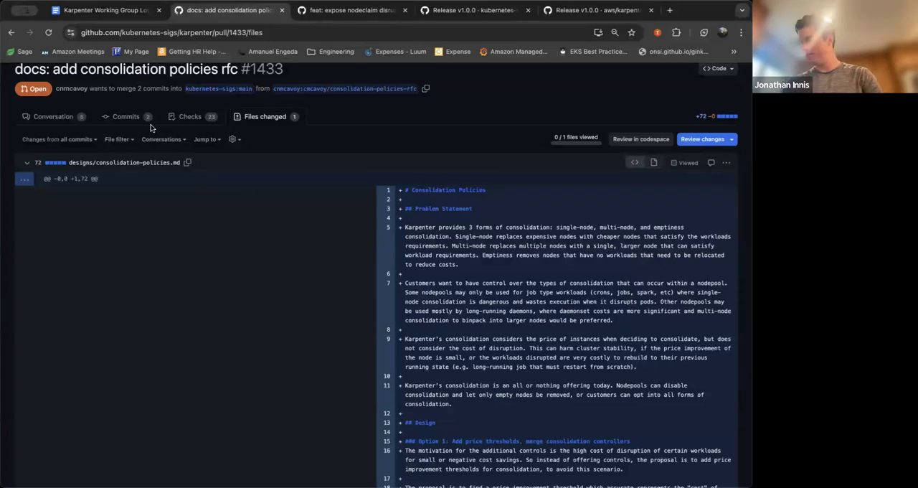
- From the meeting log's RFC links, bring up the multi-node consolidation partitioning PR #1547
click(103, 10)
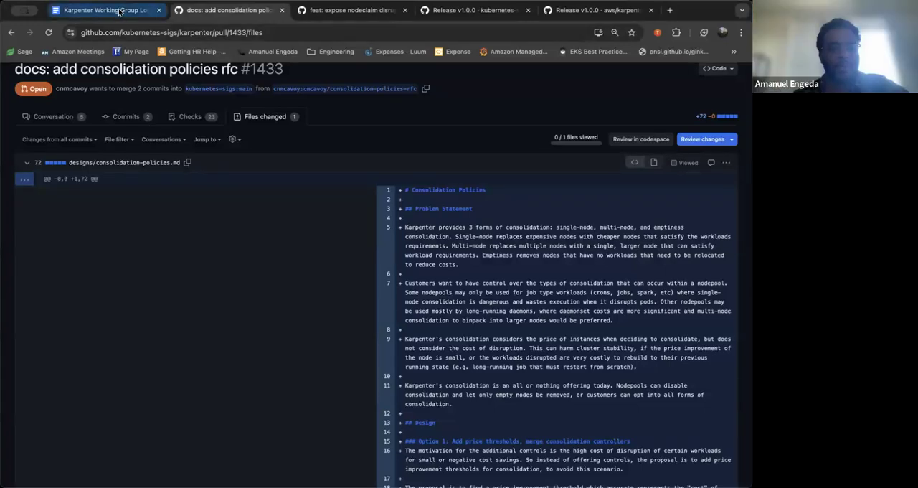
click(104, 10)
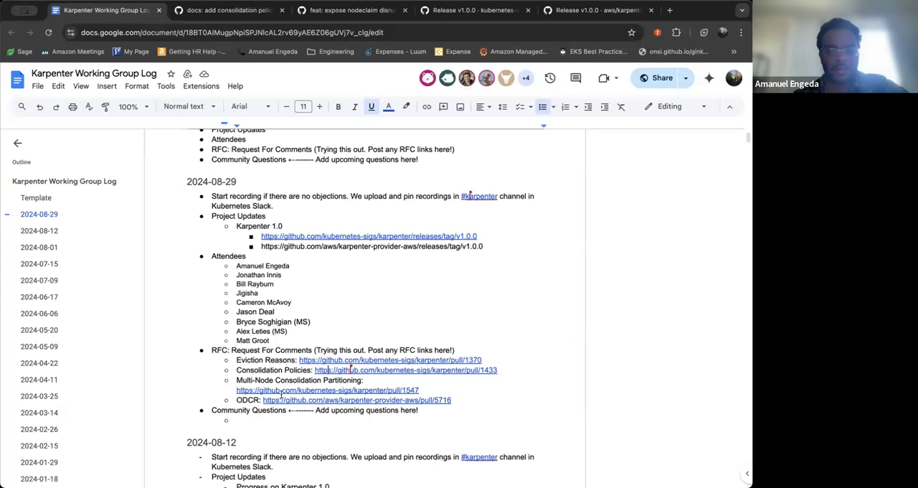
click(326, 390)
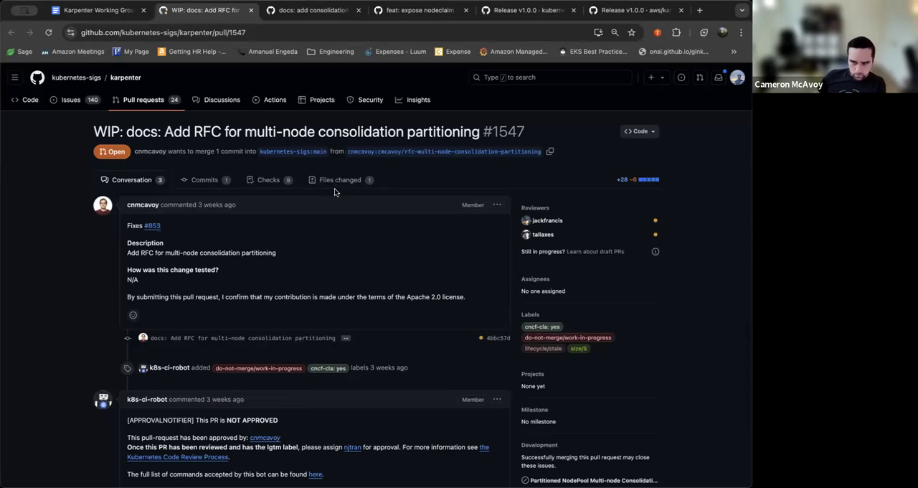
- Read multi-node-consolidation-partitioning.md in PR #1547 down through its Proposal and Drawbacks sections
click(339, 180)
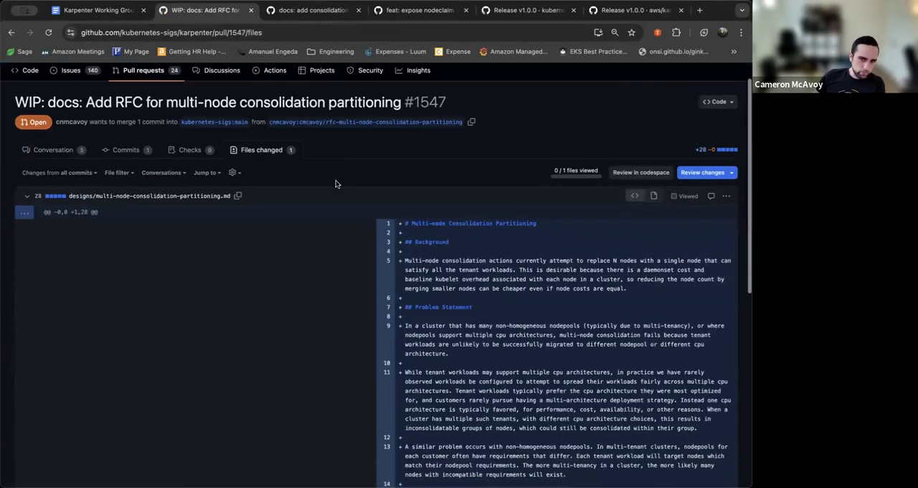
scroll(down, 3)
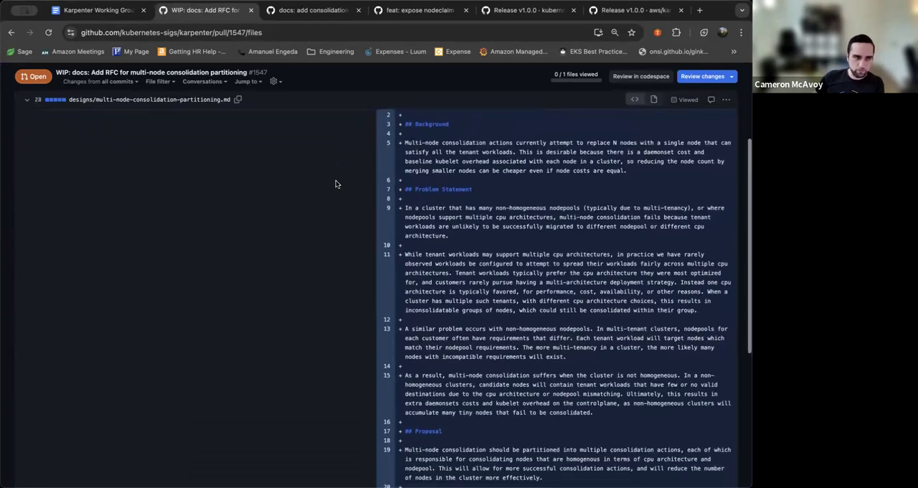
scroll(down, 3)
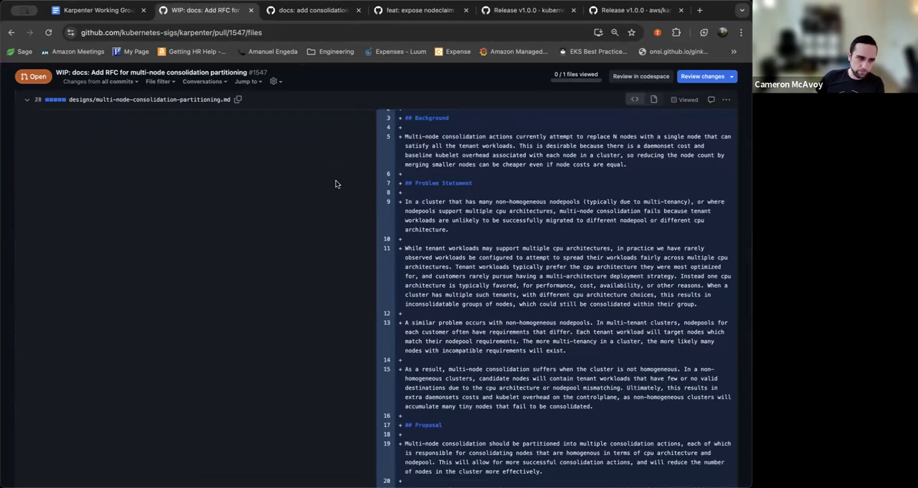
scroll(down, 3)
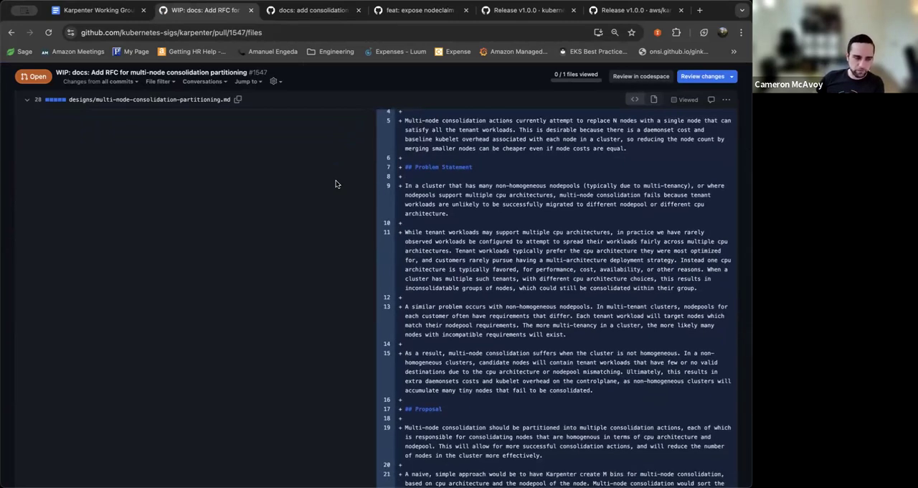
scroll(down, 3)
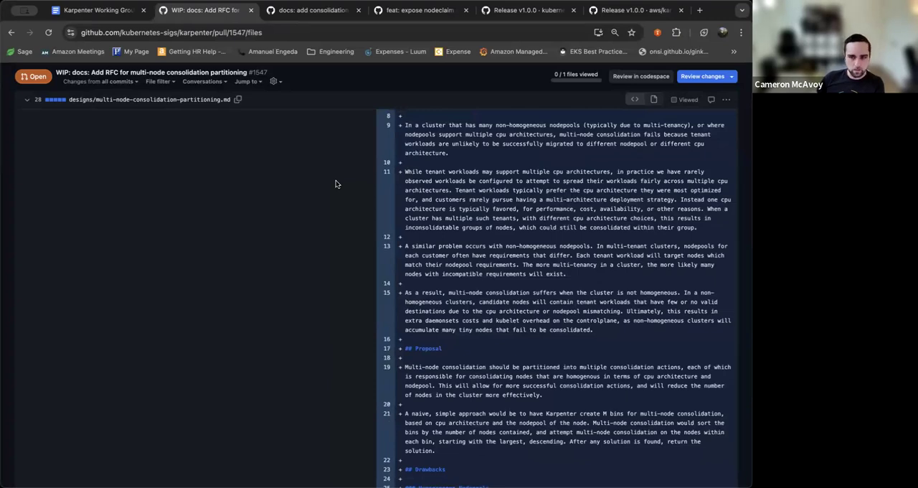
scroll(down, 3)
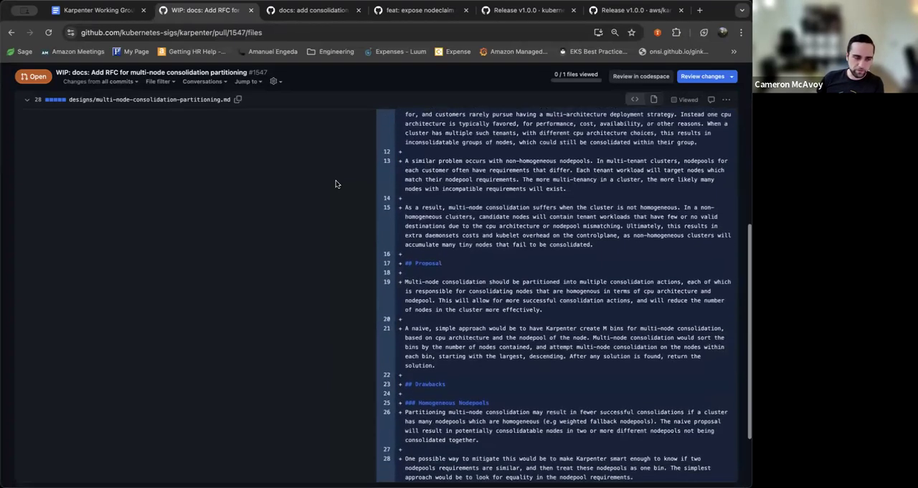
scroll(down, 3)
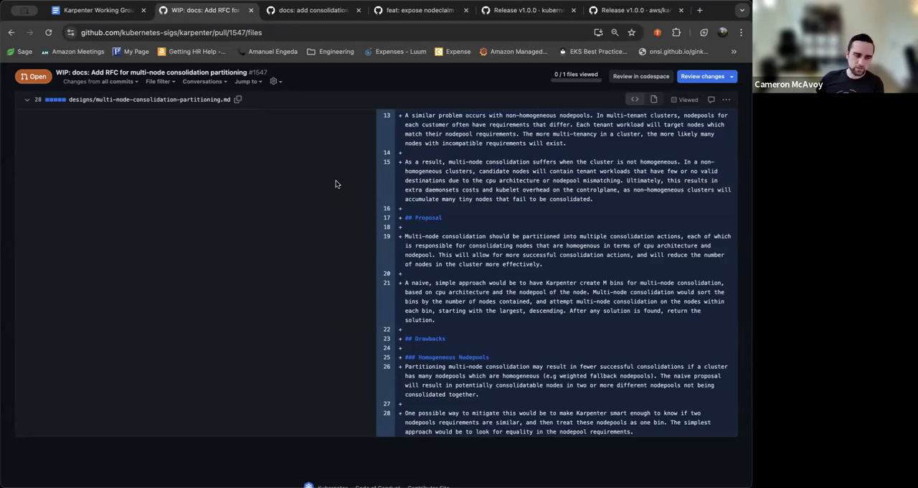
- Move through the partitioning RFC between its problem statement and the Proposal and Drawbacks sections
scroll(down, 3)
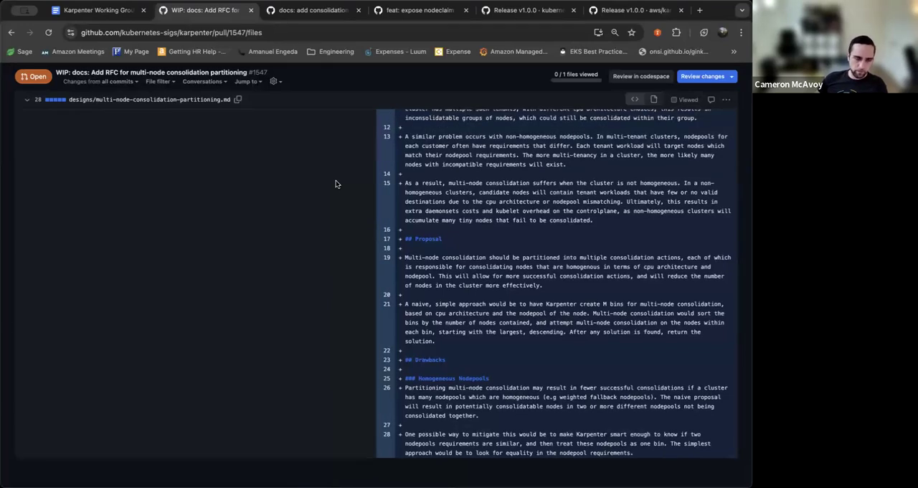
scroll(down, 3)
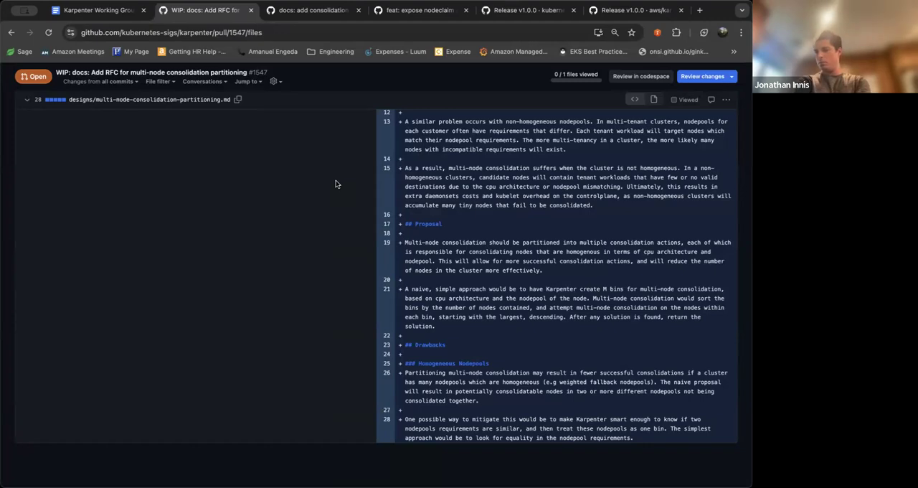
scroll(down, 3)
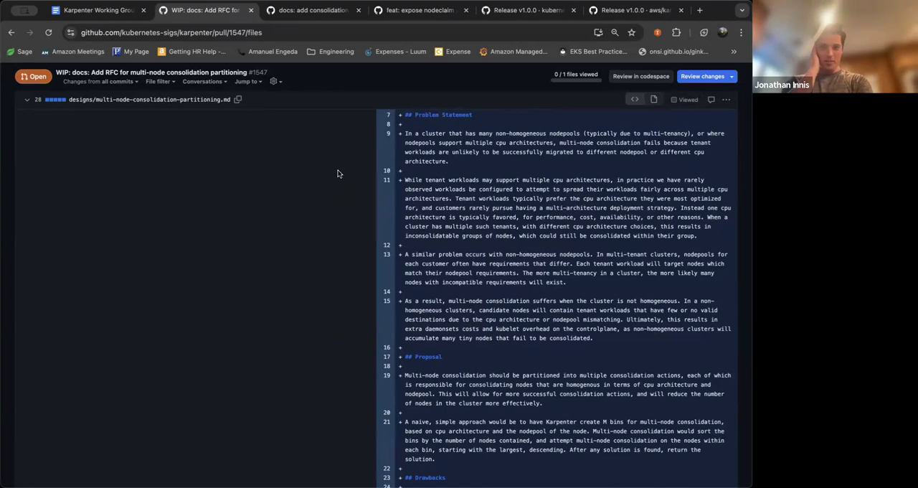
scroll(down, 3)
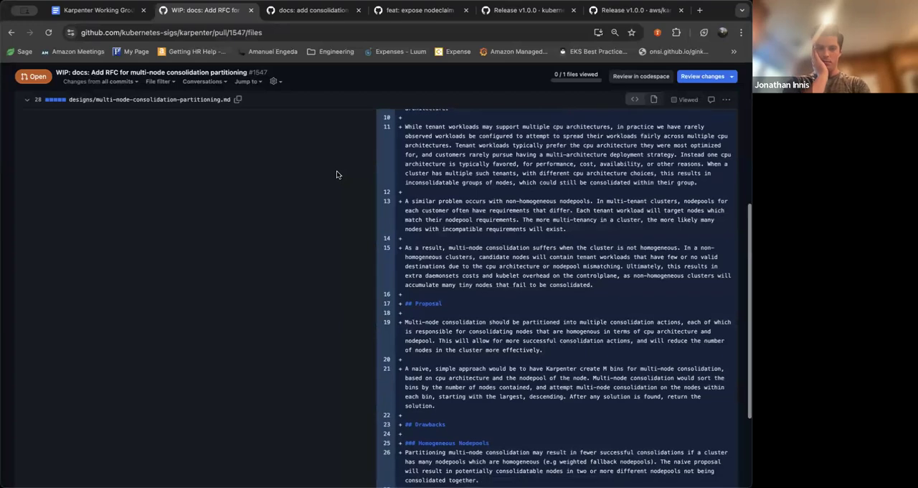
scroll(down, 3)
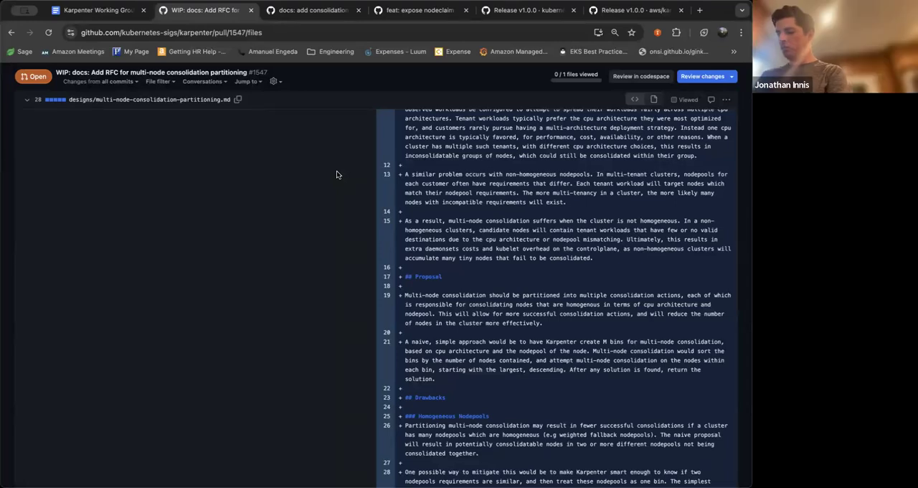
mouse_move(341, 201)
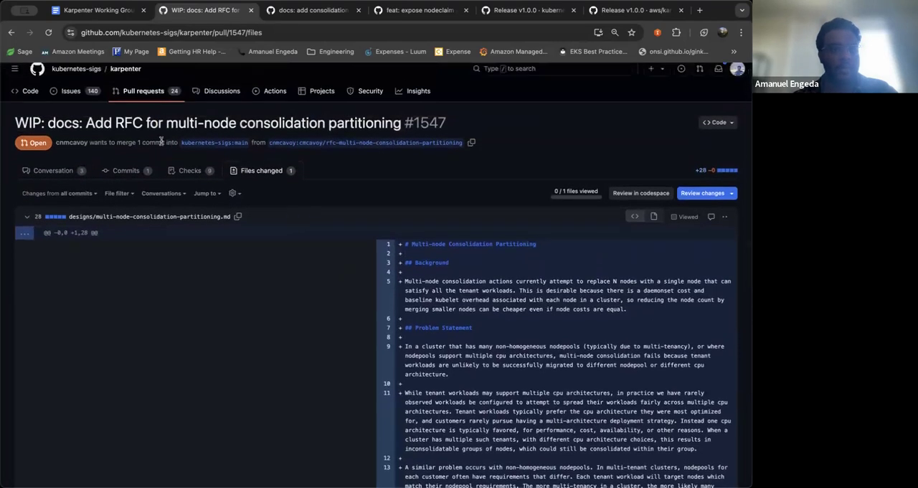
- From the meeting log, bring up ODCR RFC PR #5716 and show its odcr.md design document diff
click(98, 10)
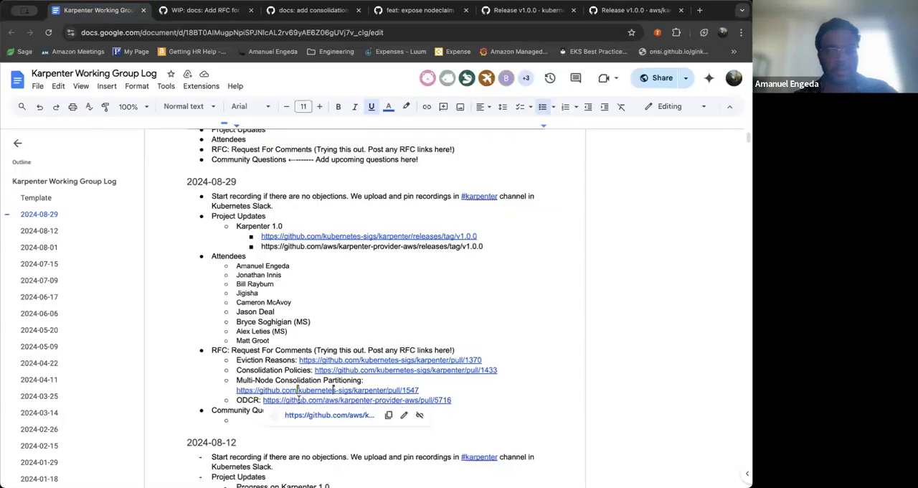
click(356, 398)
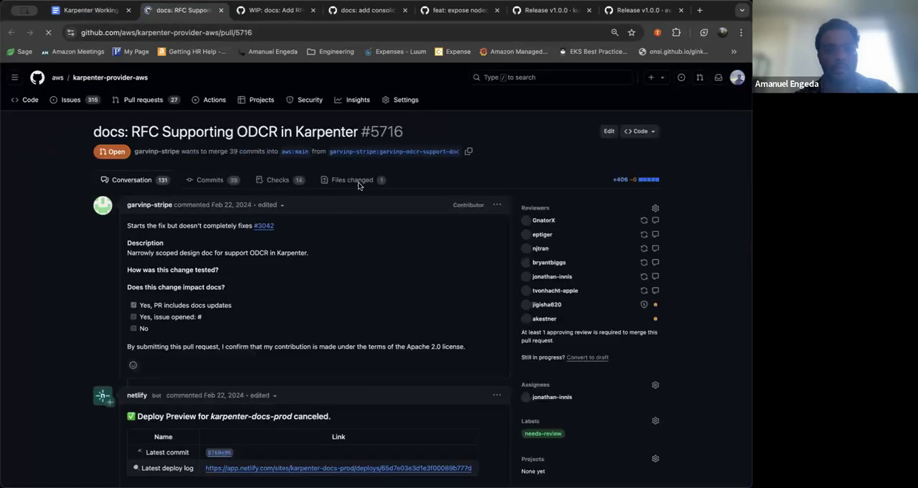
click(132, 304)
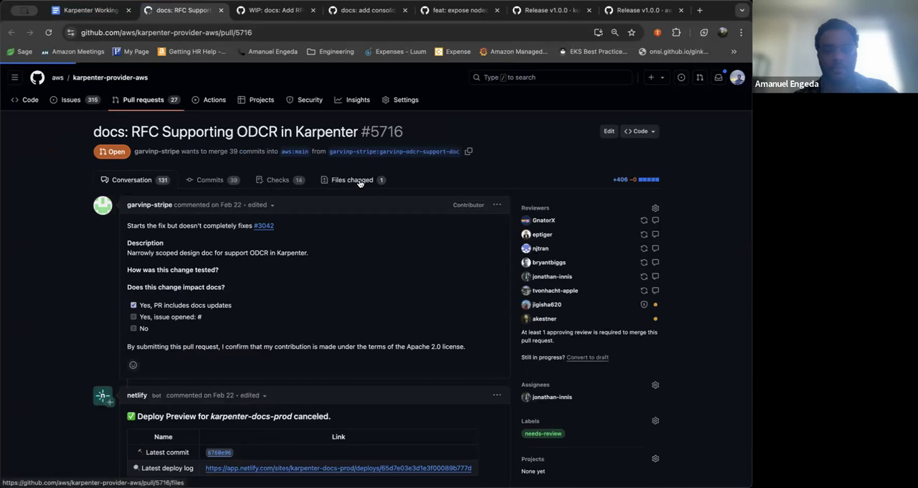
click(352, 180)
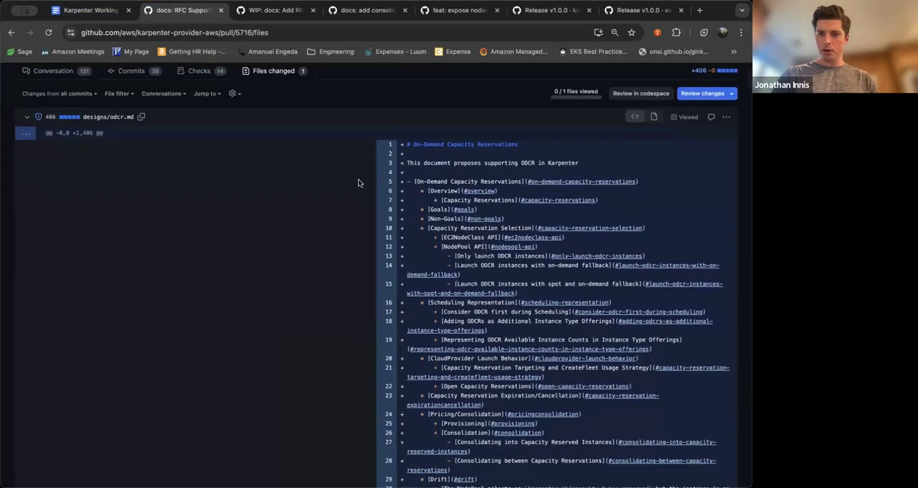
scroll(down, 3)
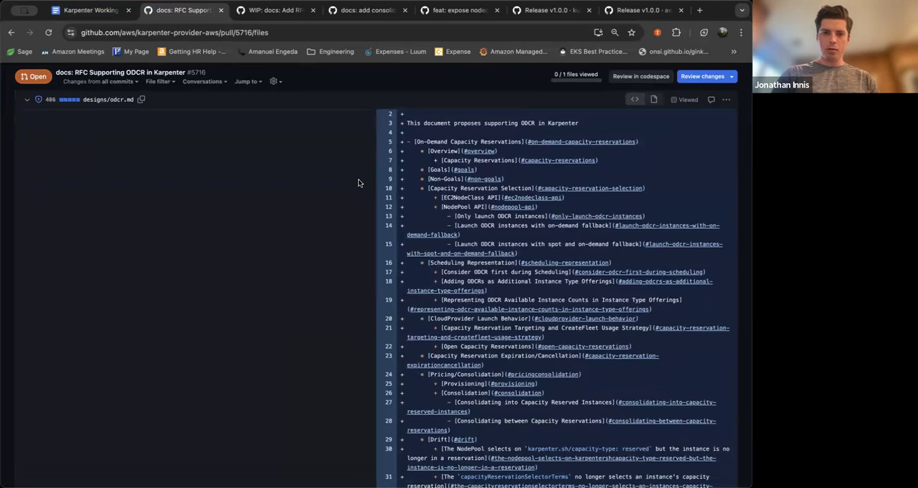
scroll(down, 3)
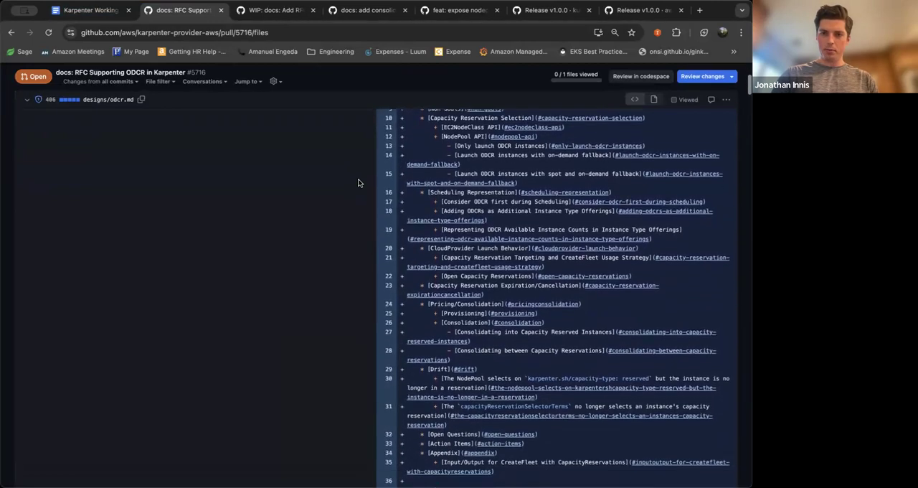
scroll(down, 3)
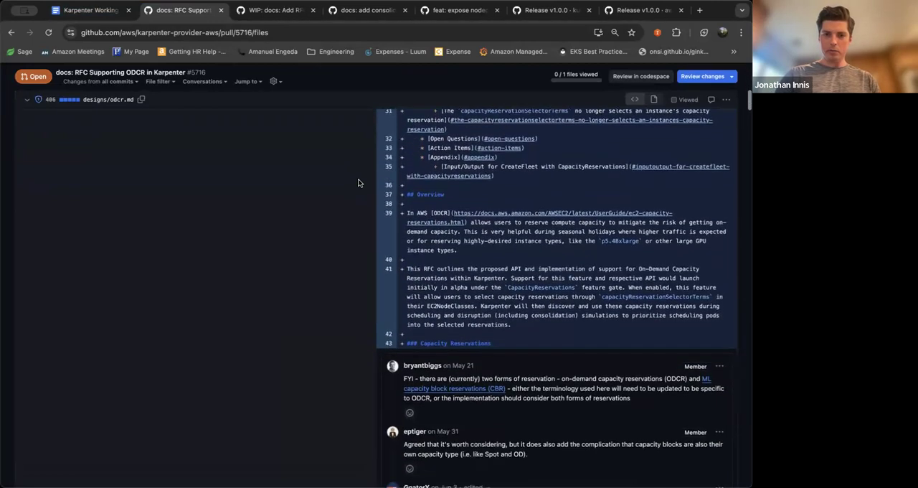
scroll(down, 3)
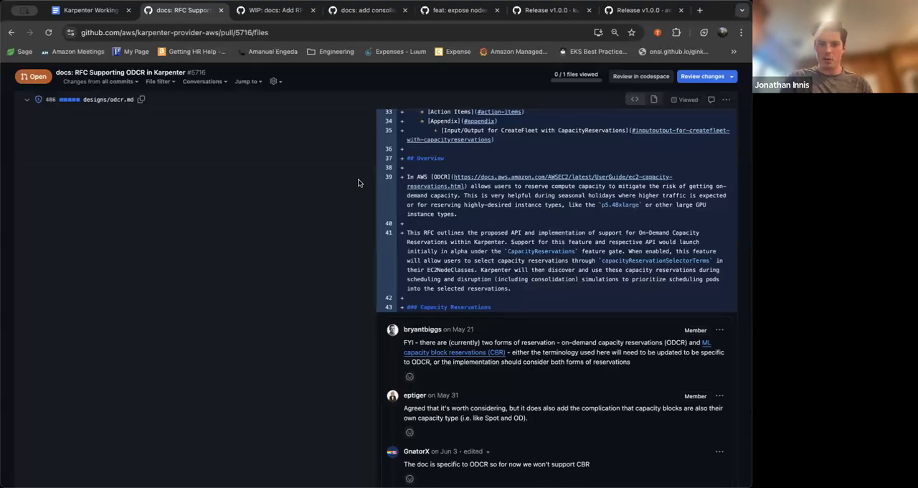
scroll(down, 3)
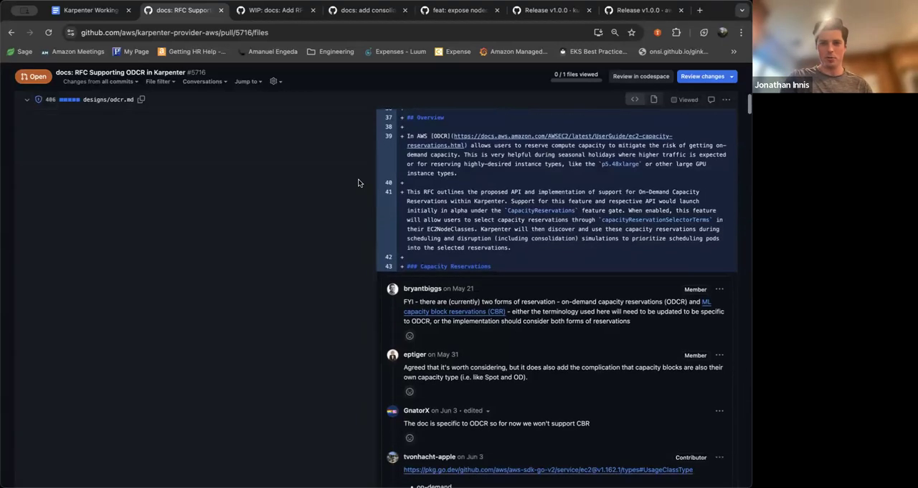
scroll(down, 3)
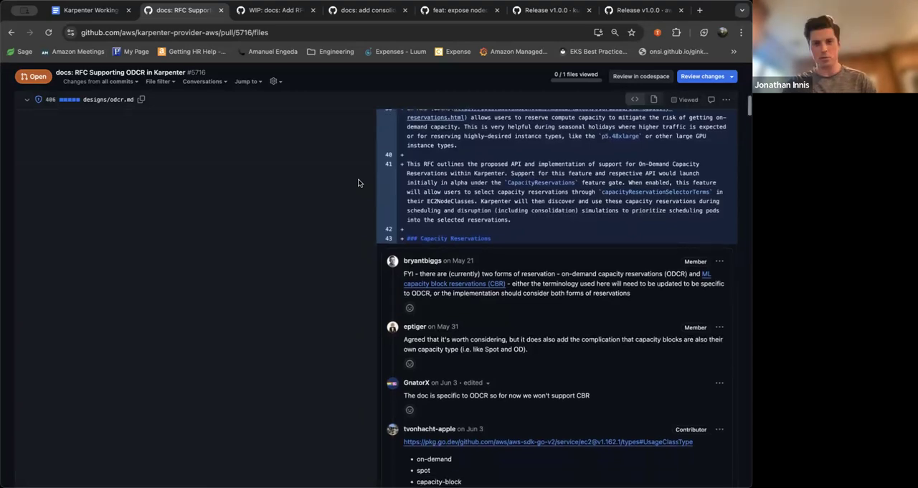
scroll(down, 3)
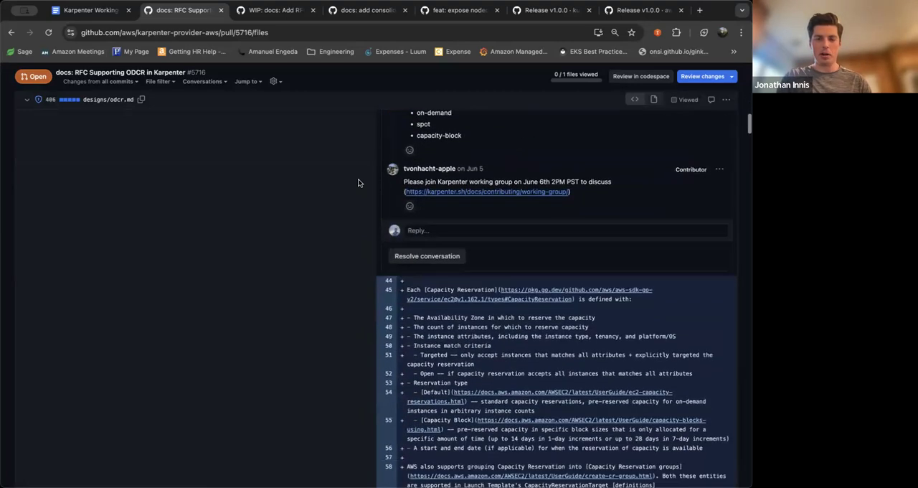
scroll(down, 3)
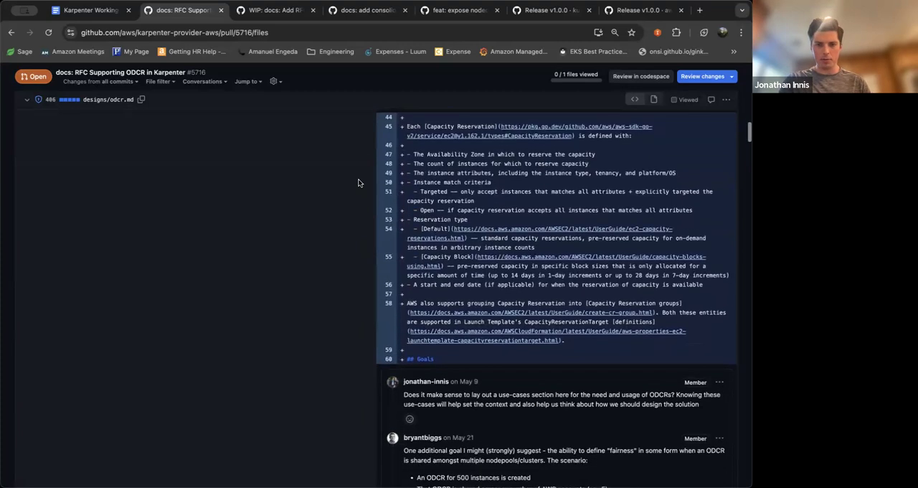
scroll(down, 3)
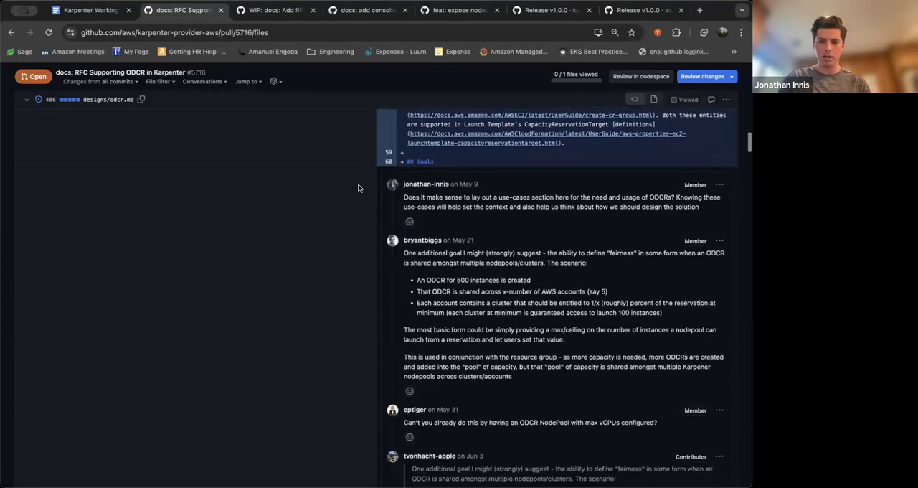
scroll(down, 3)
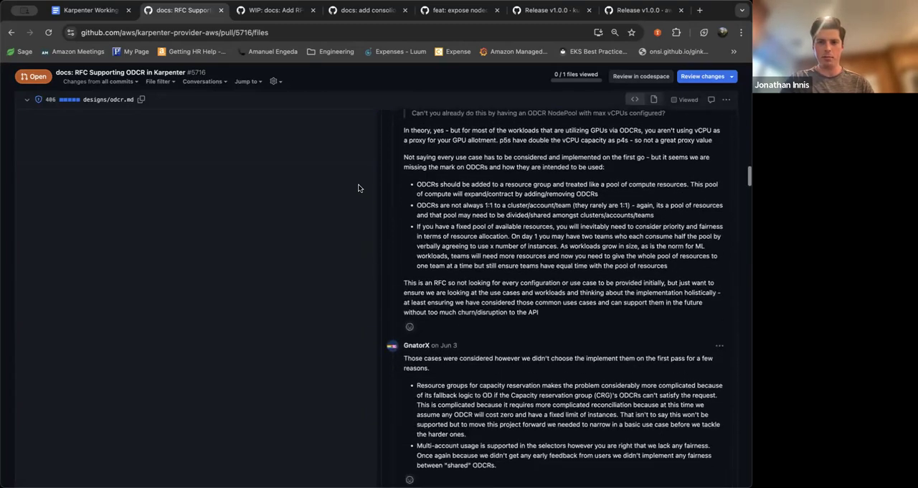
scroll(down, 3)
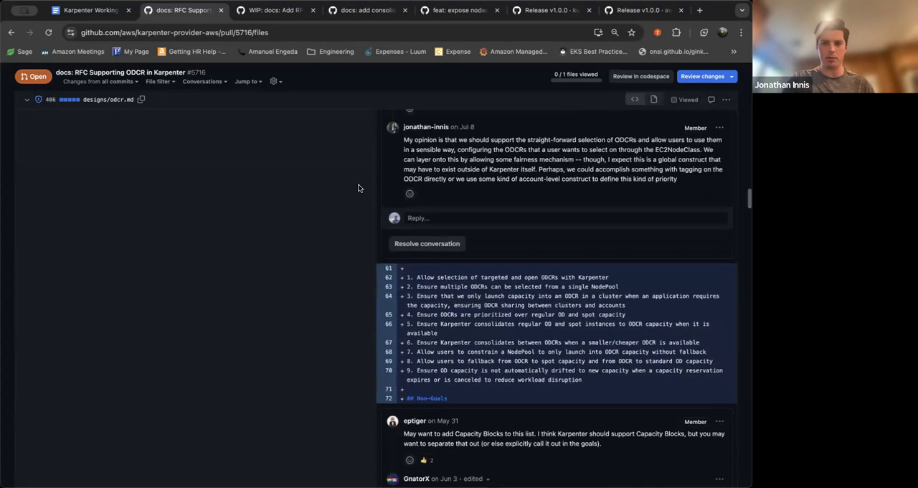
scroll(down, 3)
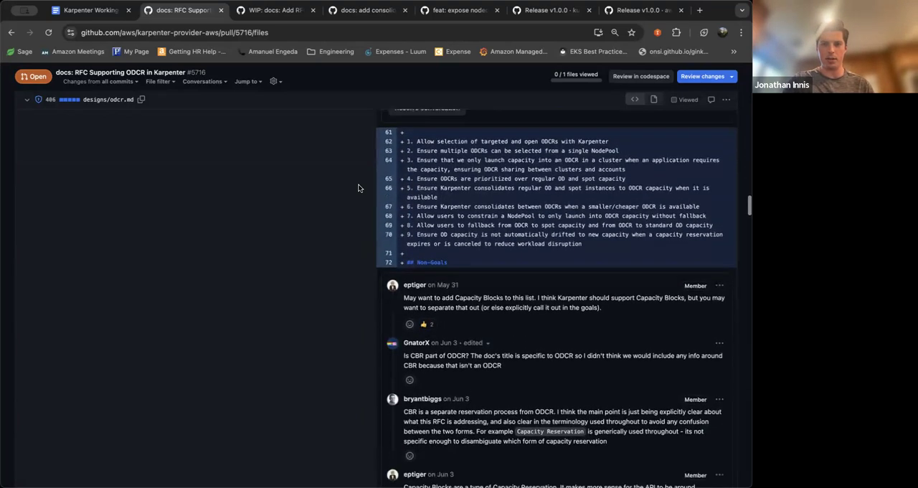
scroll(down, 3)
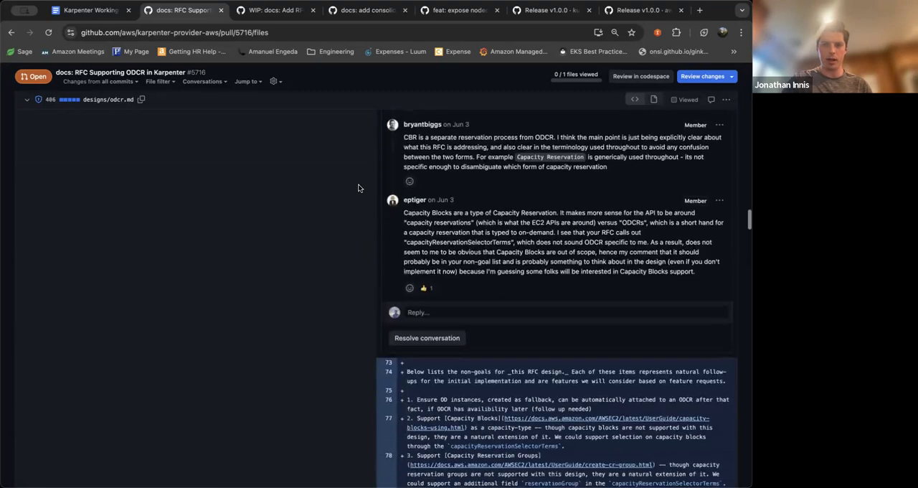
scroll(down, 3)
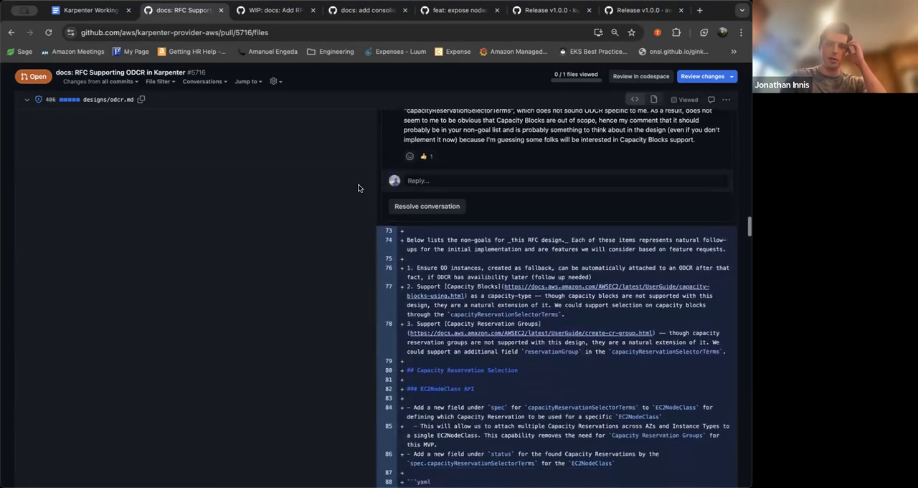
scroll(down, 3)
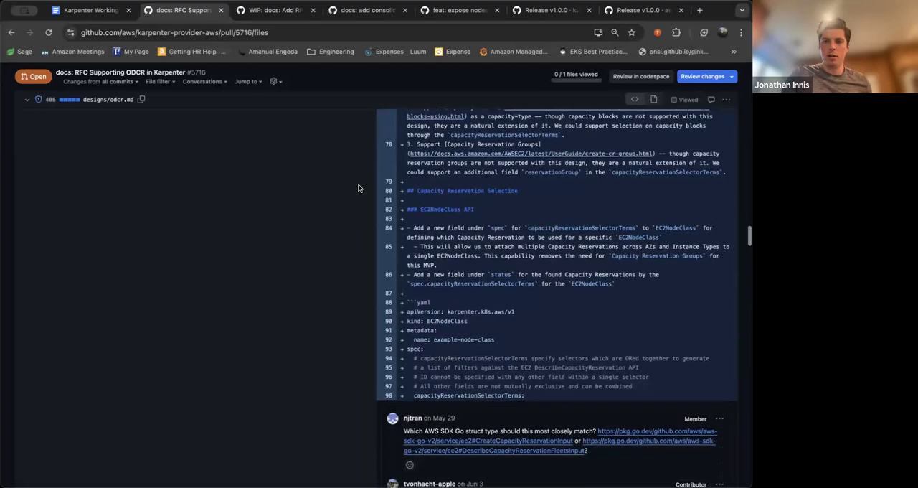
scroll(down, 3)
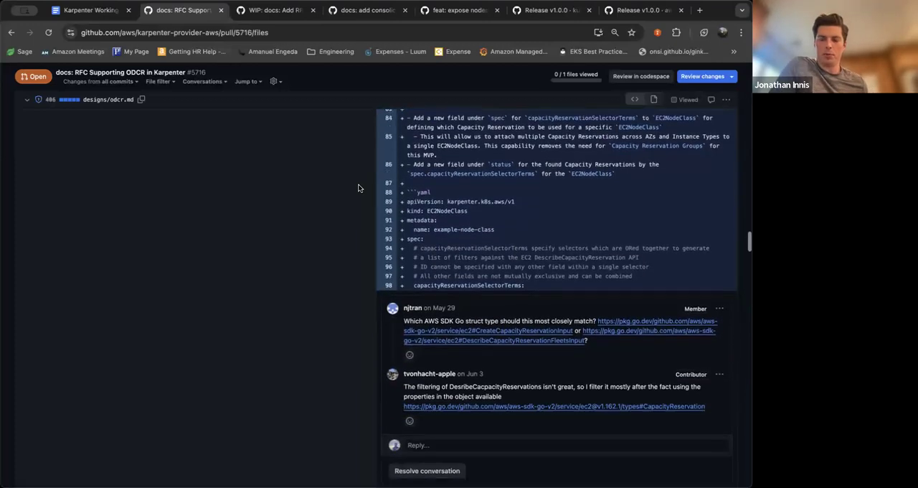
scroll(down, 3)
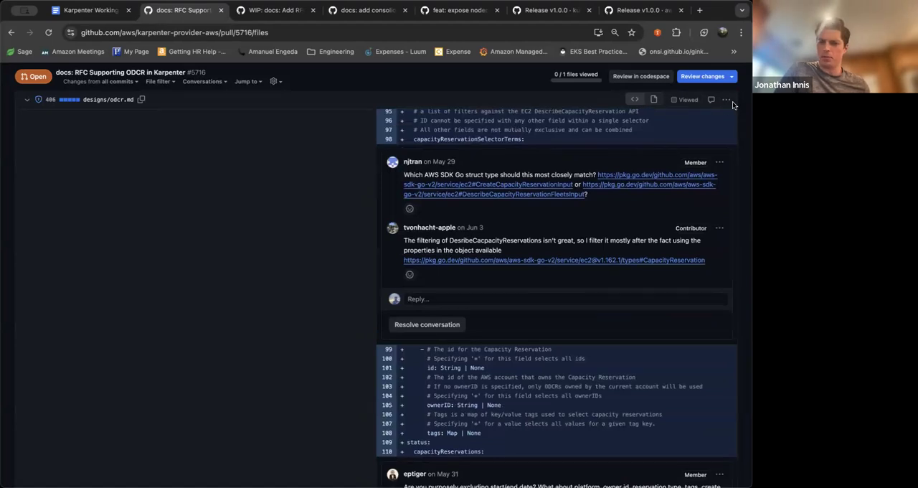
scroll(down, 3)
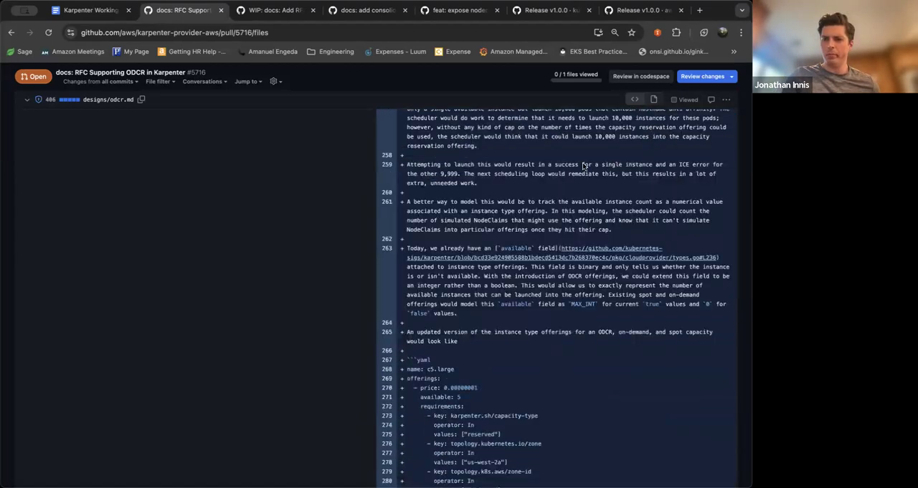
scroll(down, 3)
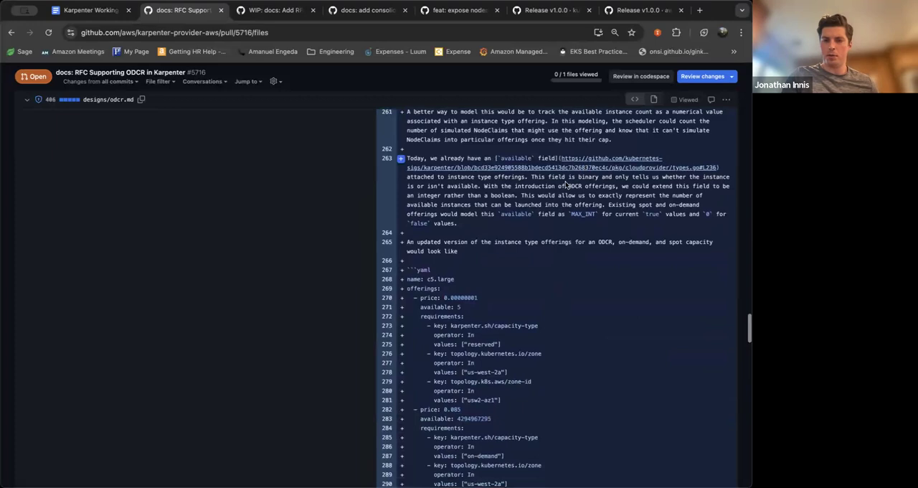
scroll(down, 3)
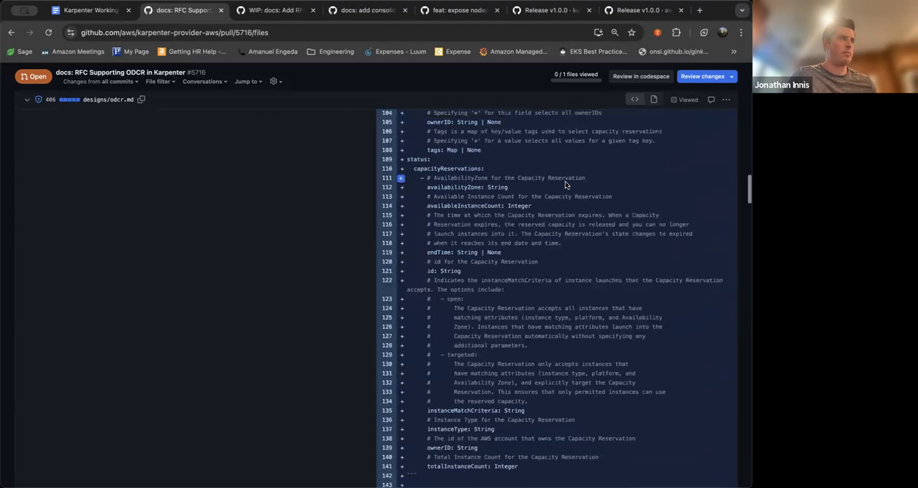
- Read odcr.md from the capacity reservation fields down to the NodePool API section and reserved capacity-type examples
scroll(up, 3)
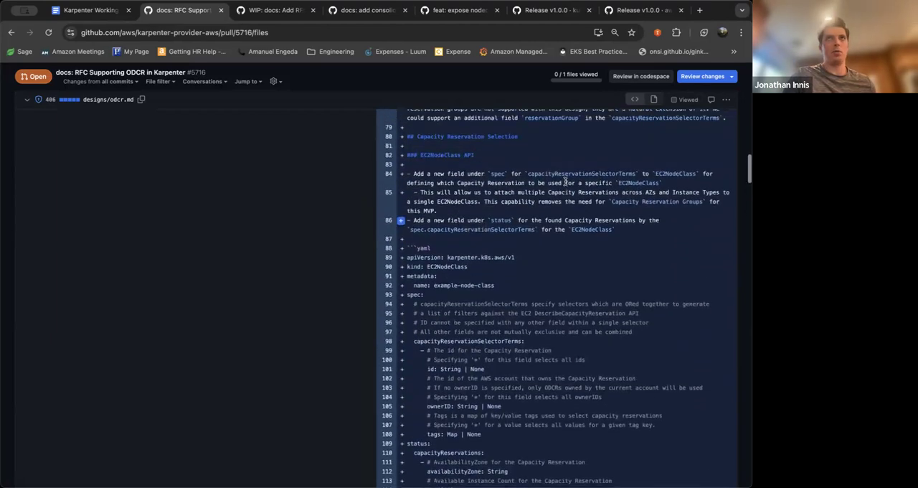
scroll(down, 3)
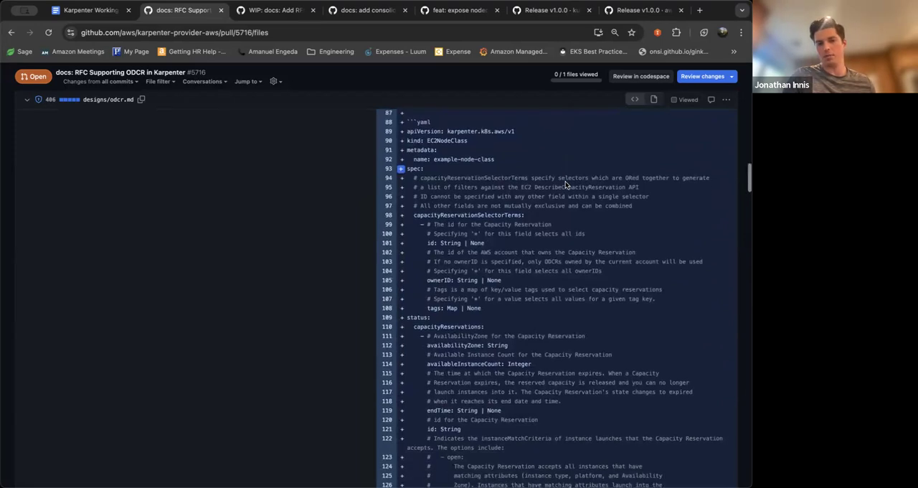
scroll(down, 3)
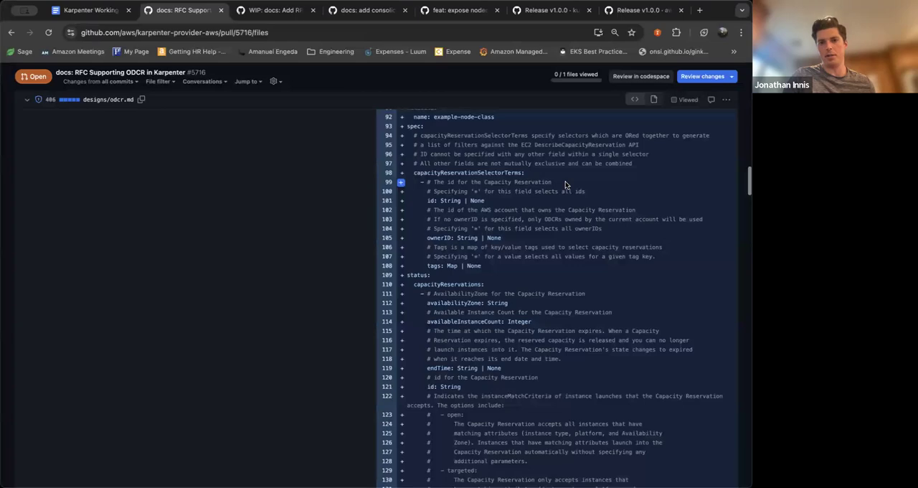
scroll(down, 3)
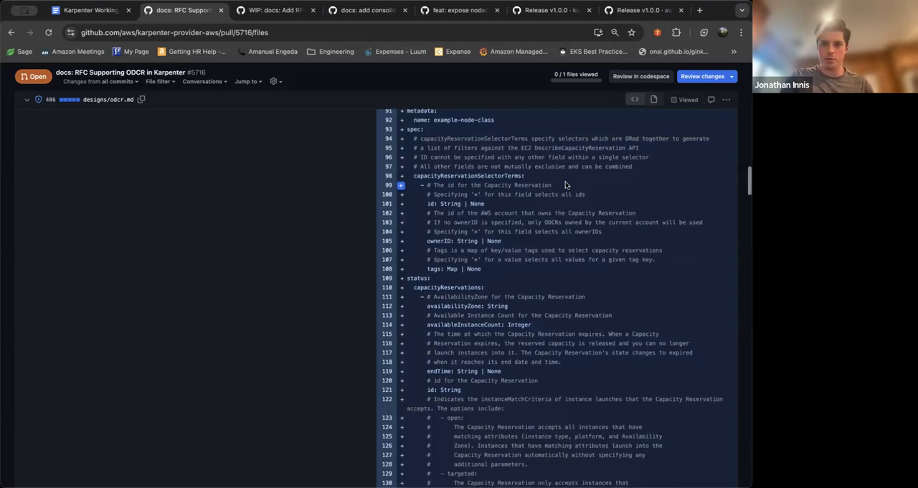
scroll(down, 3)
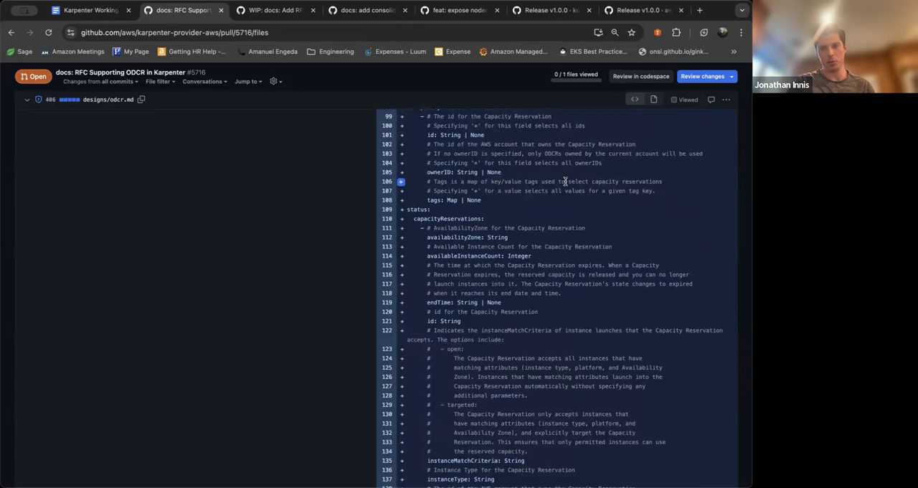
scroll(down, 3)
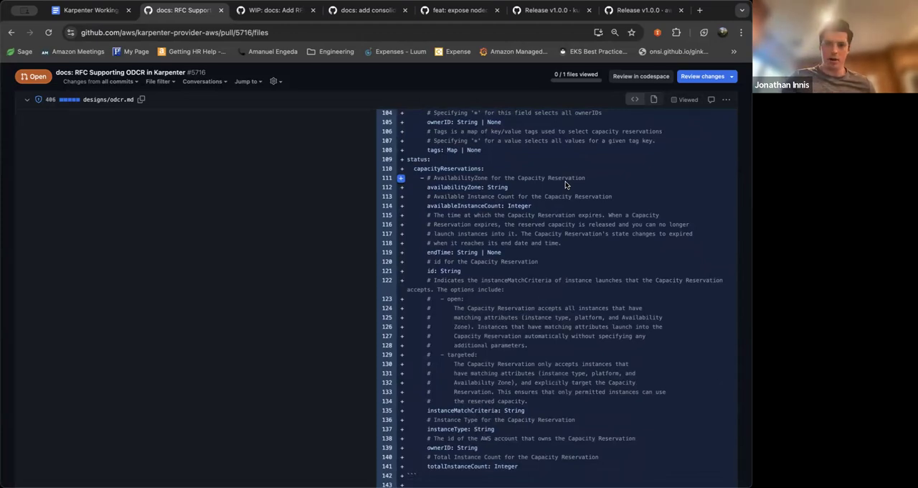
scroll(down, 3)
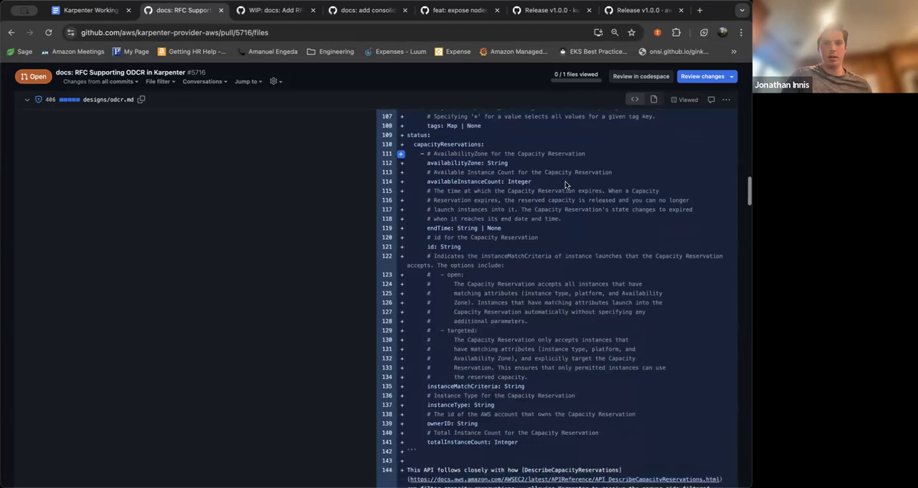
scroll(down, 3)
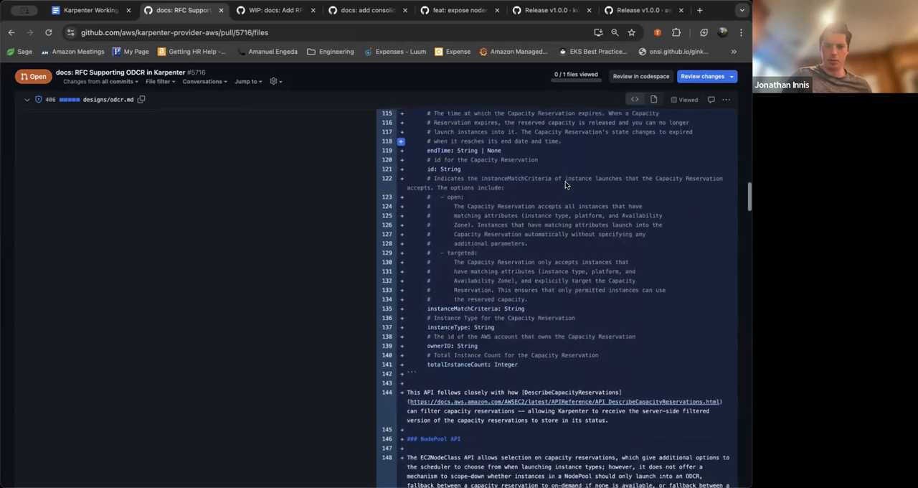
scroll(down, 3)
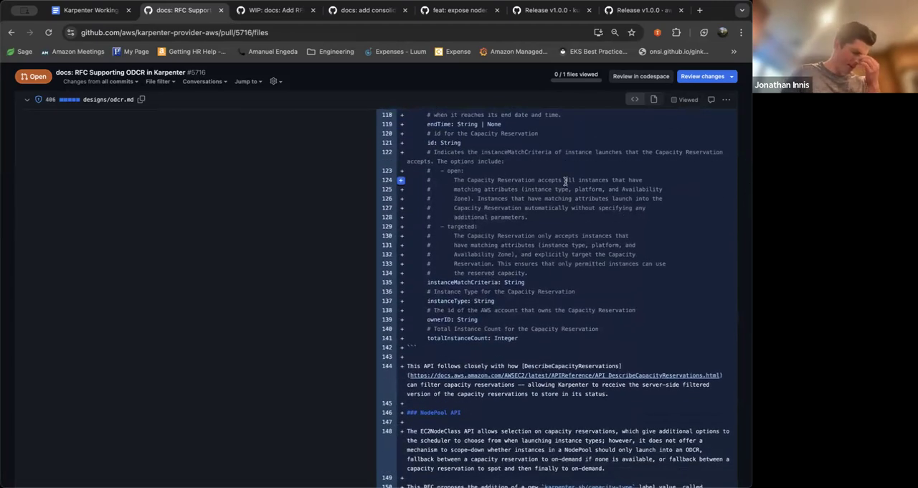
scroll(down, 3)
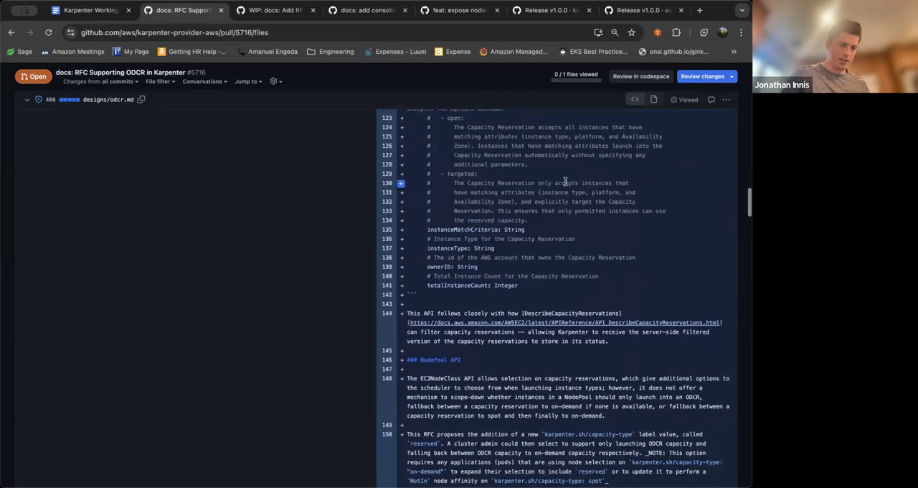
scroll(down, 3)
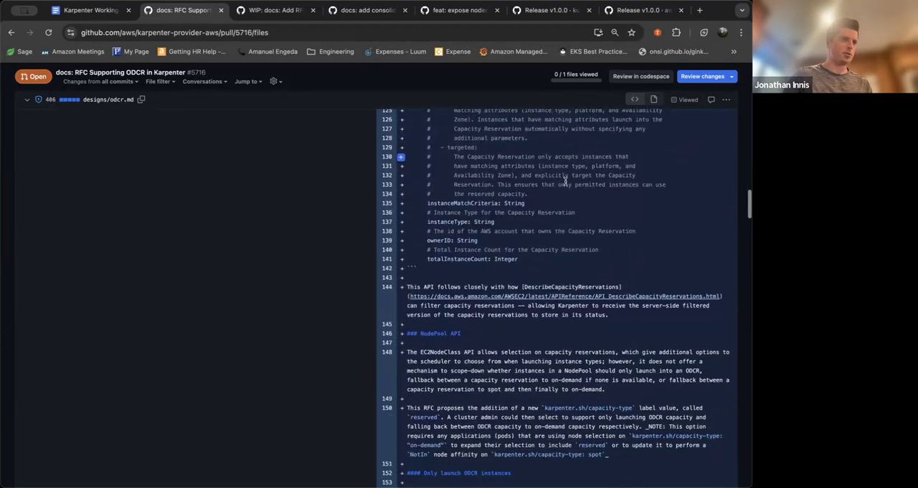
scroll(down, 3)
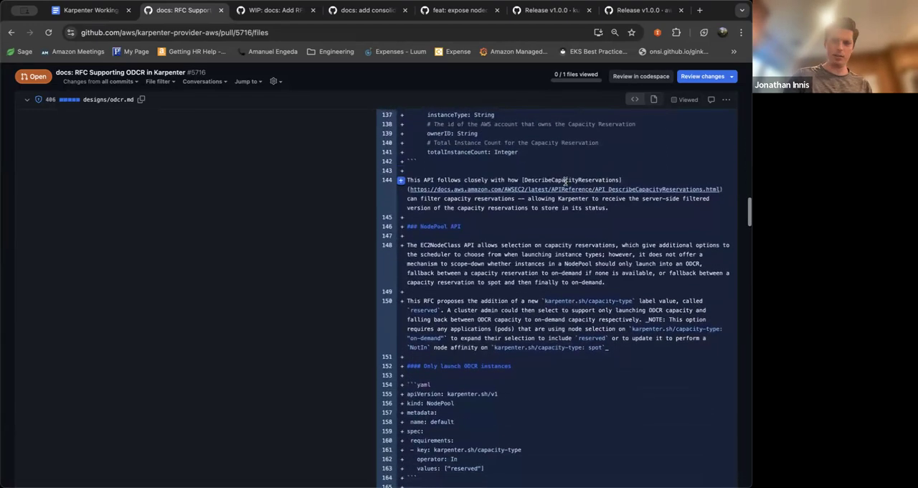
scroll(down, 3)
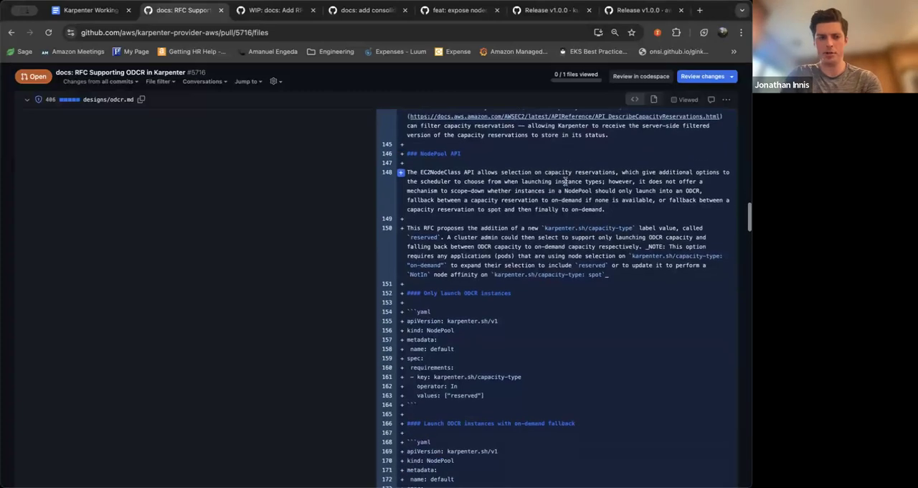
scroll(down, 3)
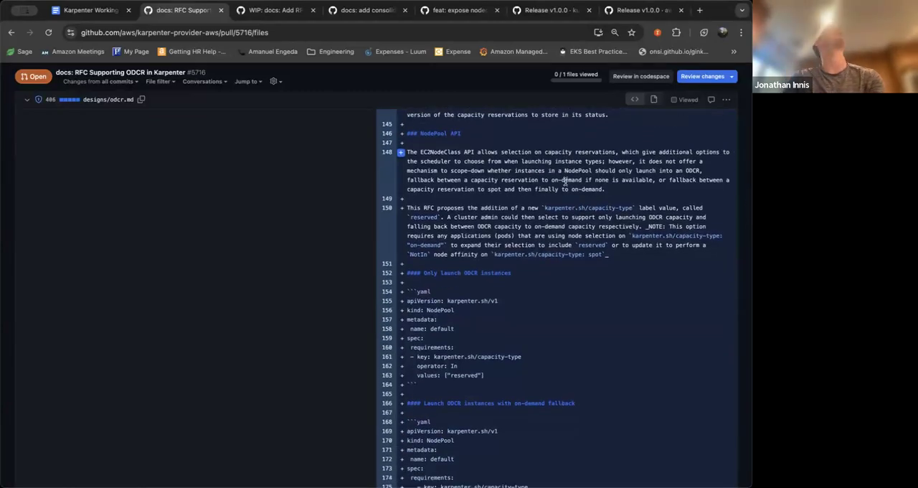
scroll(down, 3)
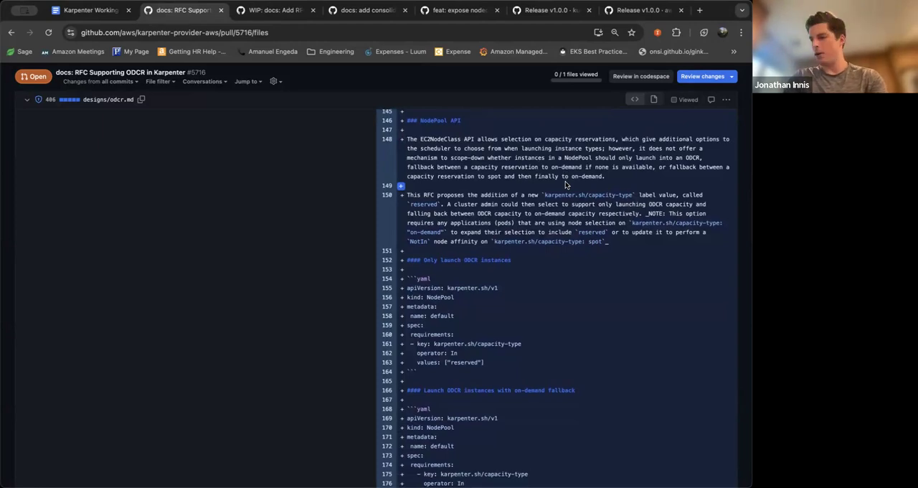
- Scroll the odcr.md diff to the on-demand and spot fallback NodePool examples and Scheduling Representation section
scroll(down, 3)
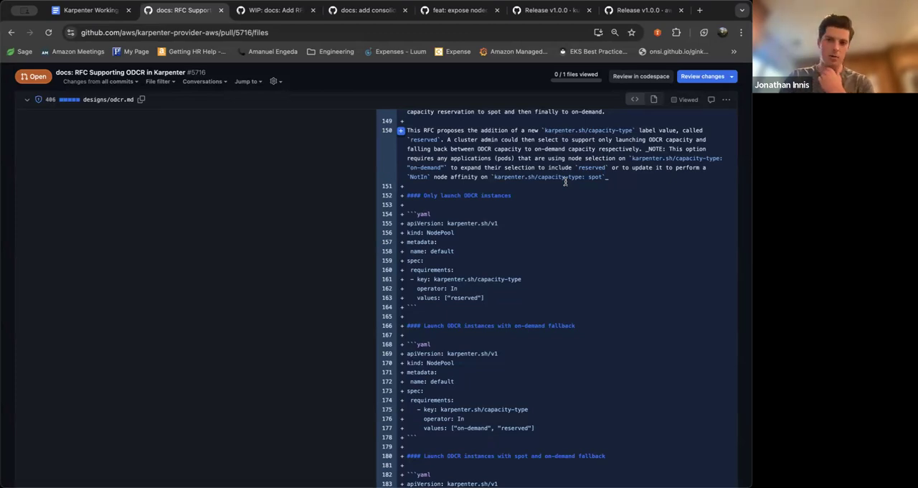
scroll(down, 3)
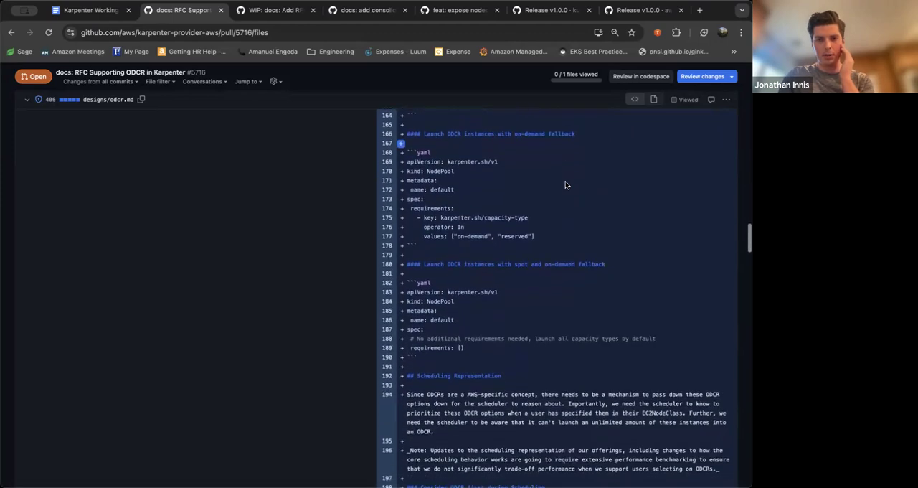
scroll(down, 3)
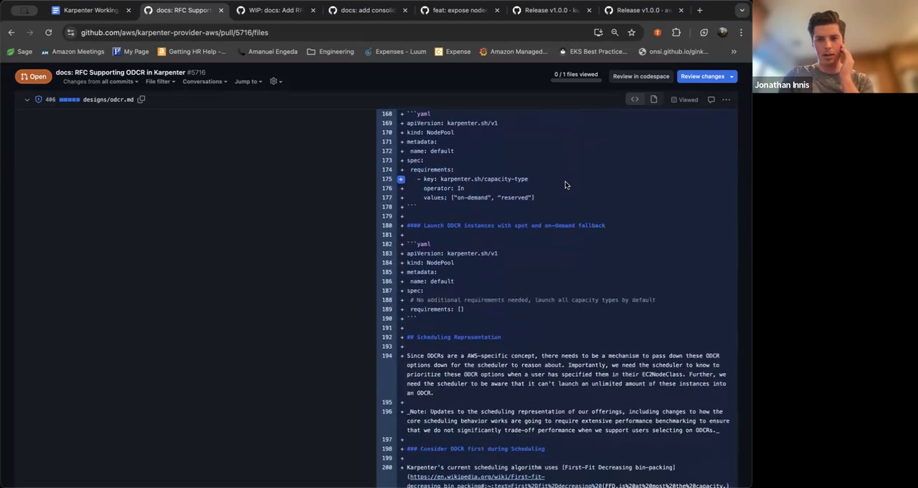
scroll(down, 3)
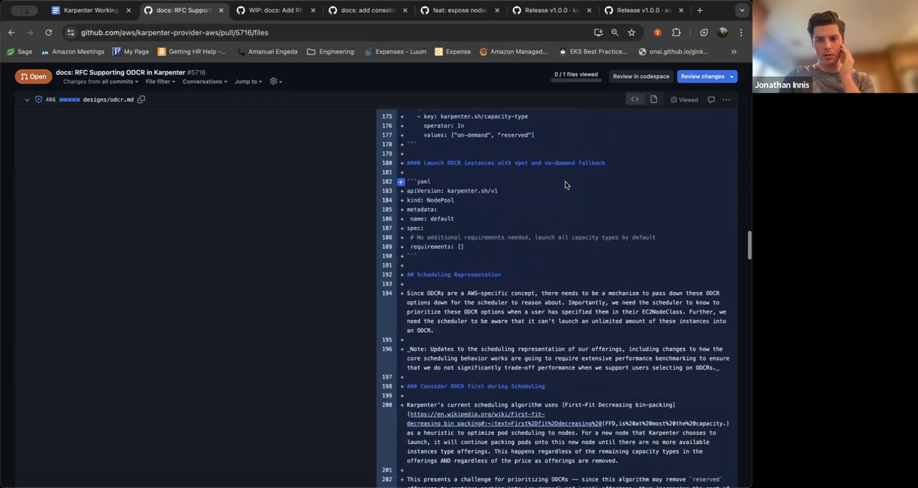
scroll(down, 3)
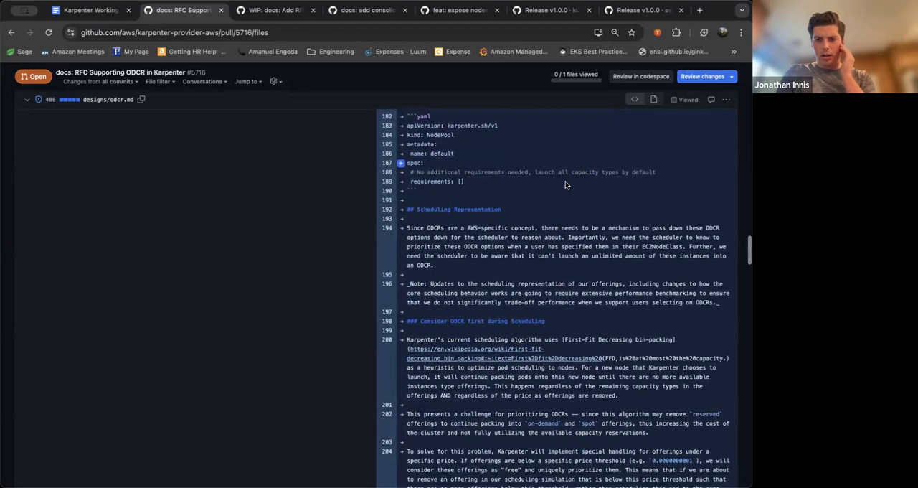
scroll(down, 3)
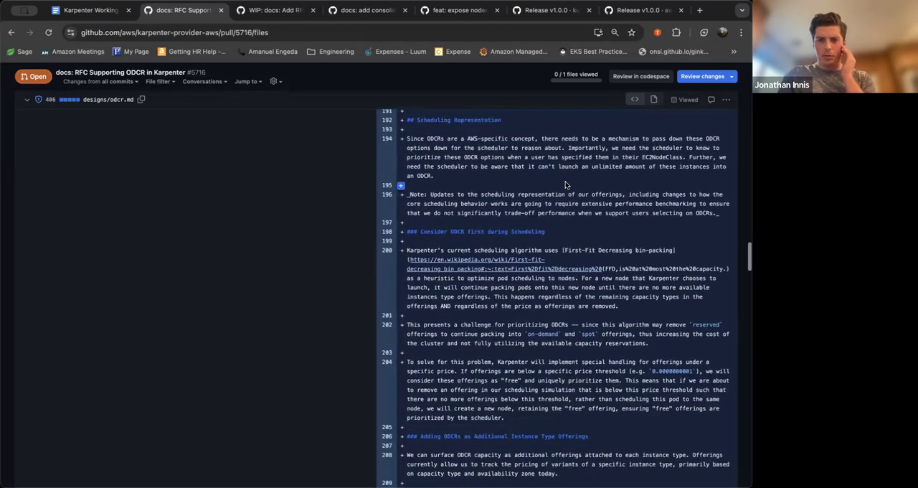
scroll(down, 3)
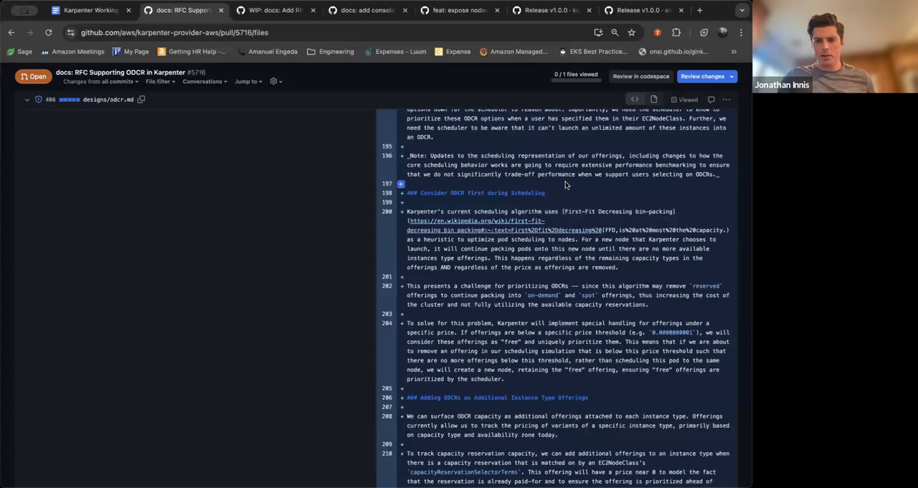
scroll(down, 3)
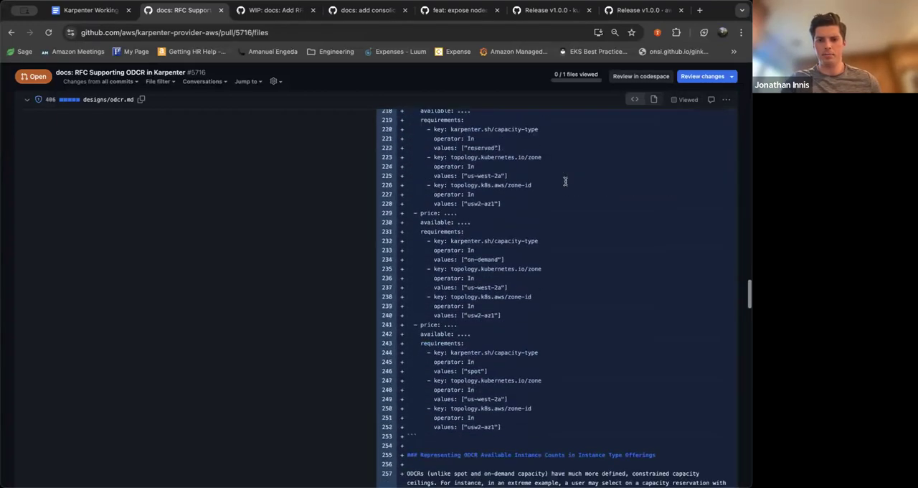
scroll(down, 3)
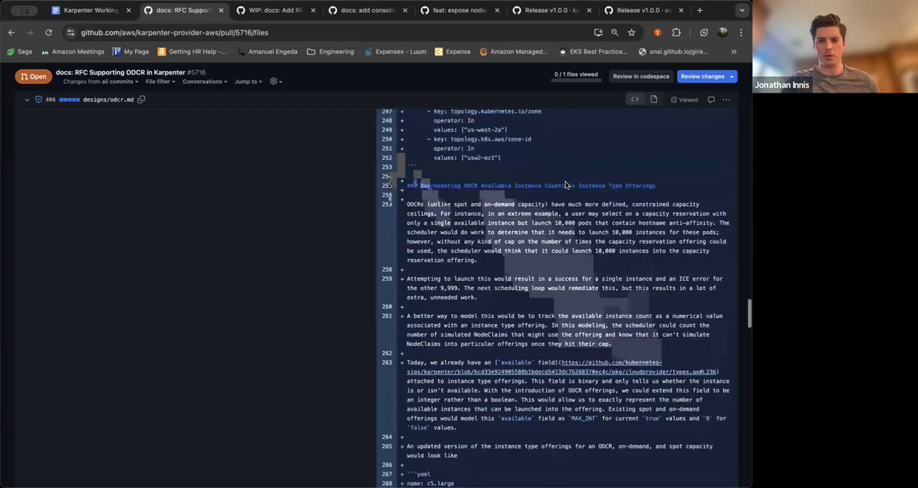
scroll(down, 3)
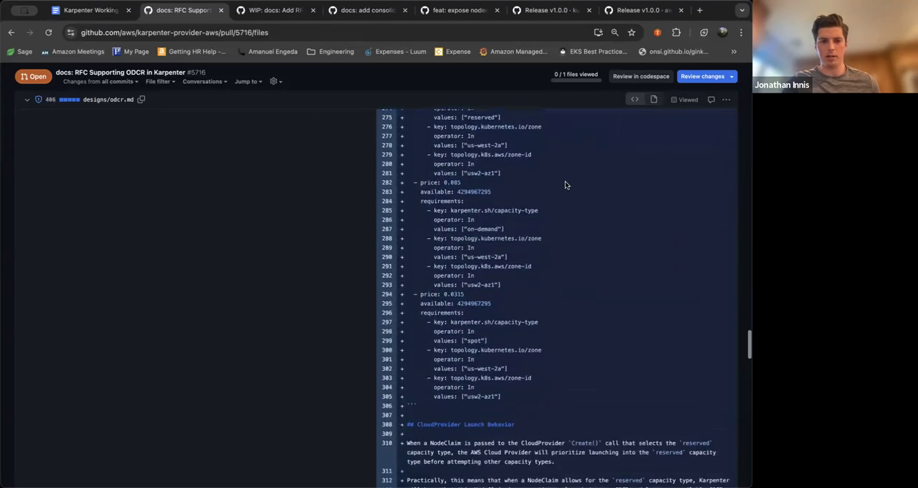
scroll(down, 3)
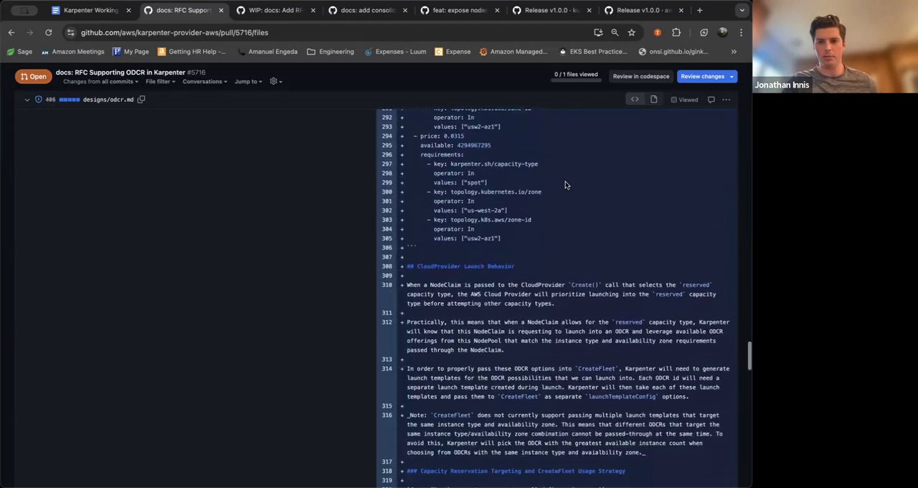
scroll(down, 3)
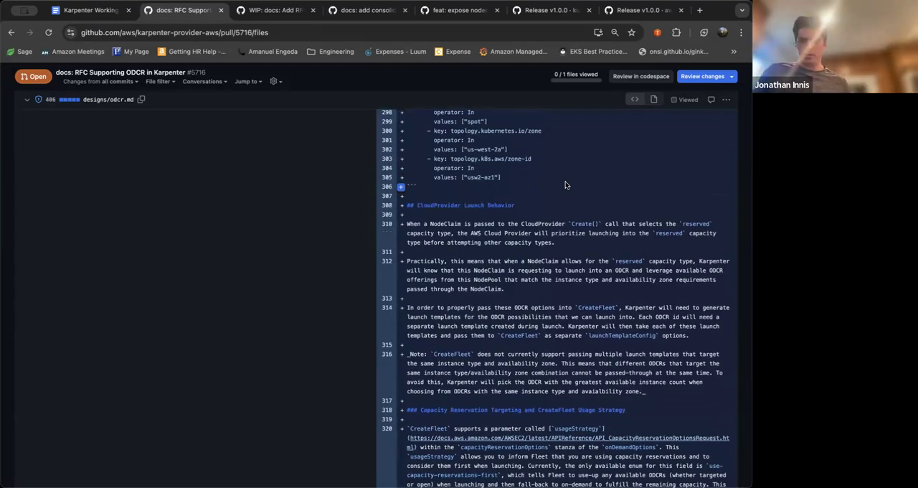
scroll(down, 3)
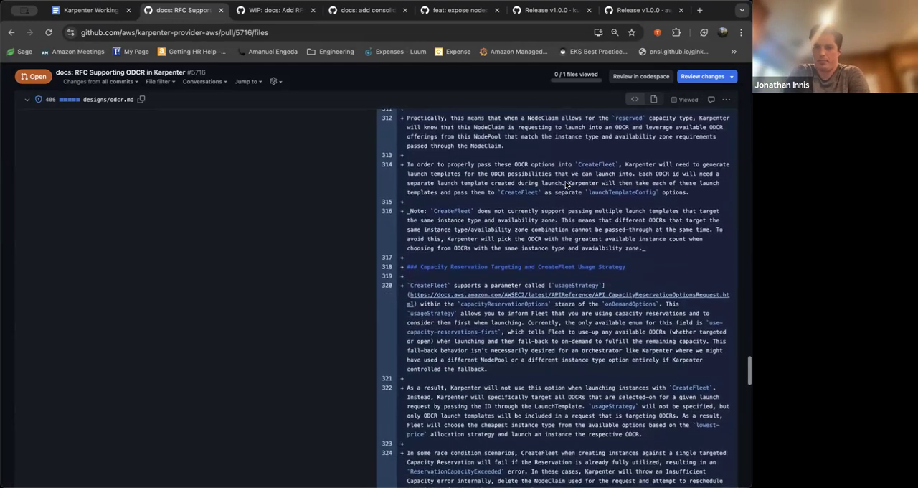
scroll(down, 3)
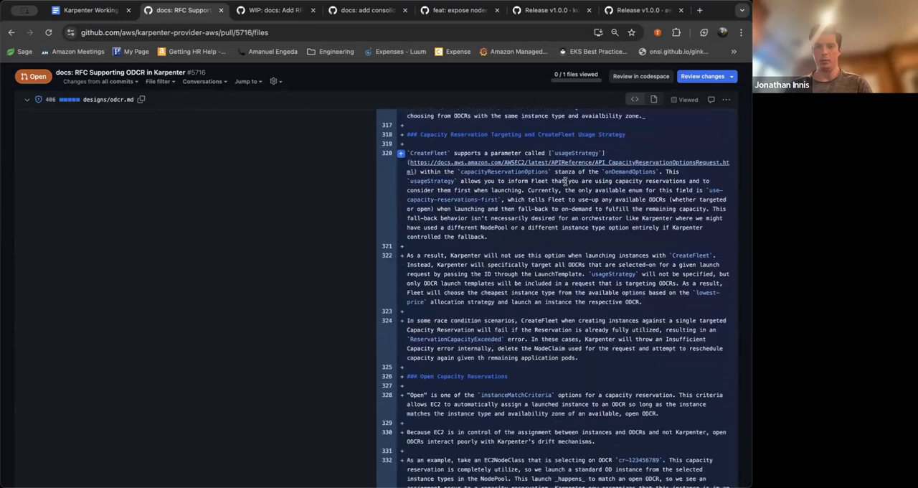
scroll(down, 3)
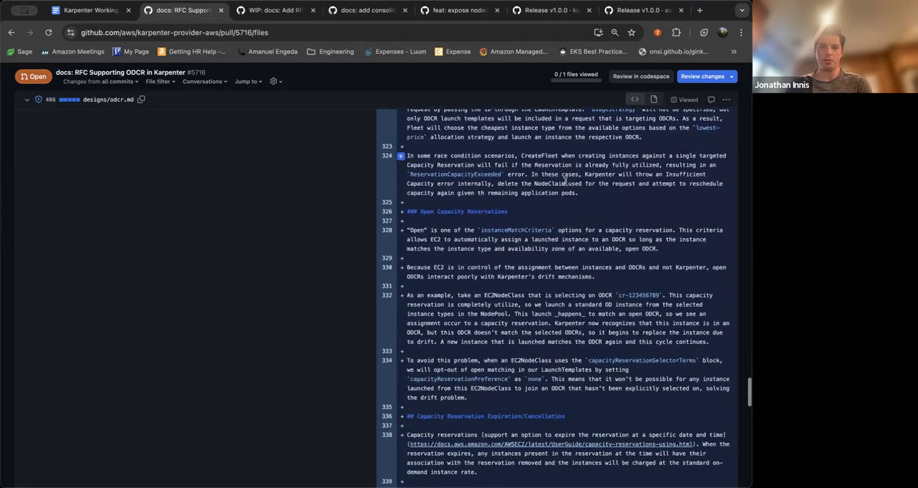
scroll(down, 3)
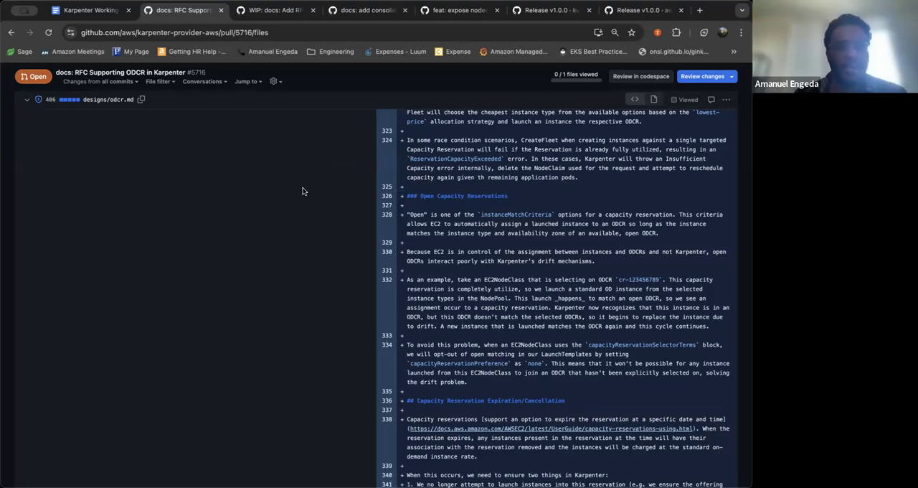
scroll(down, 3)
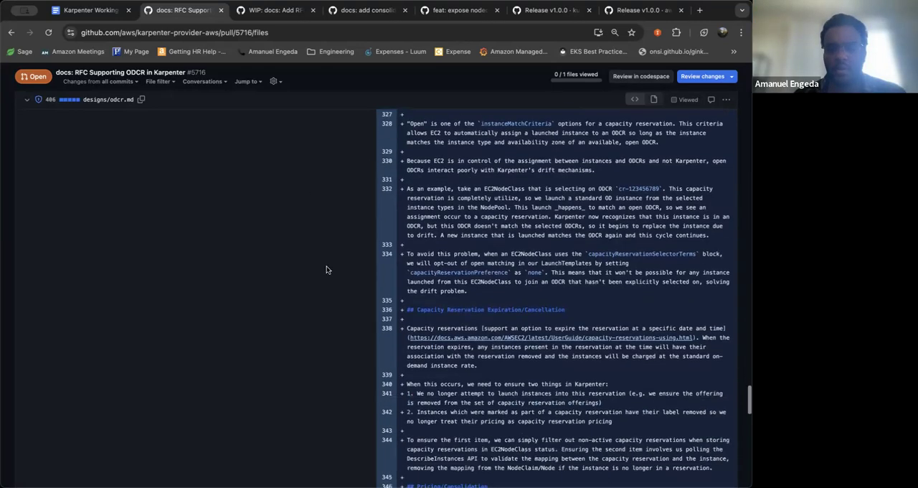
scroll(down, 3)
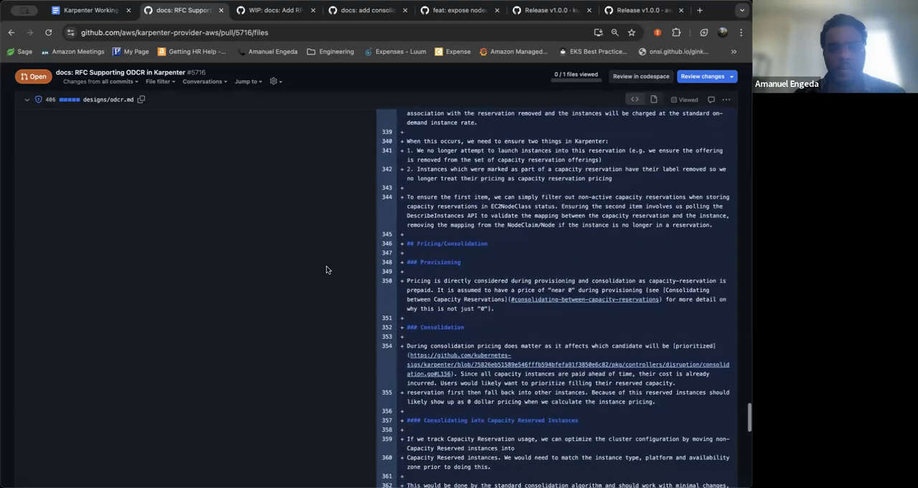
click(86, 11)
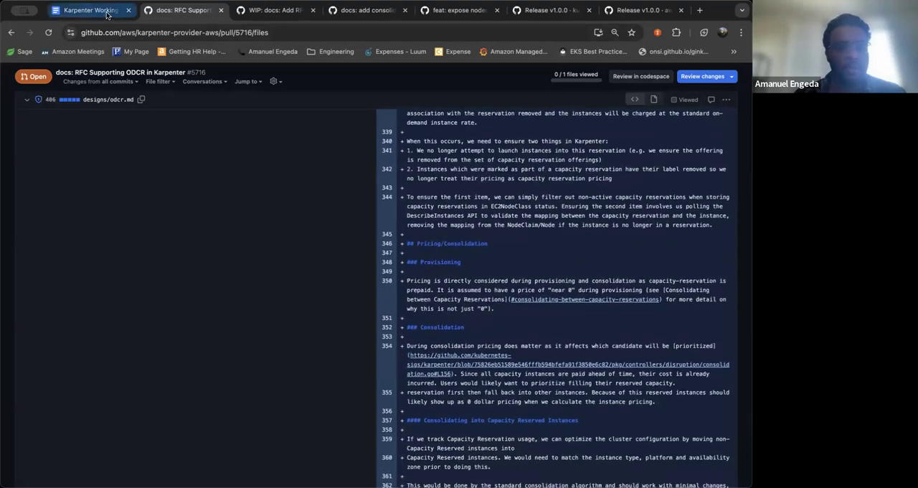
- From the Karpenter Working Group Log, follow the Price Improvement Threshold link to issue #1440
click(86, 10)
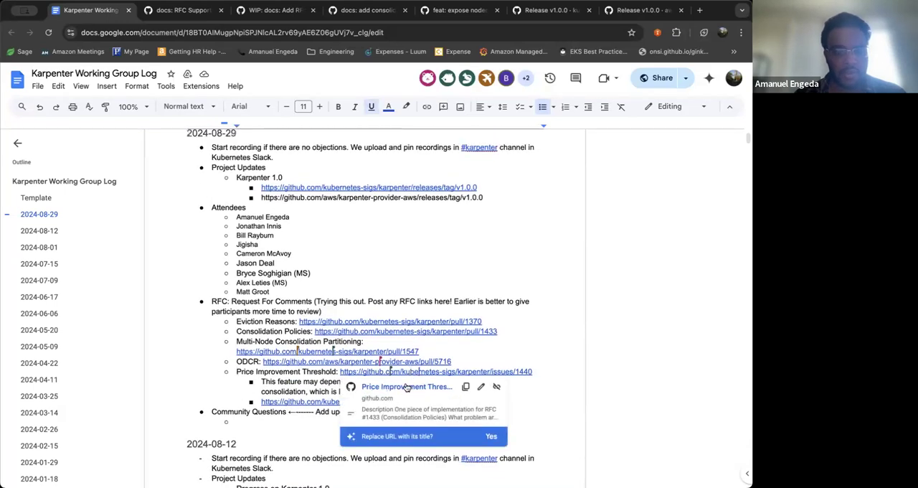
click(436, 370)
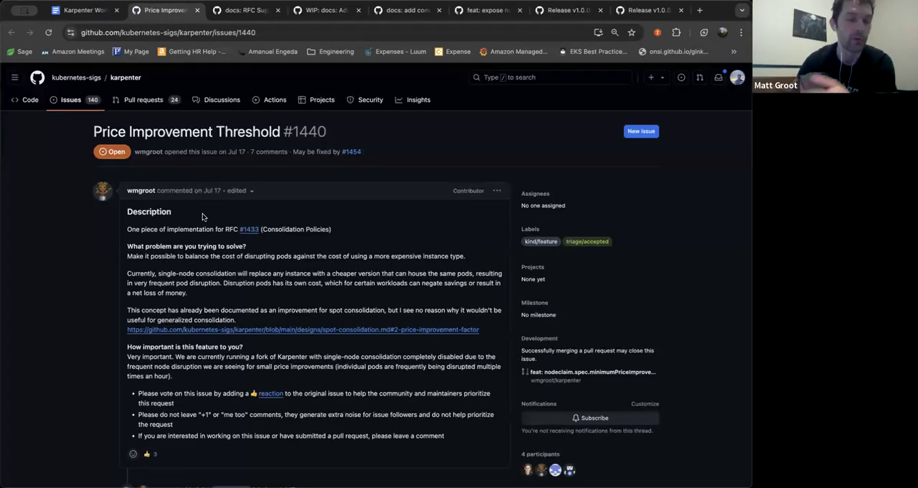
- Read through issue #1440's comments and follow the linked minimumPriceImprovementPercent PR #1454
scroll(down, 3)
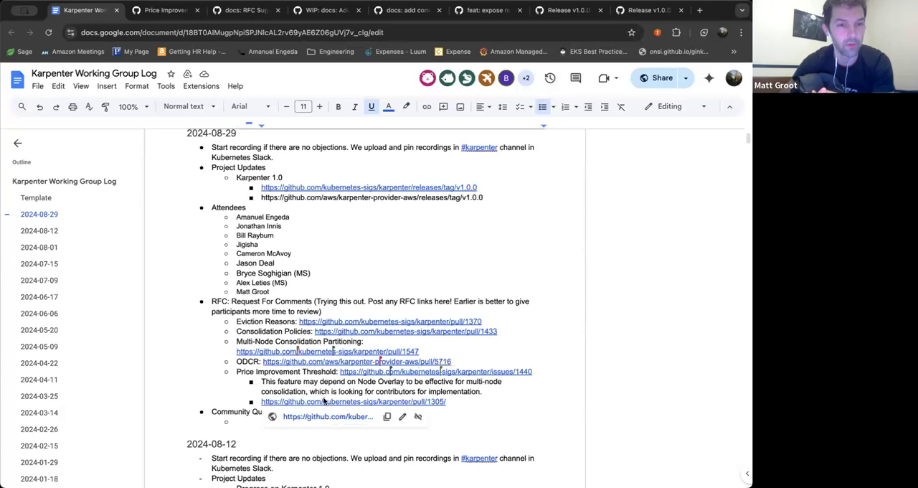
click(353, 401)
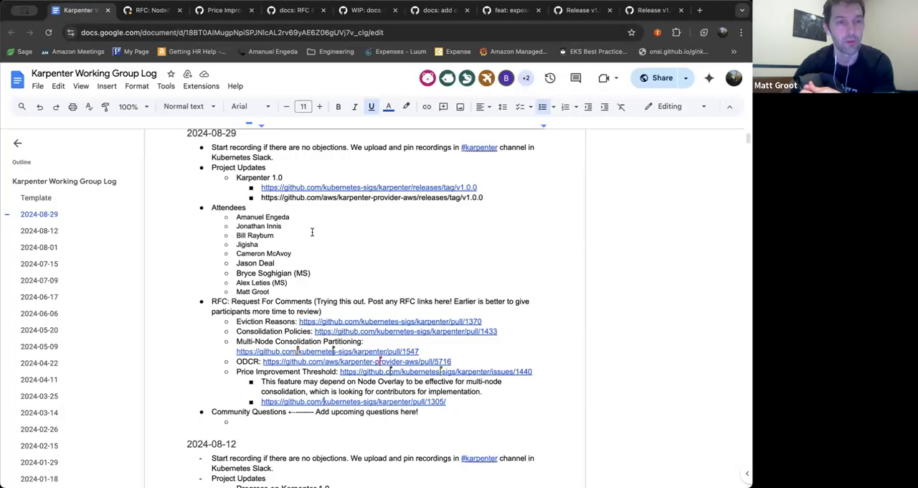
mouse_move(387, 362)
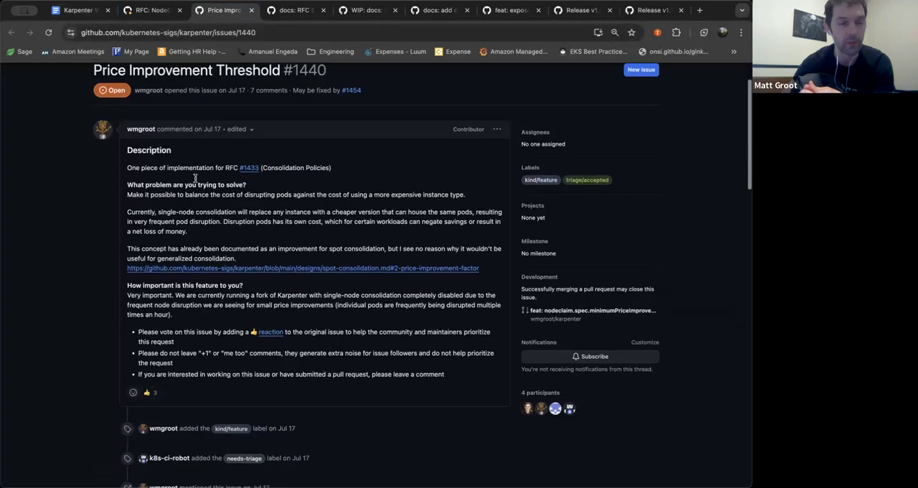
scroll(down, 3)
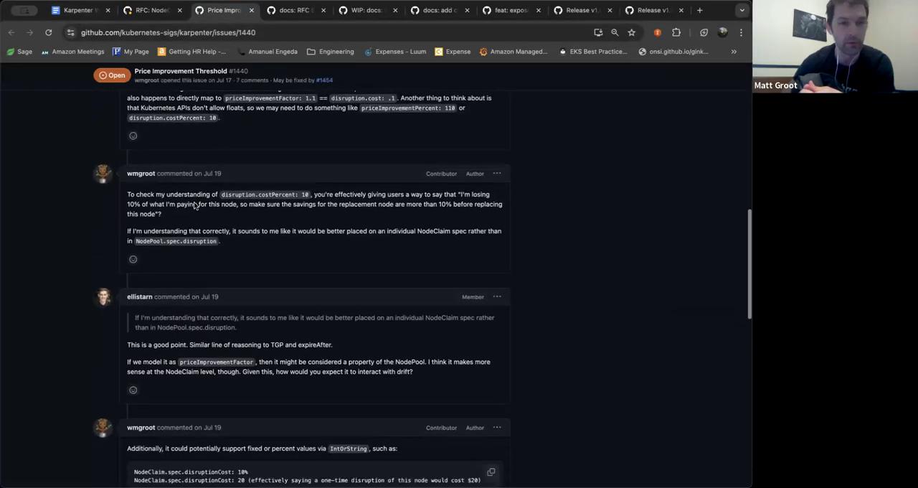
scroll(down, 3)
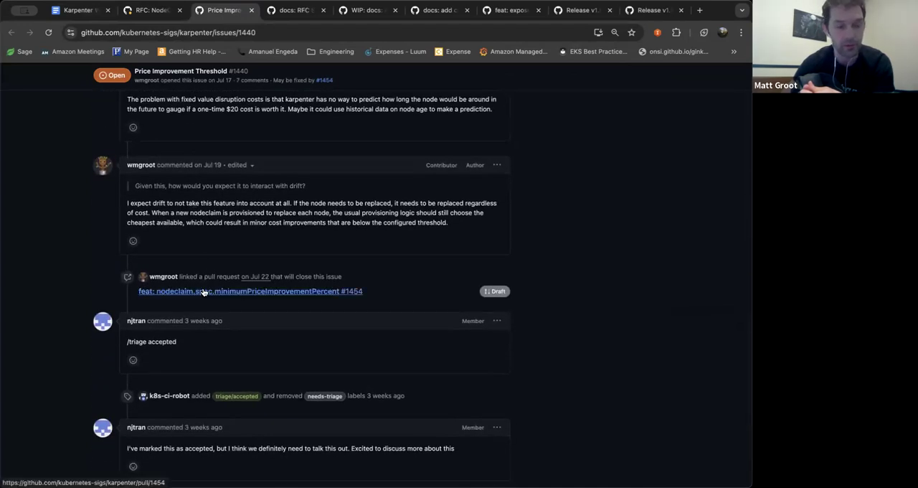
click(250, 290)
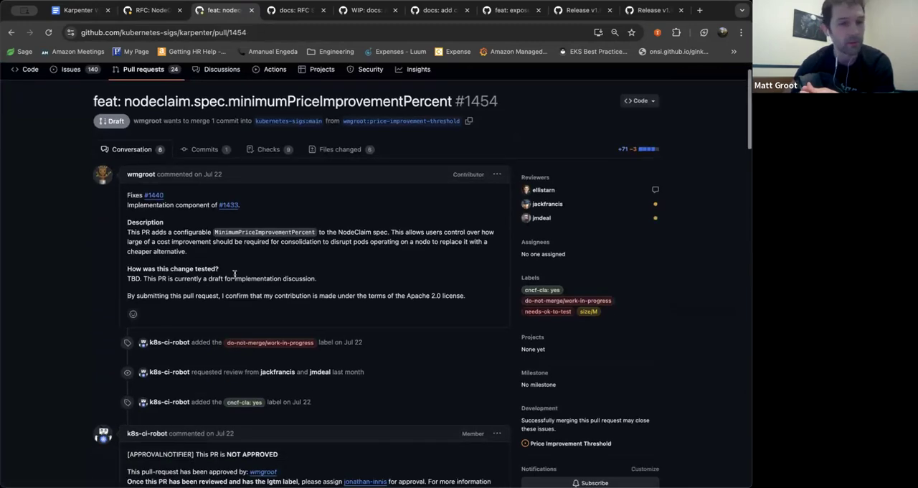
- Switch PR #1454 to its Files changed view
click(338, 150)
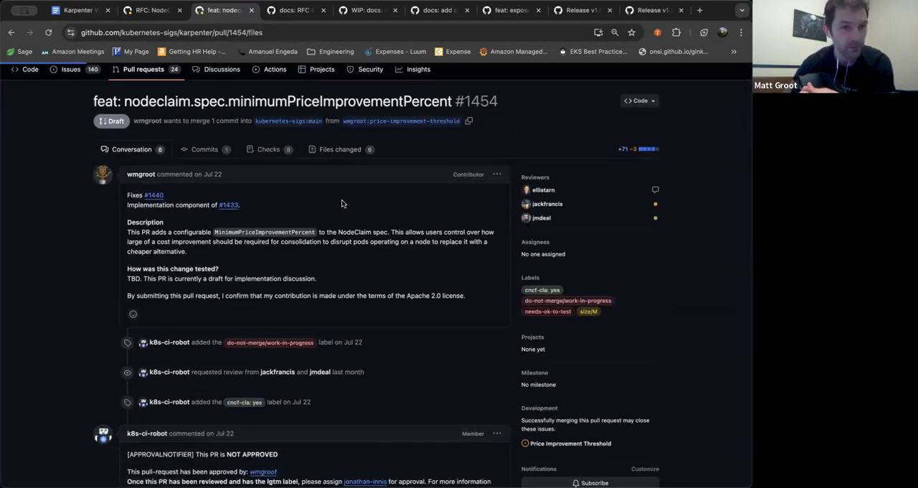
click(340, 149)
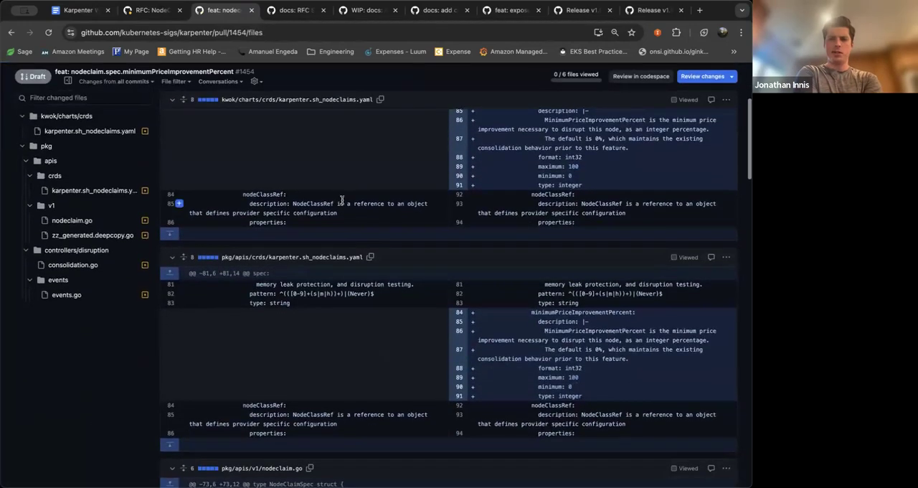
- Review PR #1454's consolidation.go and events.go diffs, then return to the Karpenter Working Group Log
scroll(down, 3)
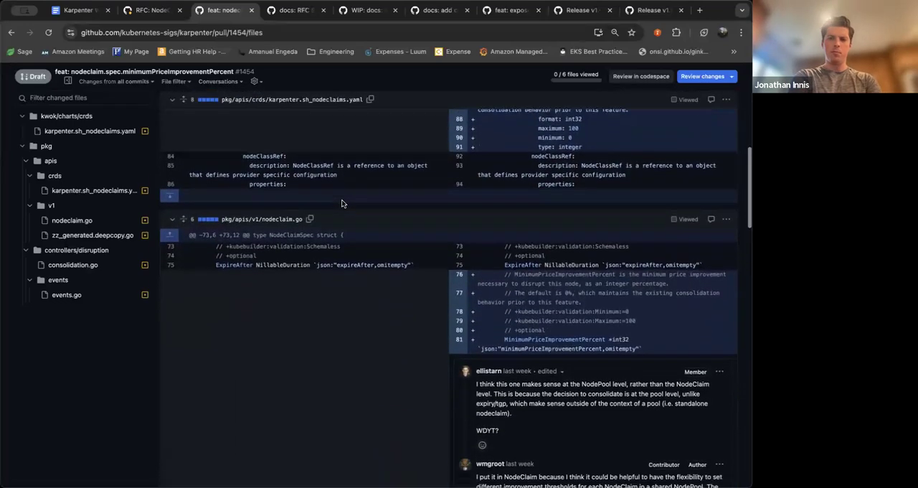
scroll(down, 3)
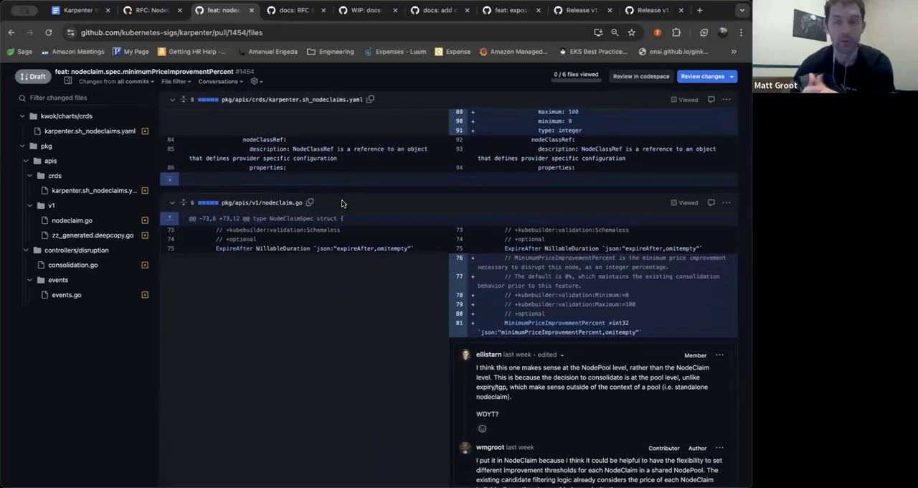
scroll(down, 3)
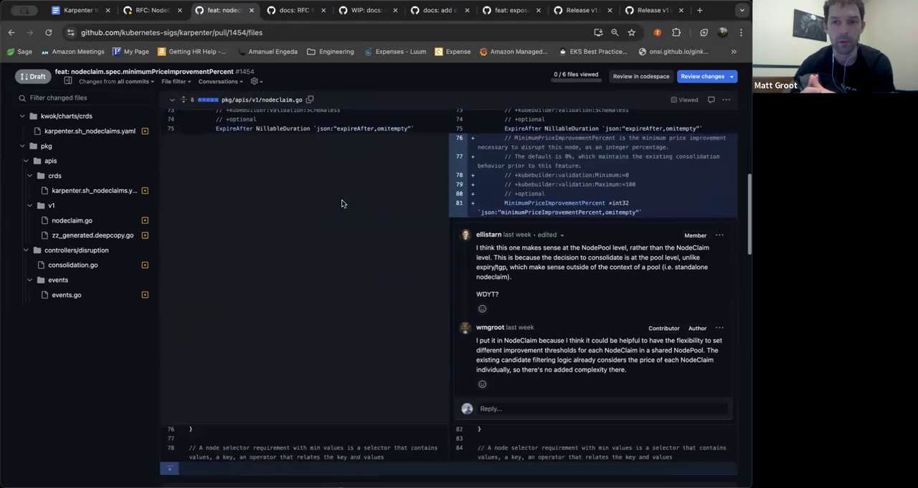
scroll(down, 3)
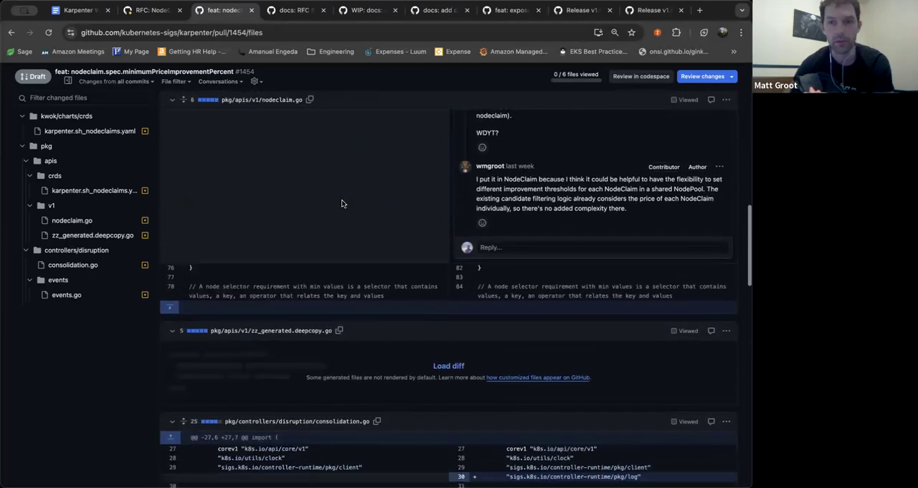
scroll(down, 3)
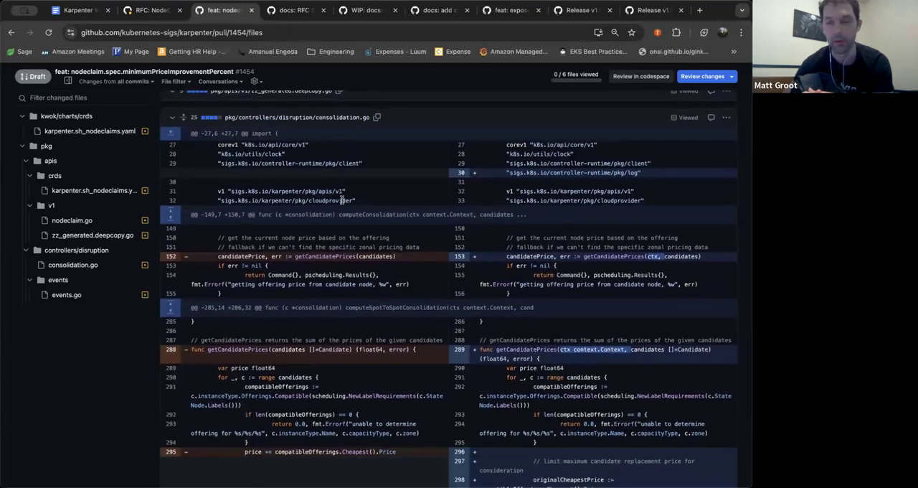
scroll(down, 3)
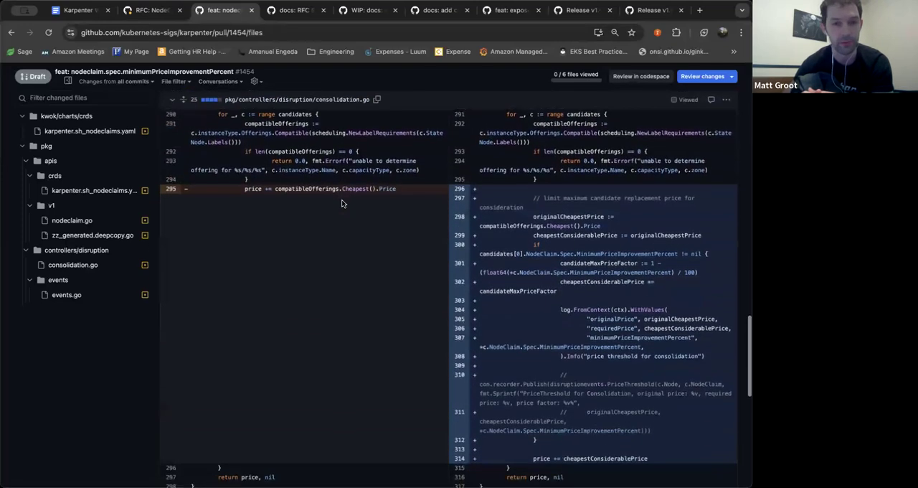
scroll(down, 3)
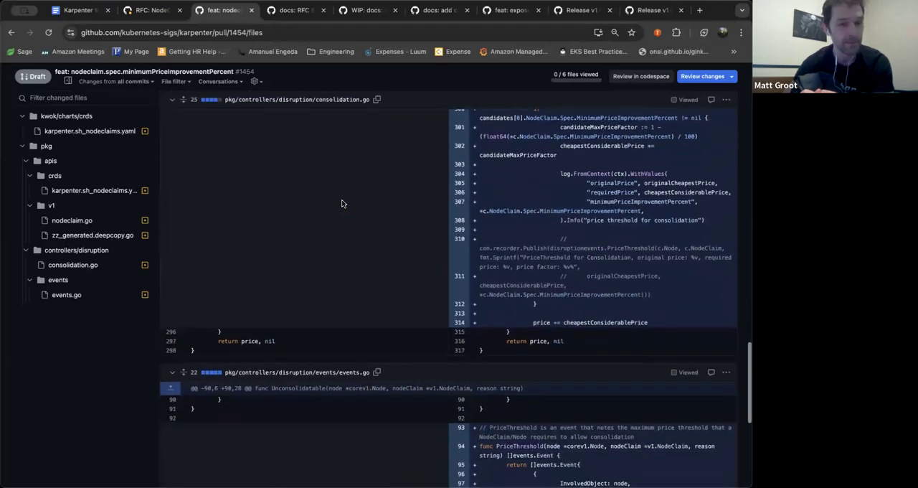
scroll(down, 3)
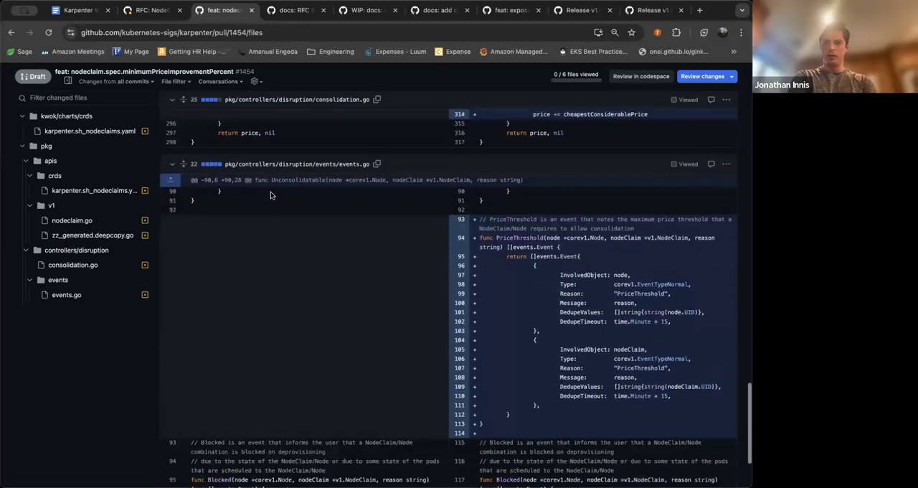
scroll(down, 3)
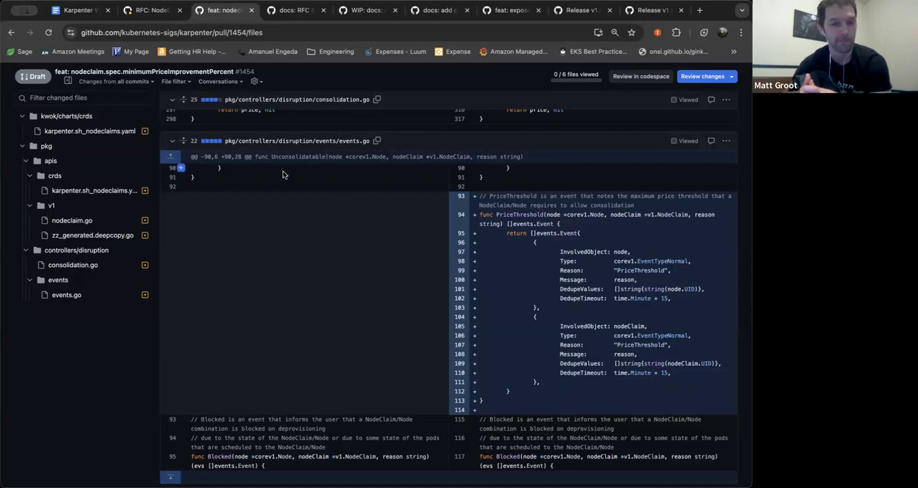
scroll(down, 3)
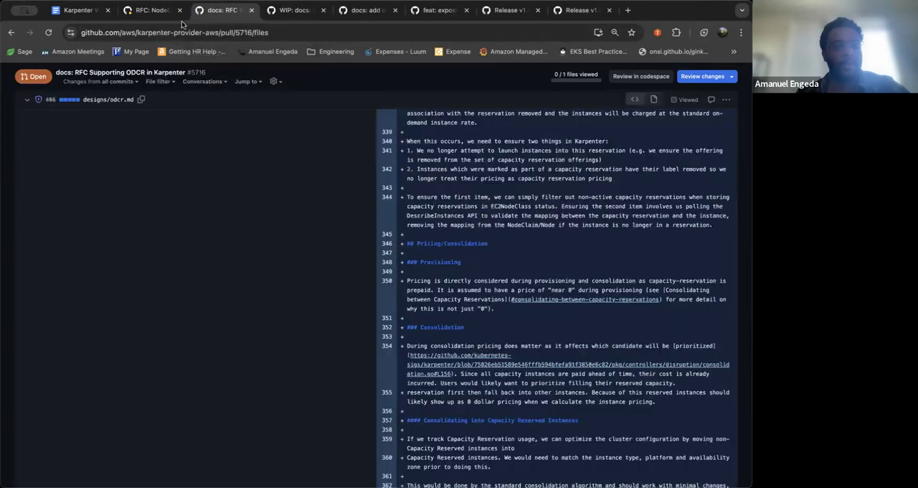
click(79, 10)
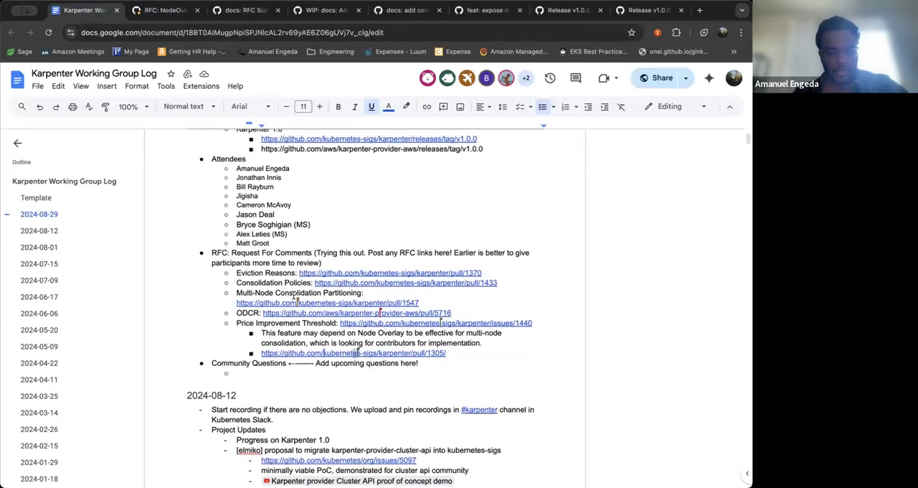